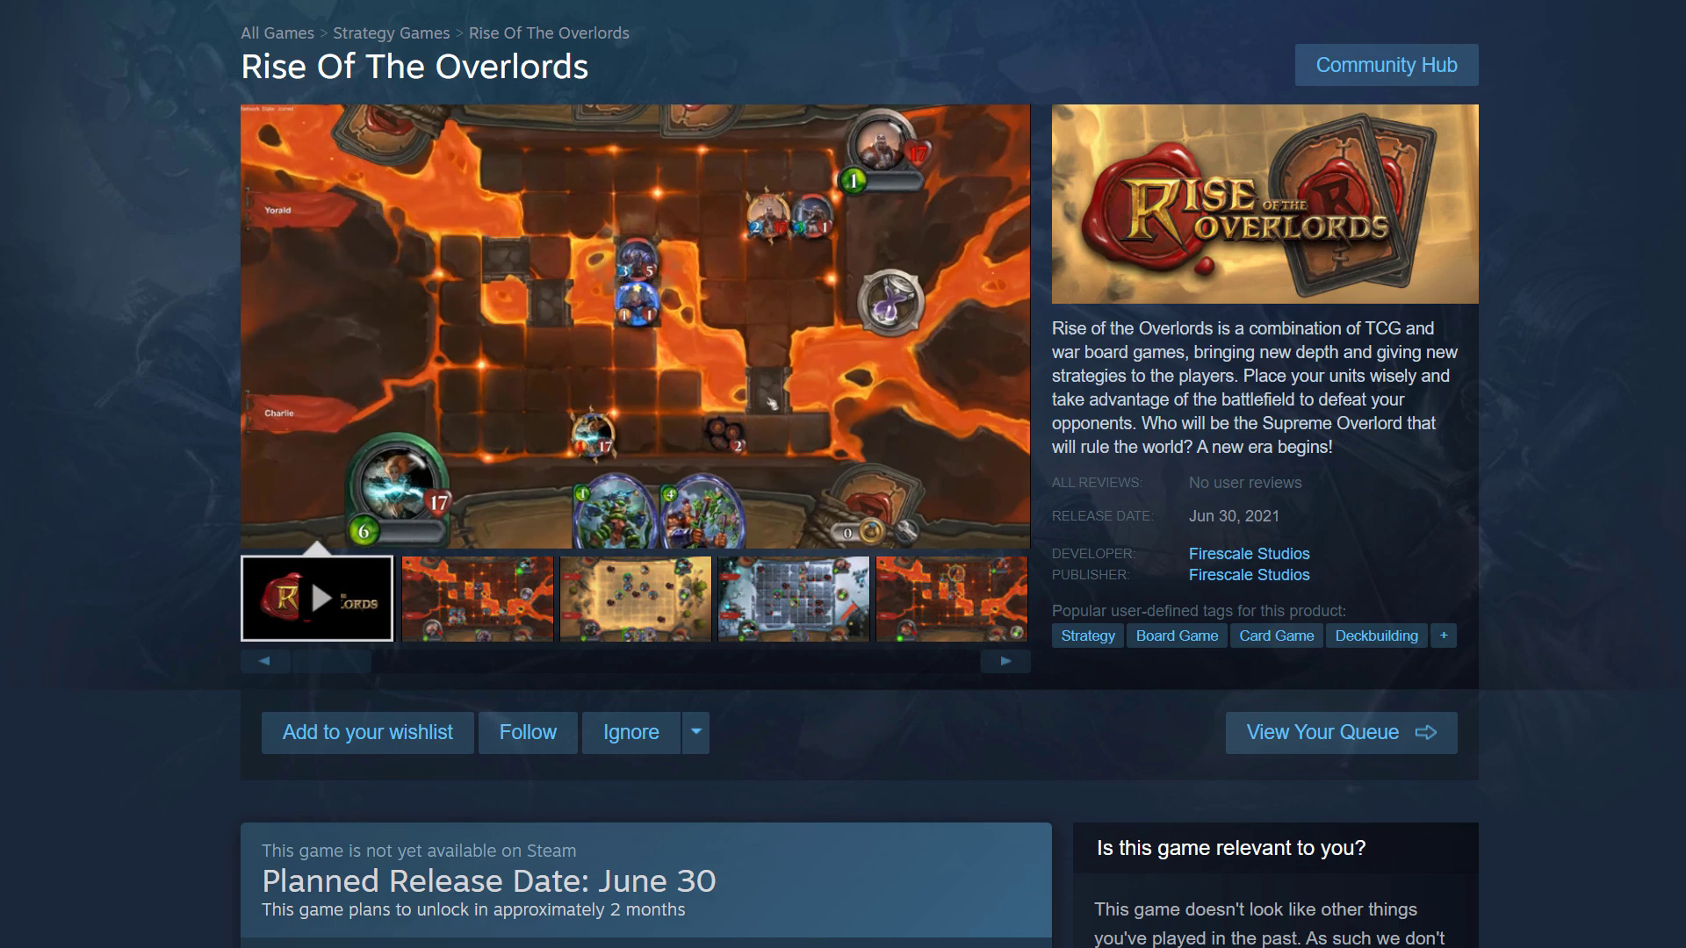
mouse_move(1532, 428)
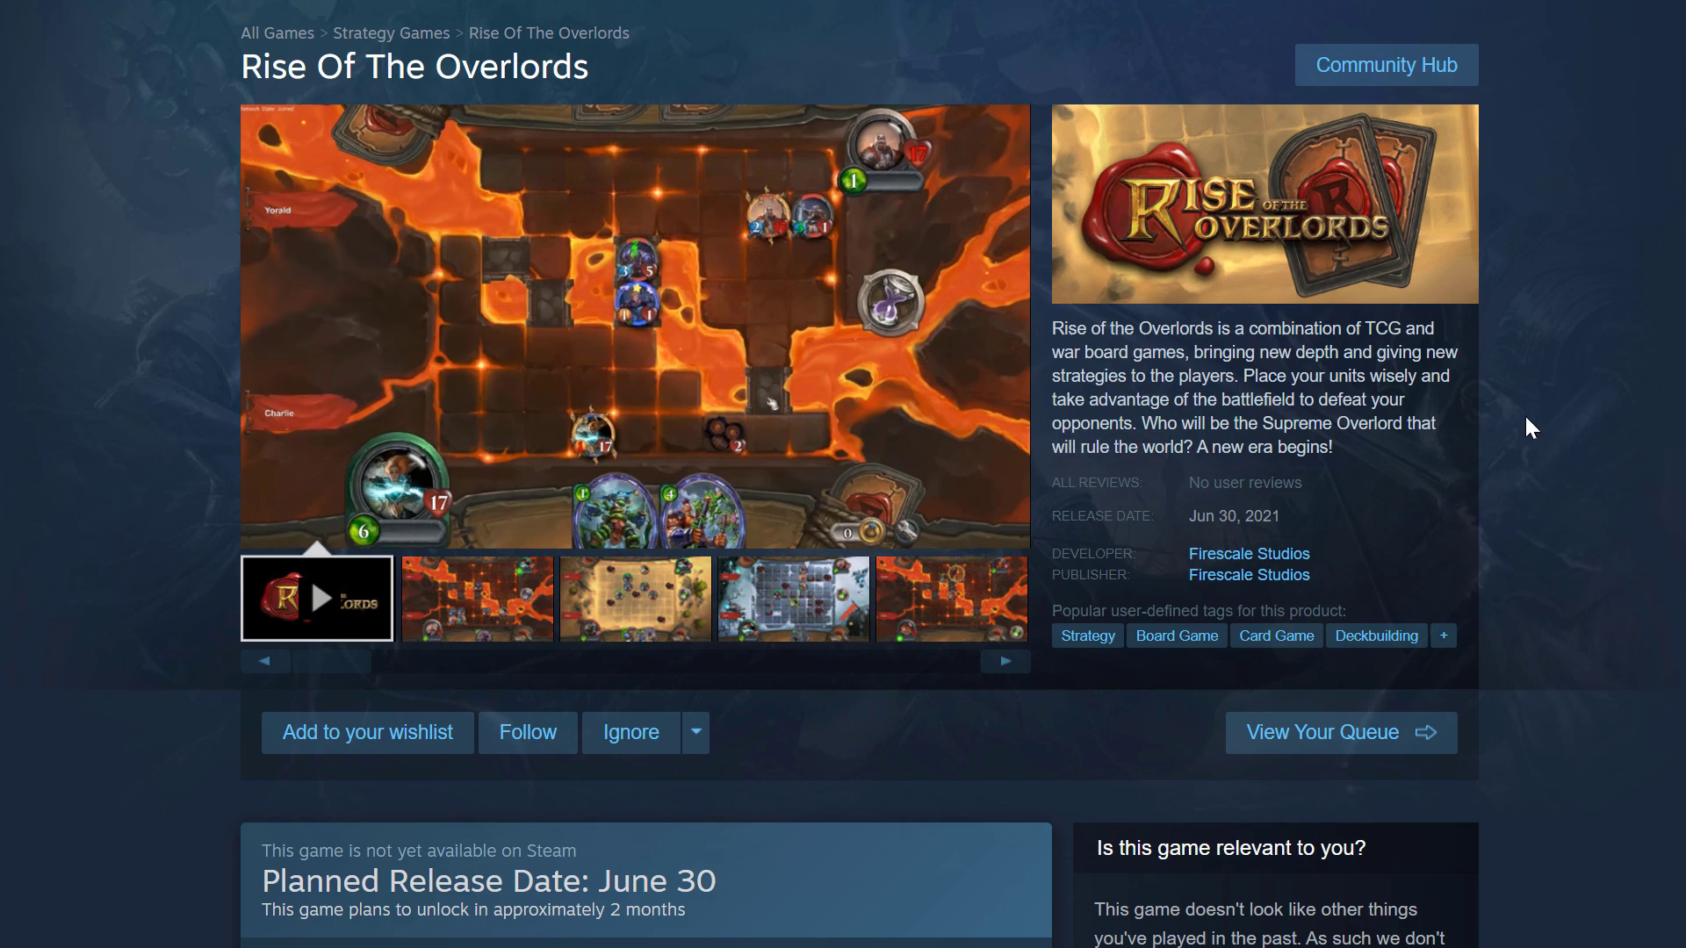
Step: Request access to the Rise Of The Overlords playtest and acknowledge the Access Granted notice
scroll(down, 3)
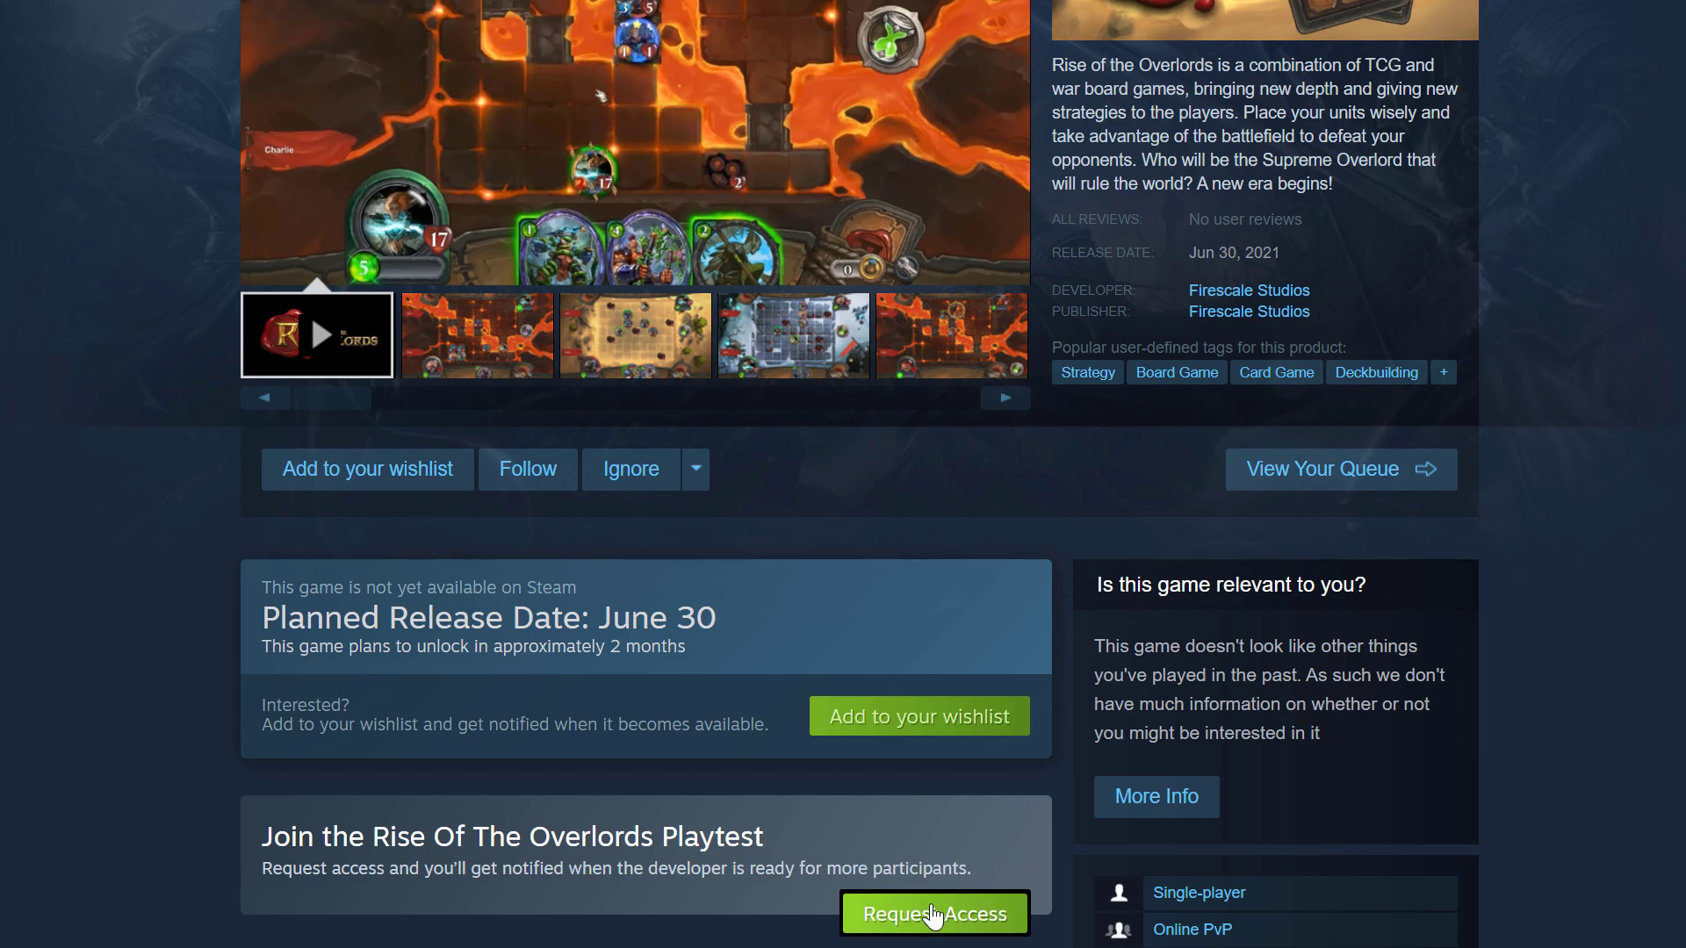
click(933, 913)
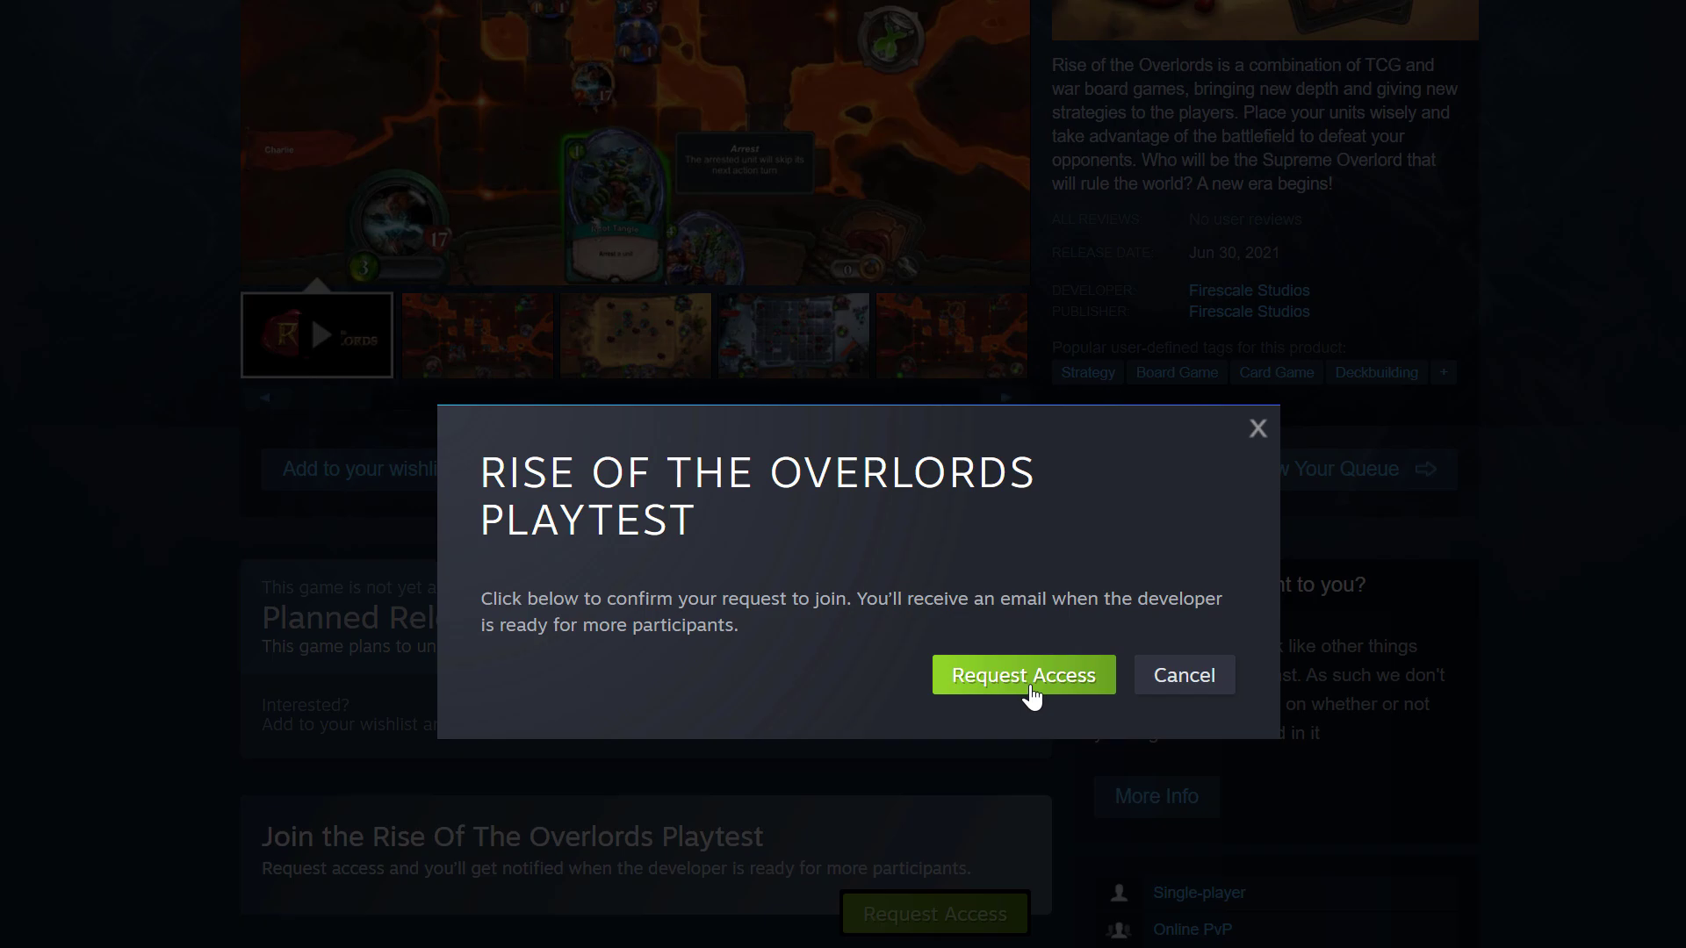
click(1022, 674)
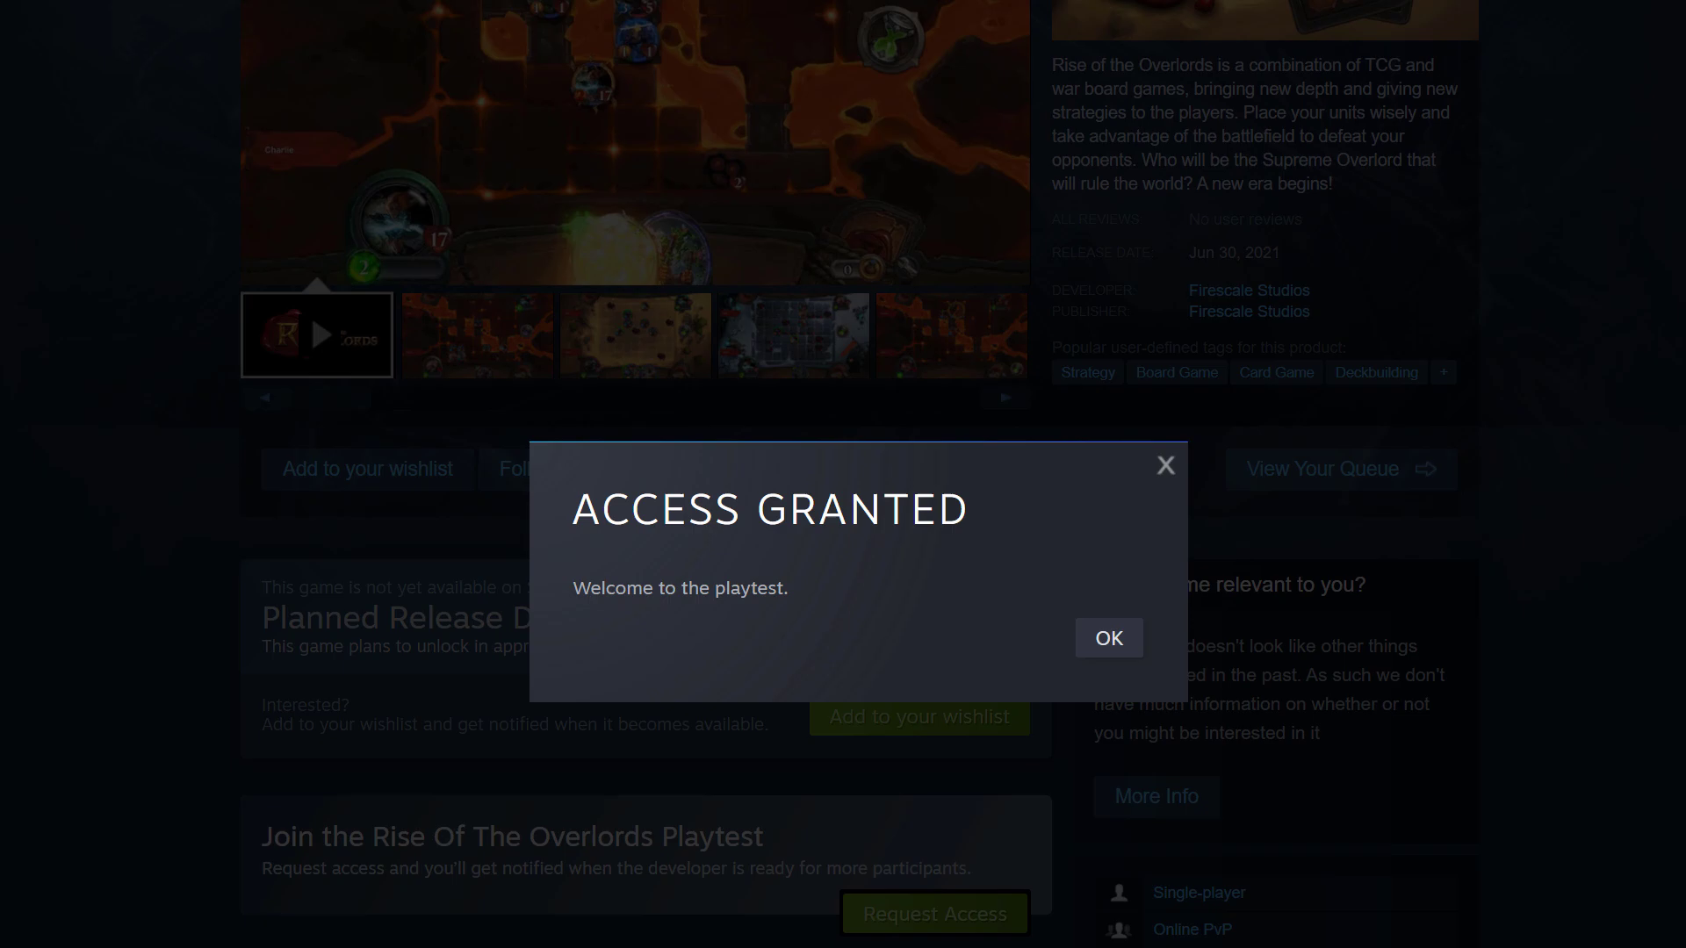
mouse_move(1108, 637)
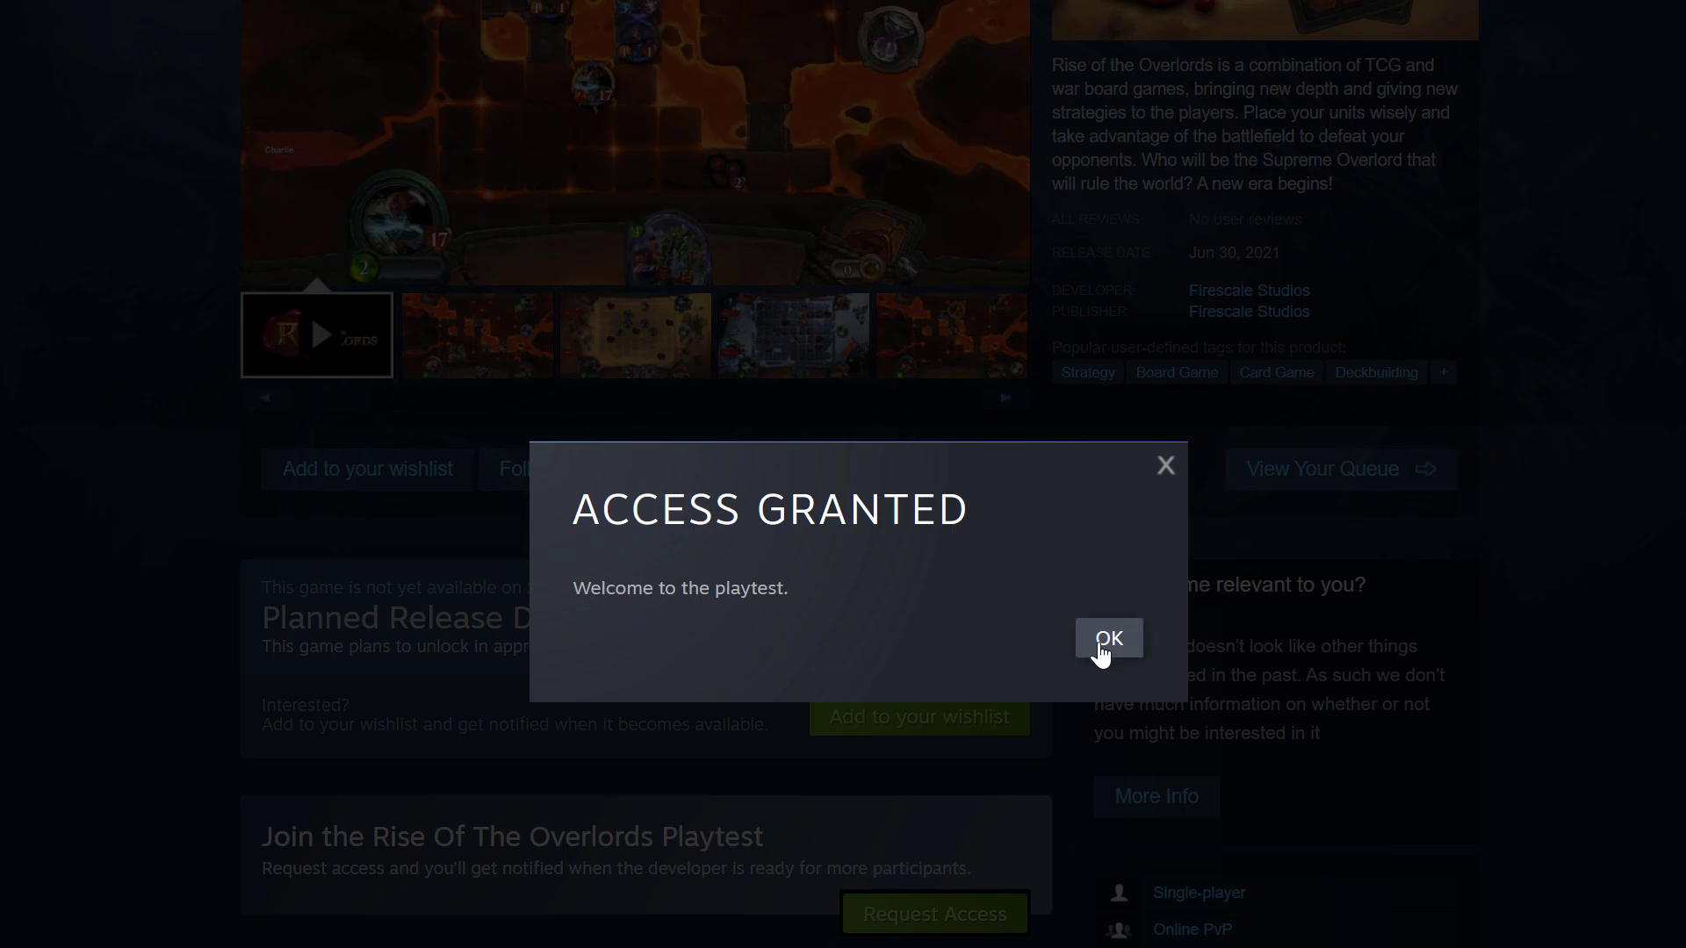
click(1108, 637)
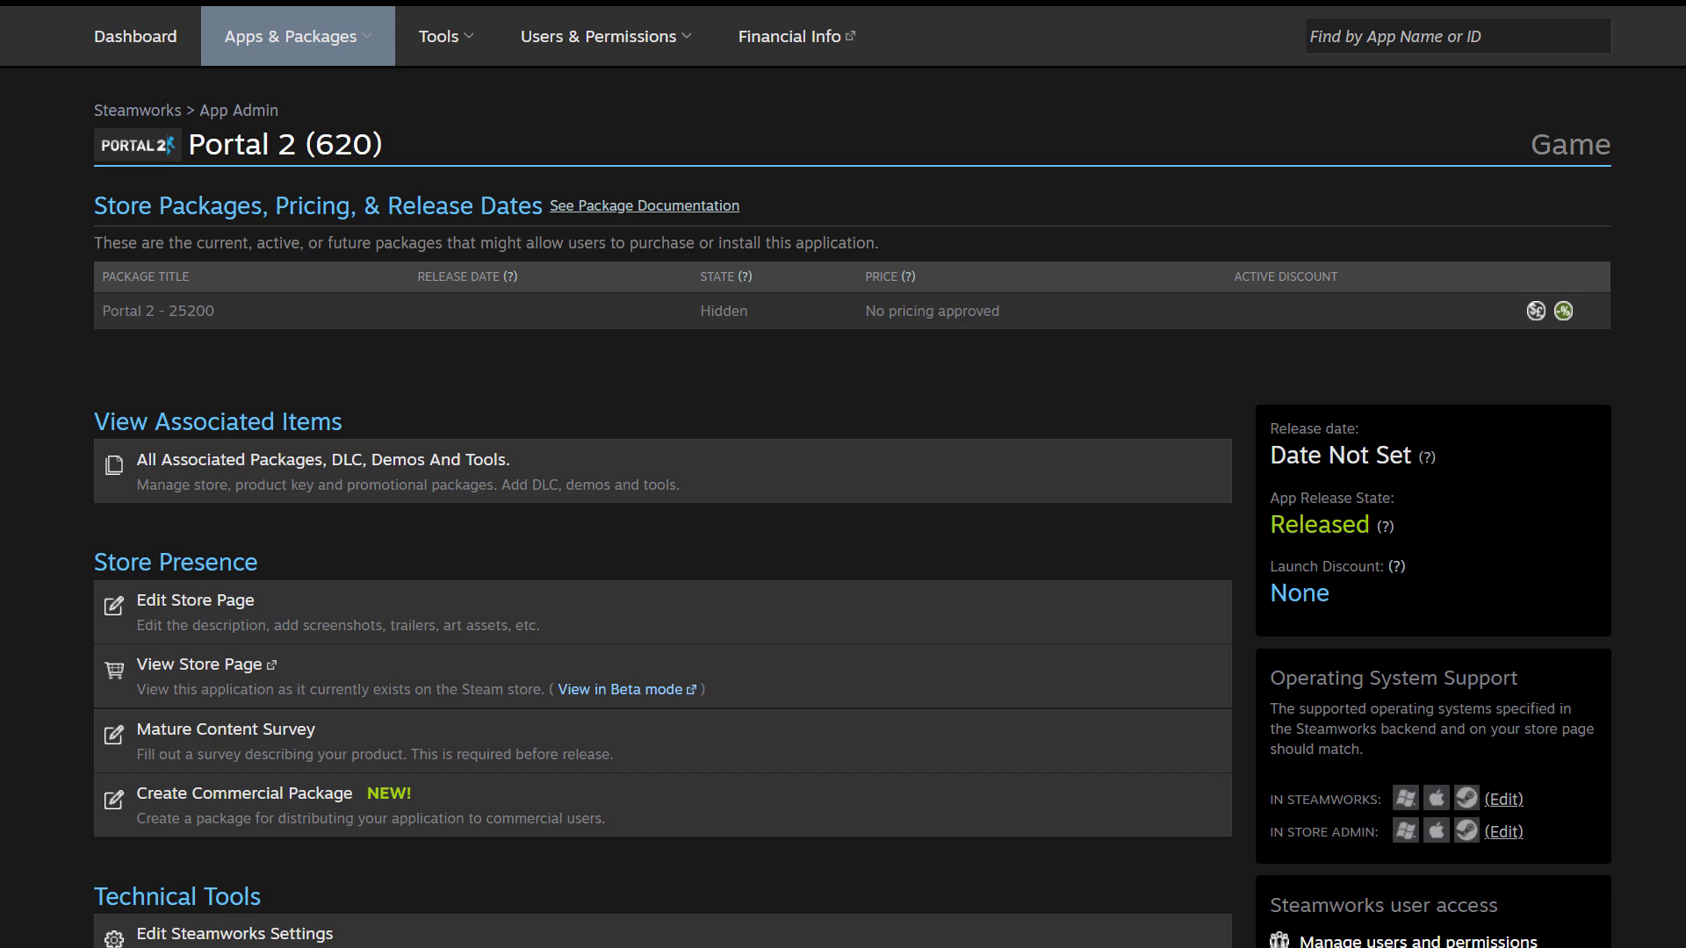
mouse_move(71, 437)
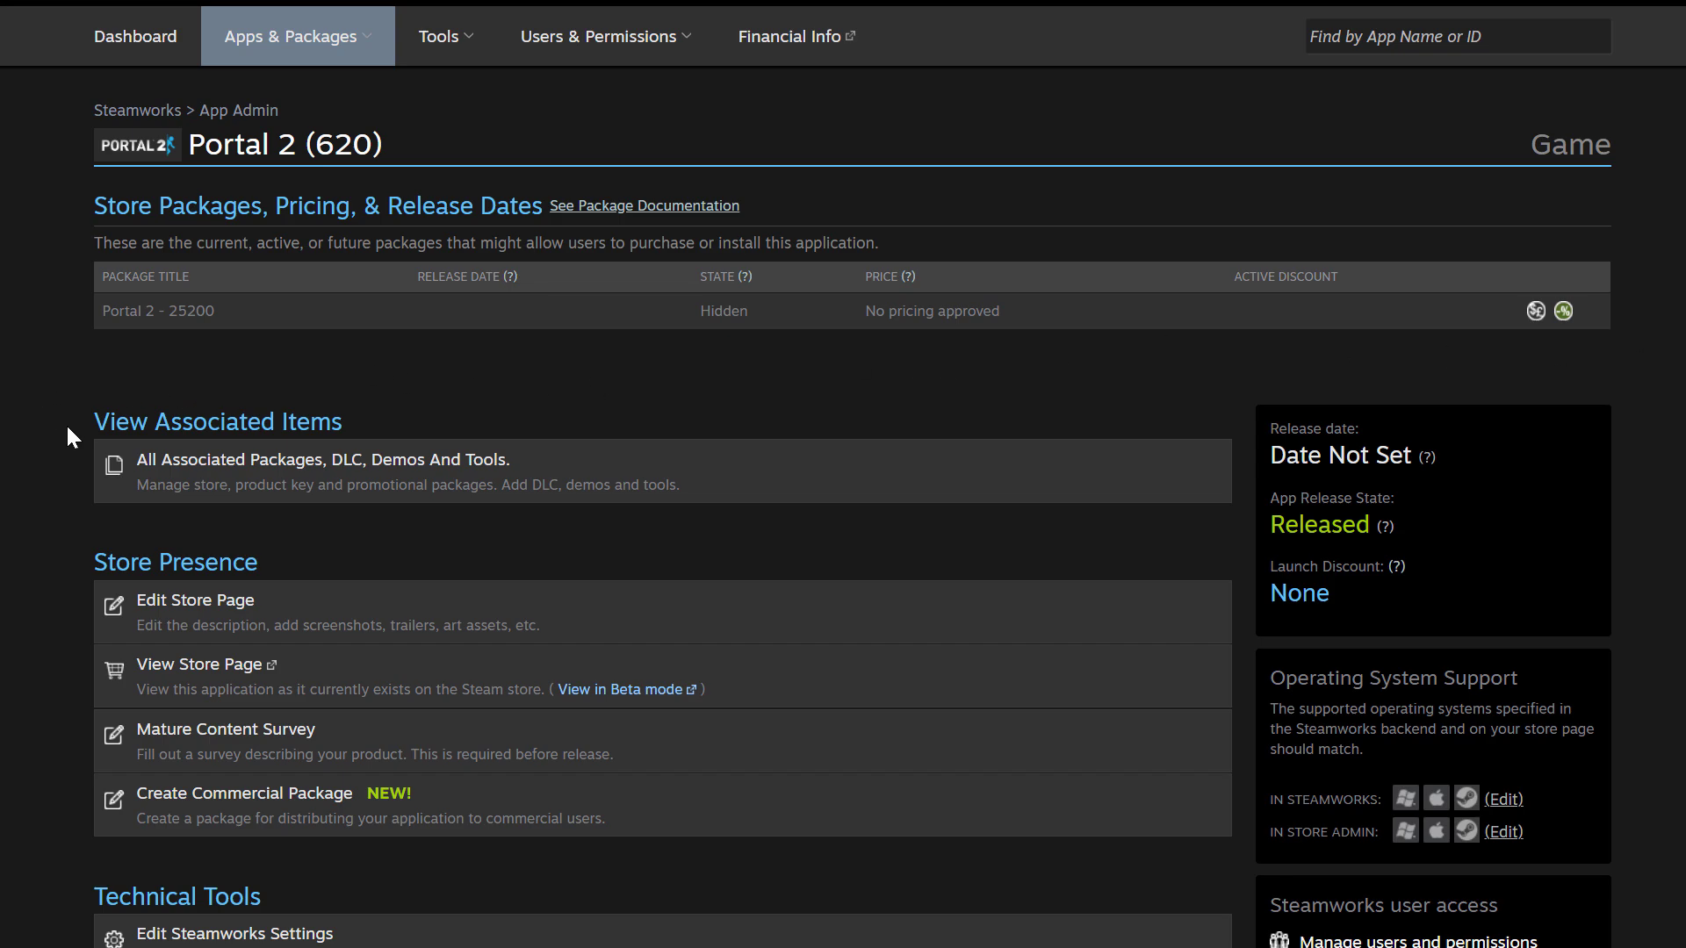
mouse_move(146, 500)
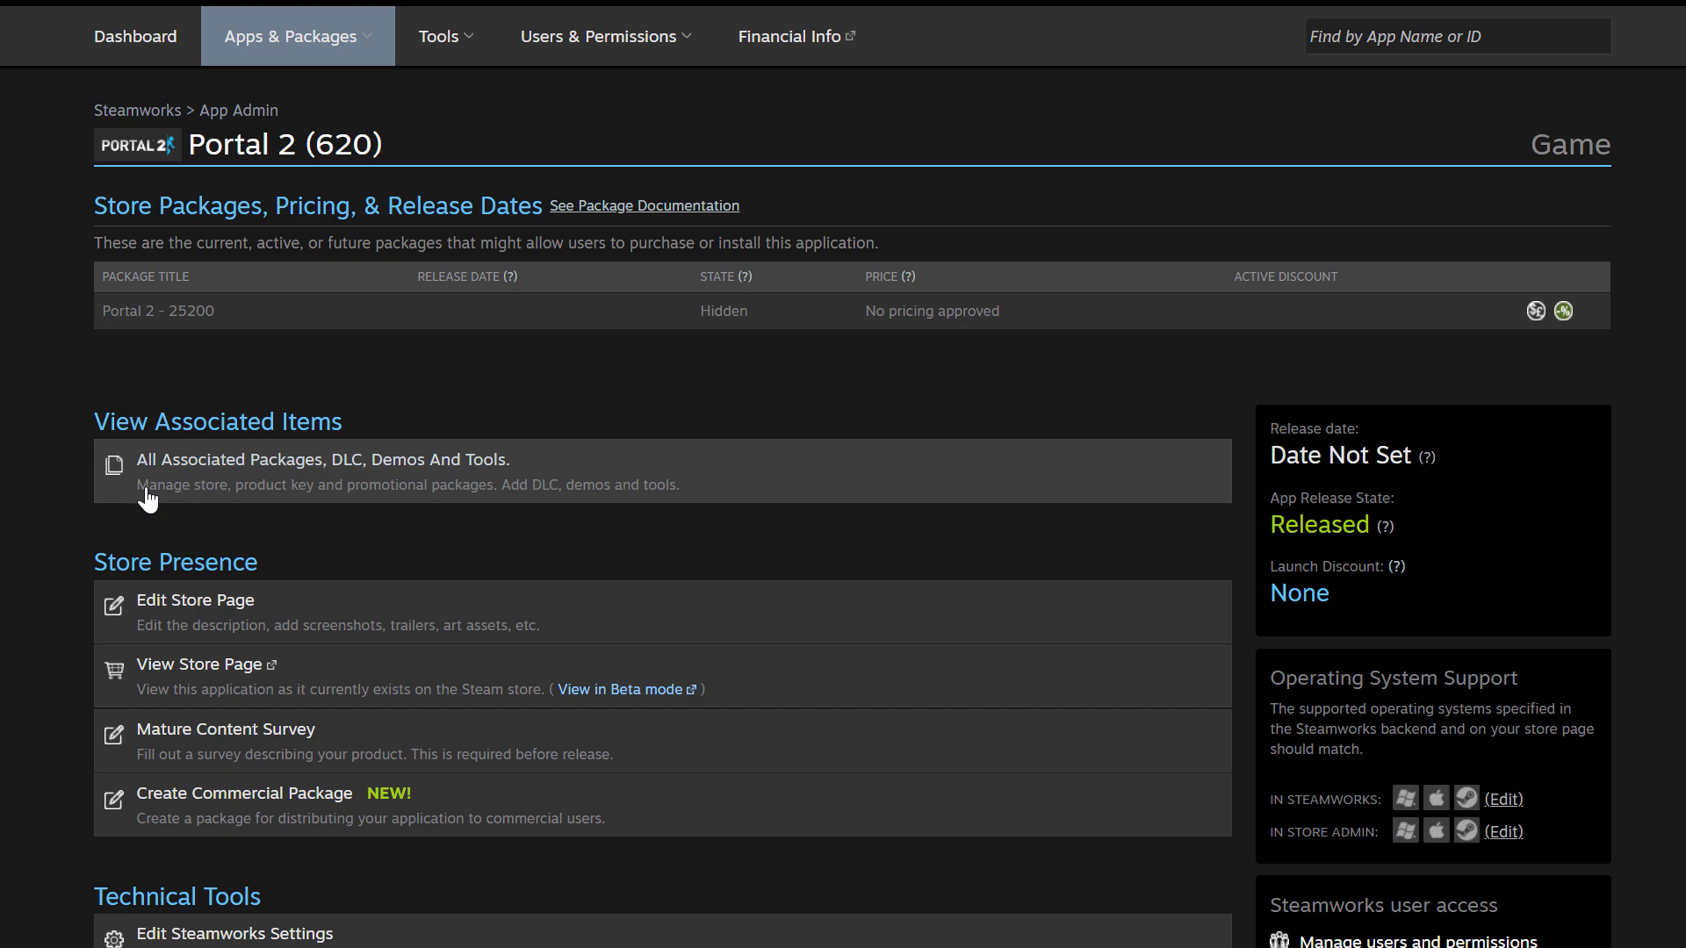
mouse_move(116, 513)
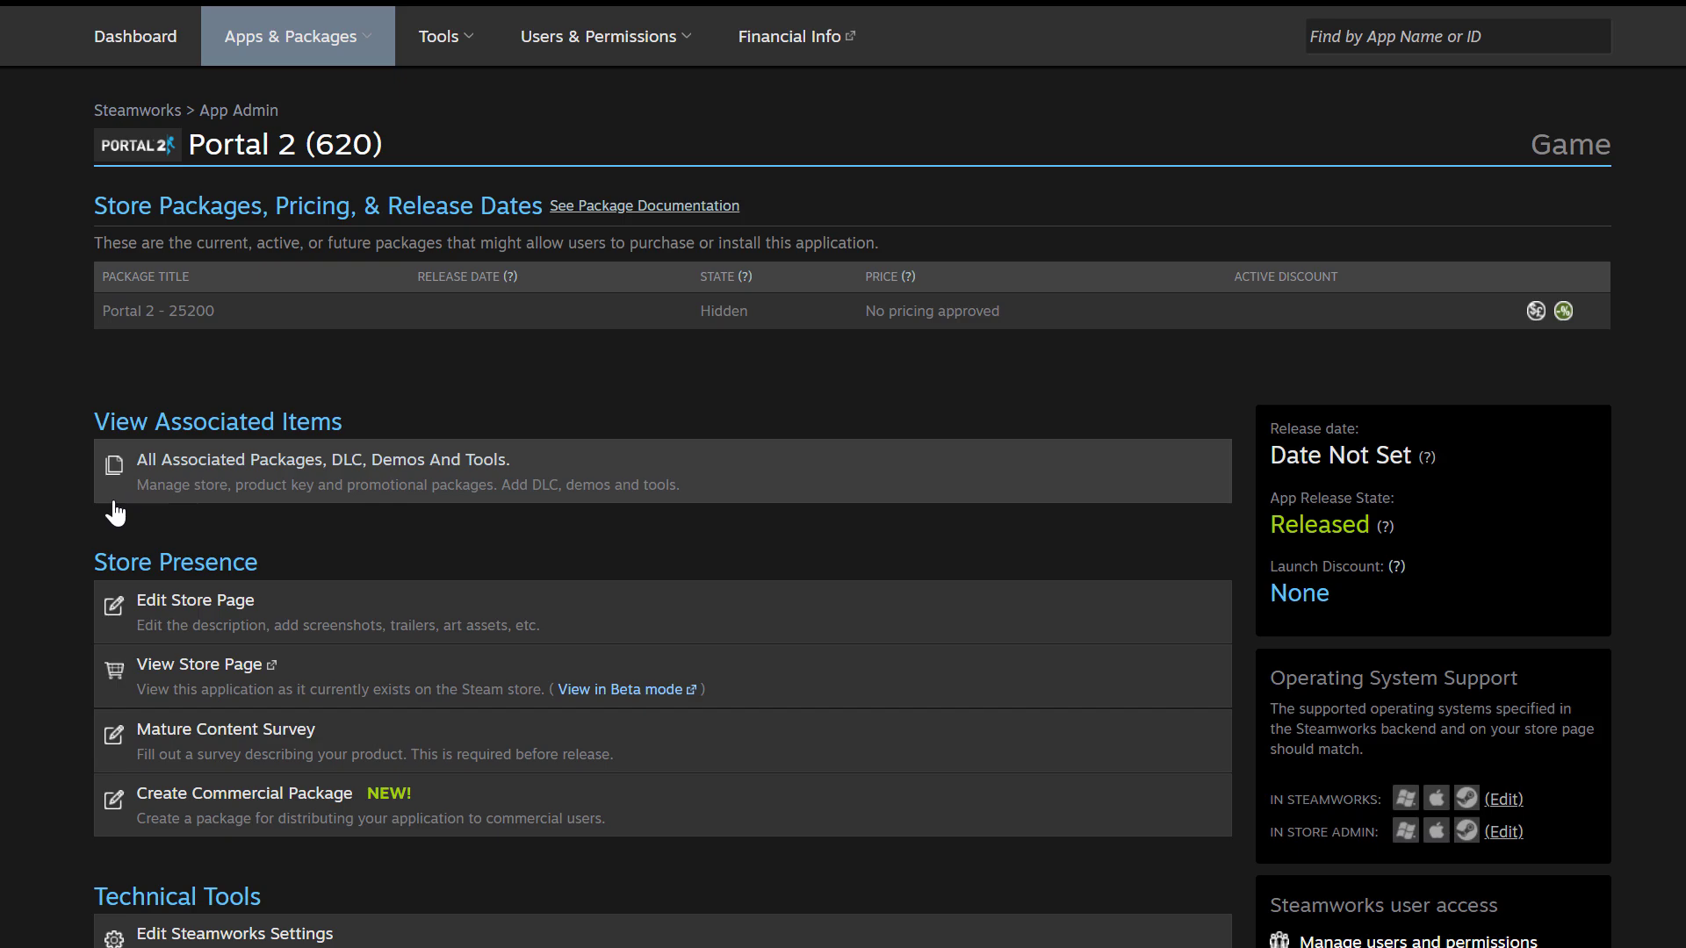
Step: Add a Playtest app to Portal 2's associated packages, creating Portal 2 Playtest (ID 404700)
click(322, 459)
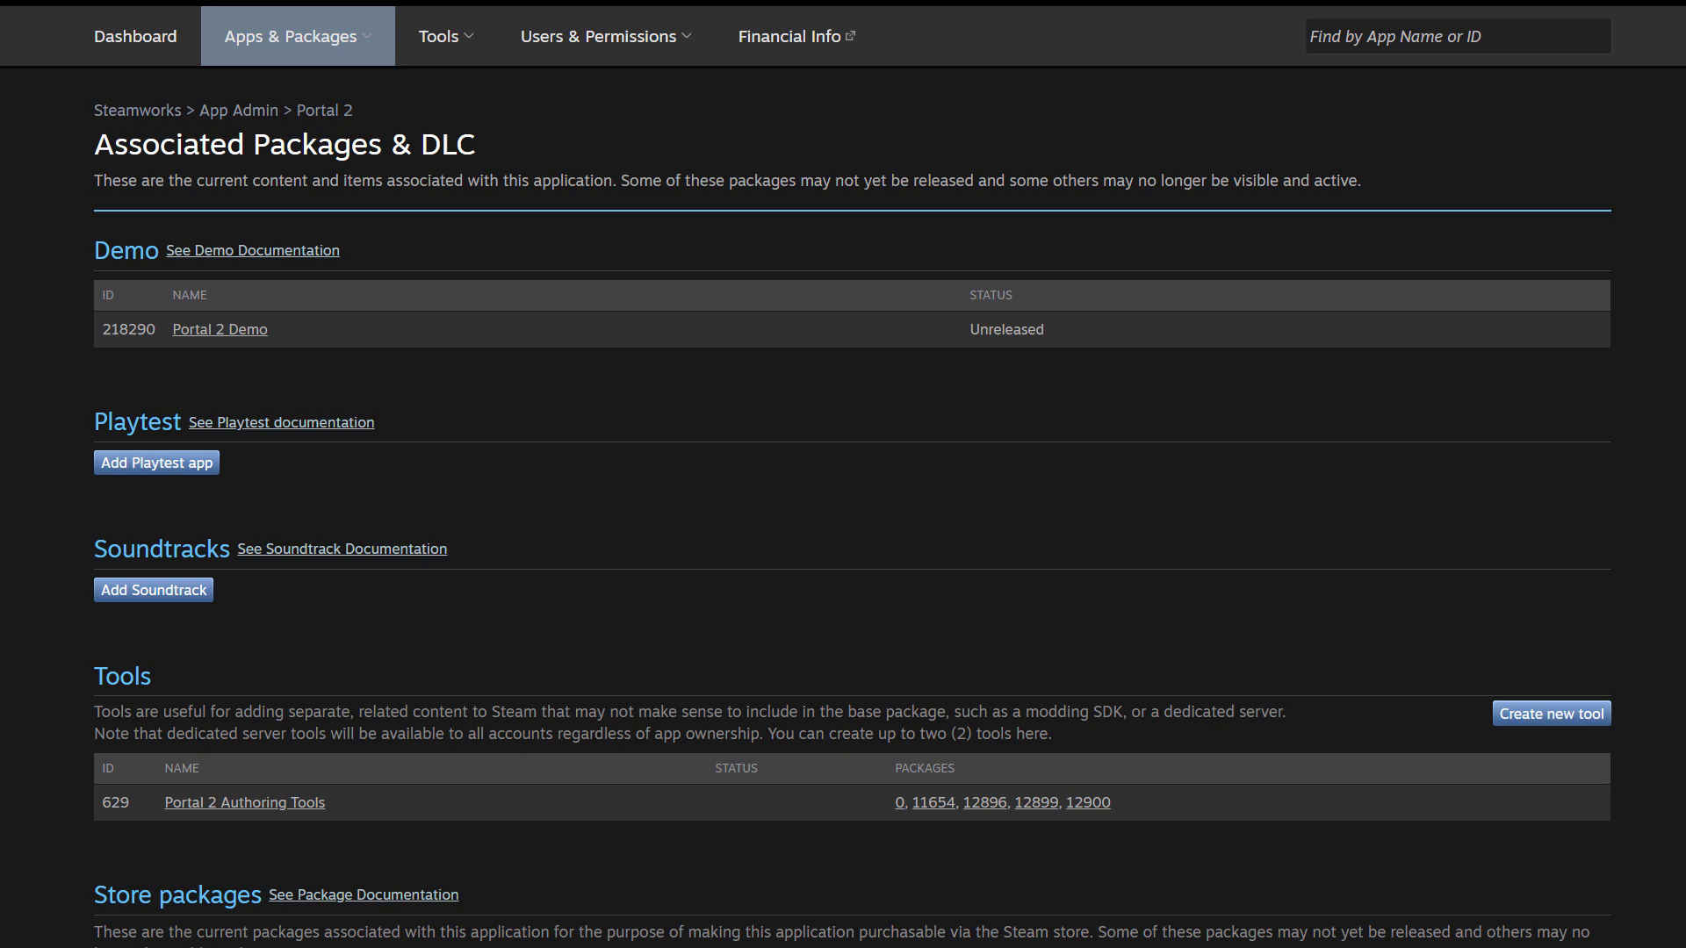
mouse_move(84, 436)
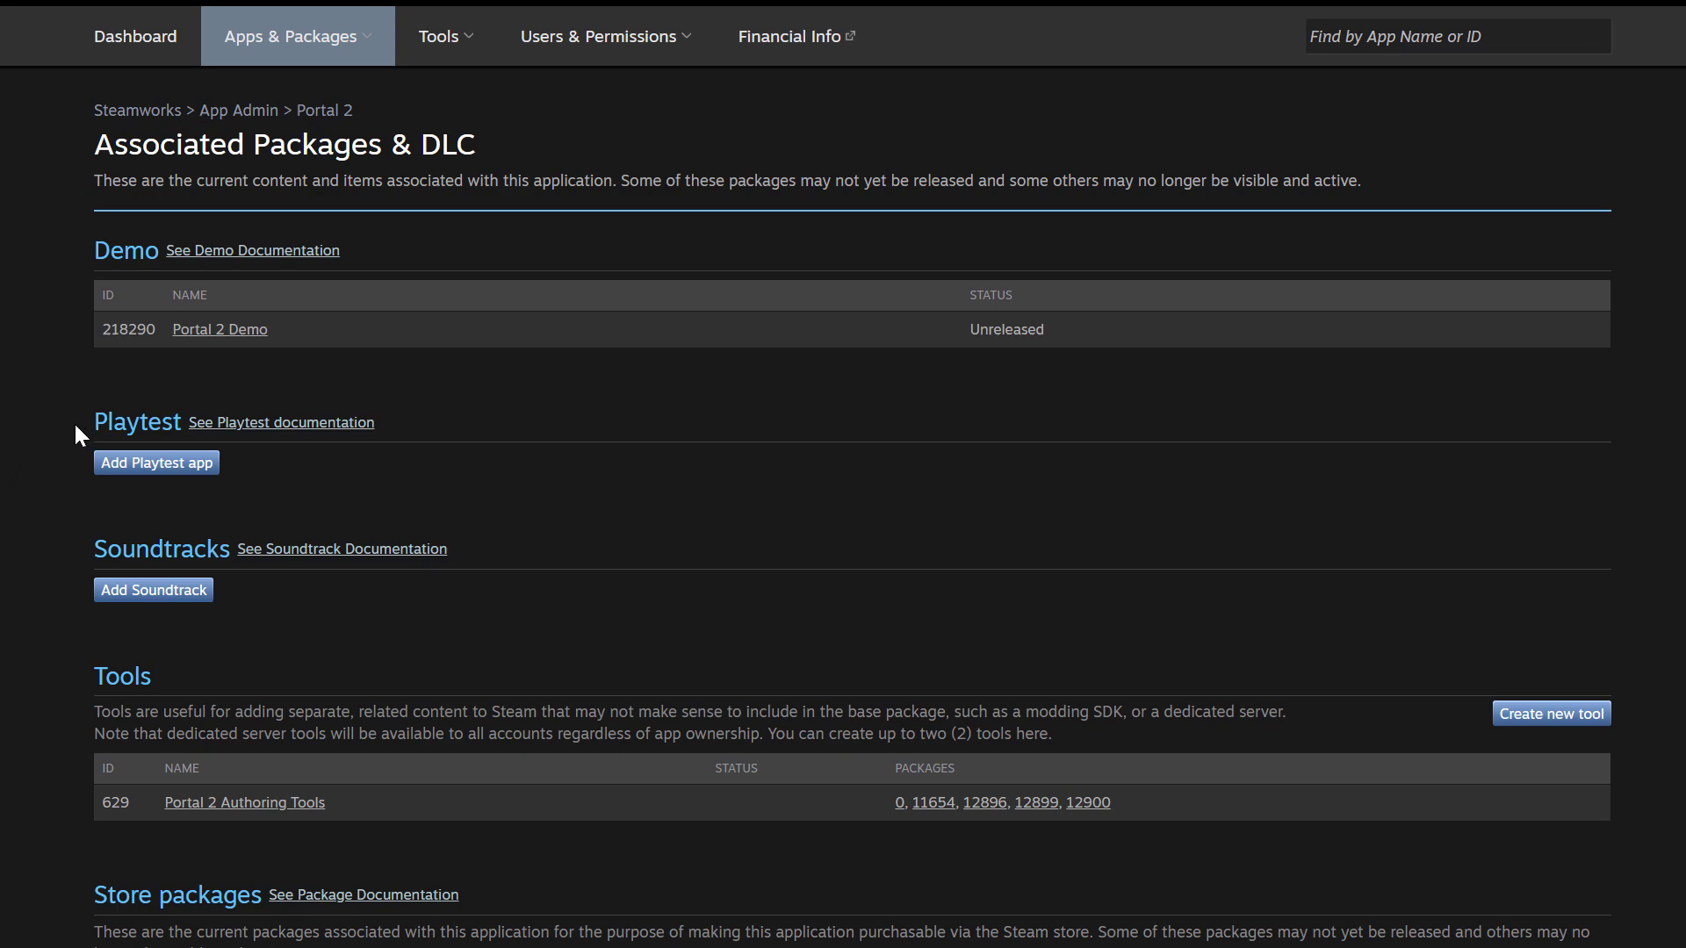
mouse_move(110, 475)
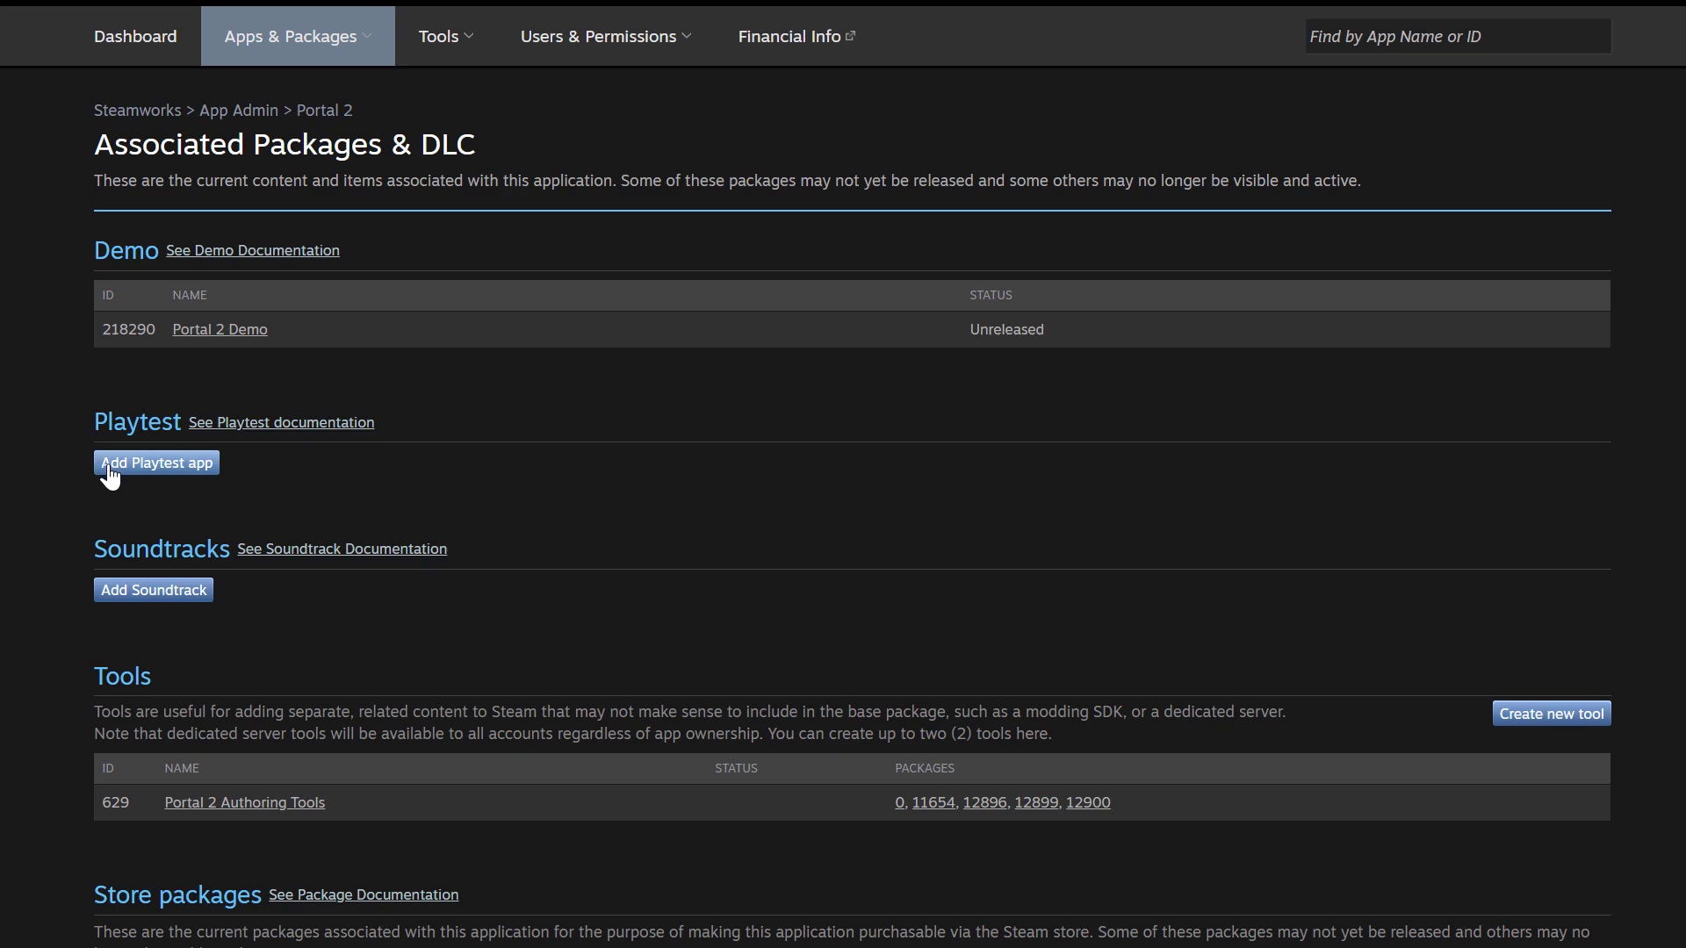
mouse_move(26, 490)
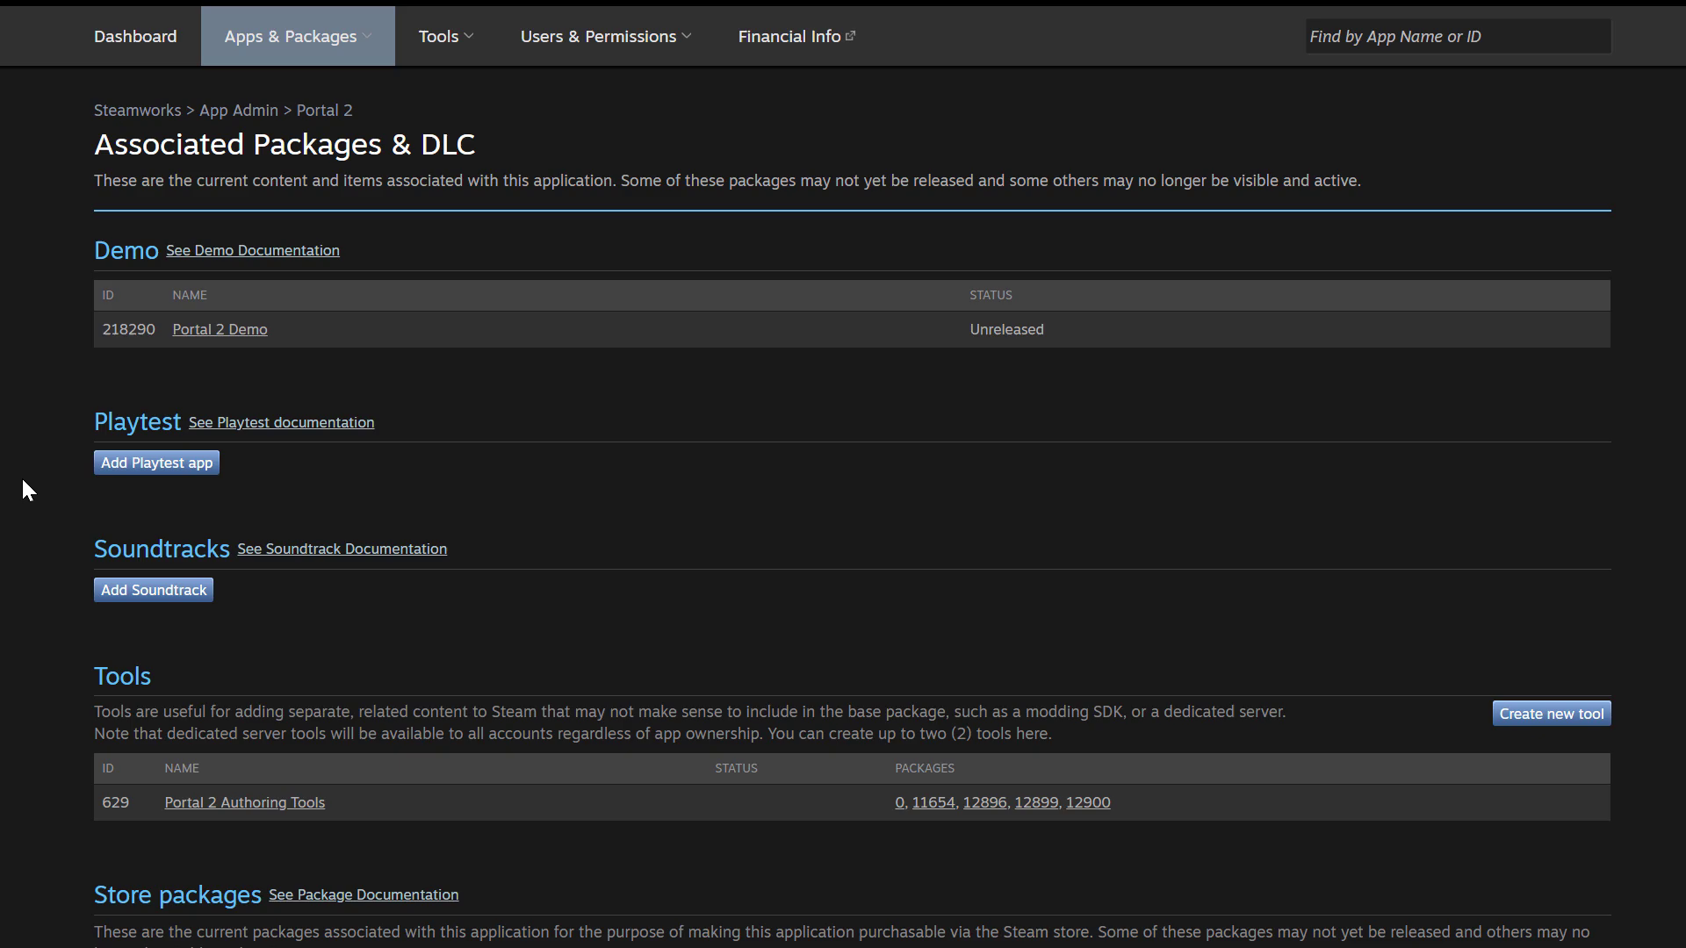
click(156, 462)
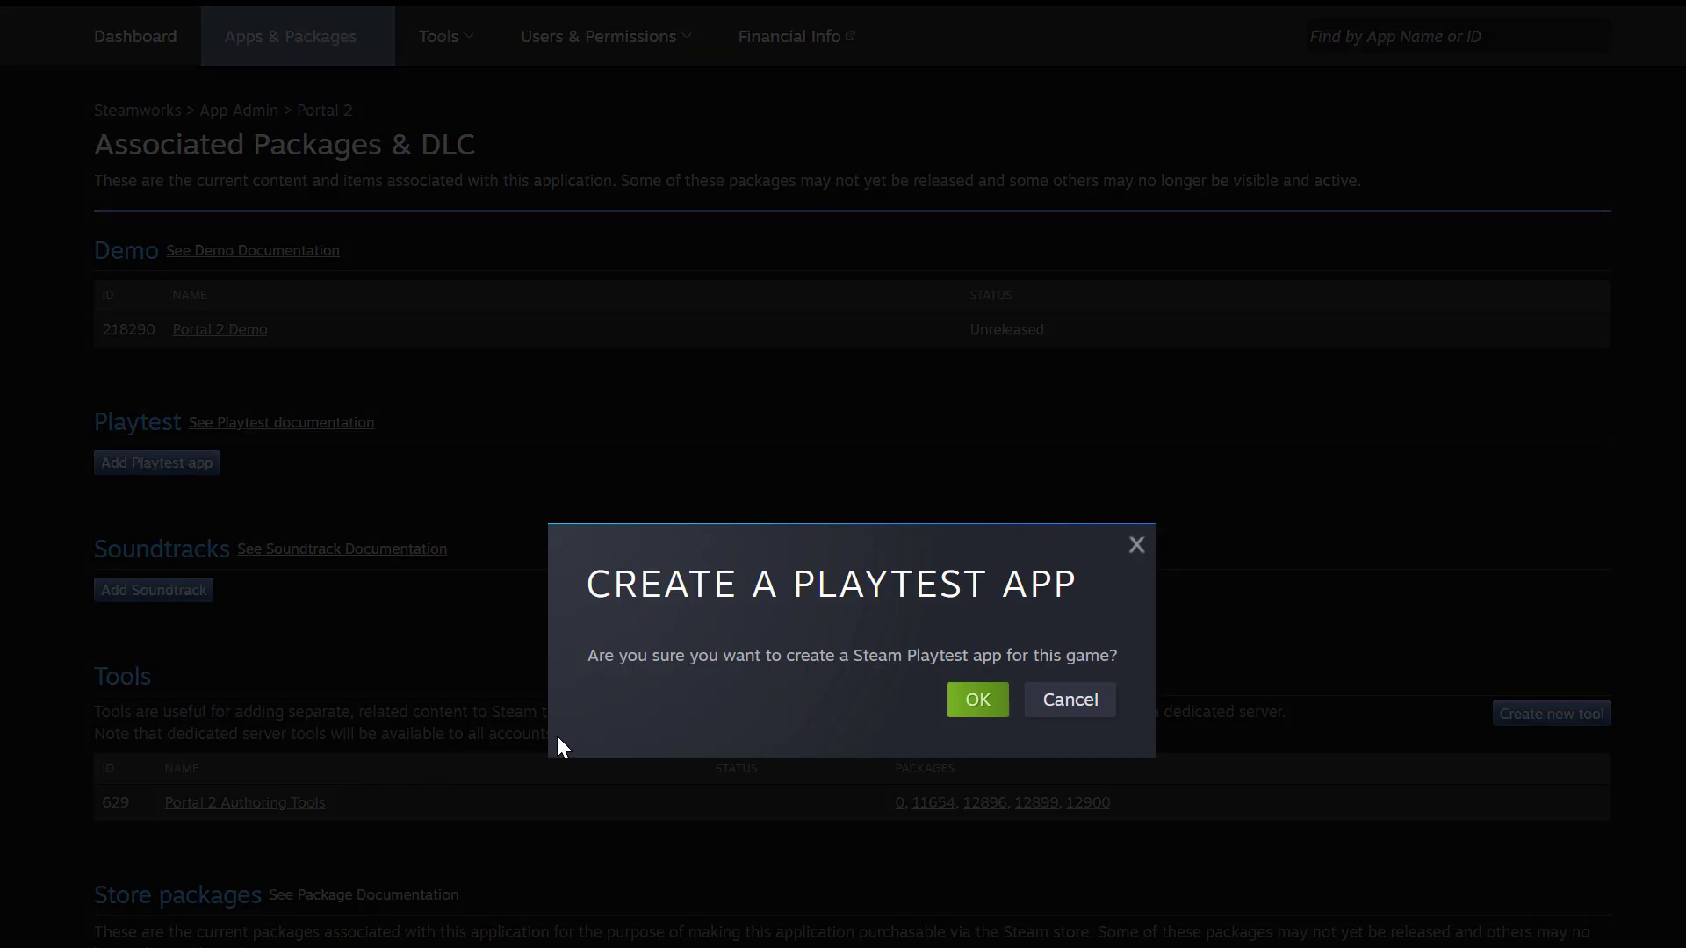
mouse_move(716, 734)
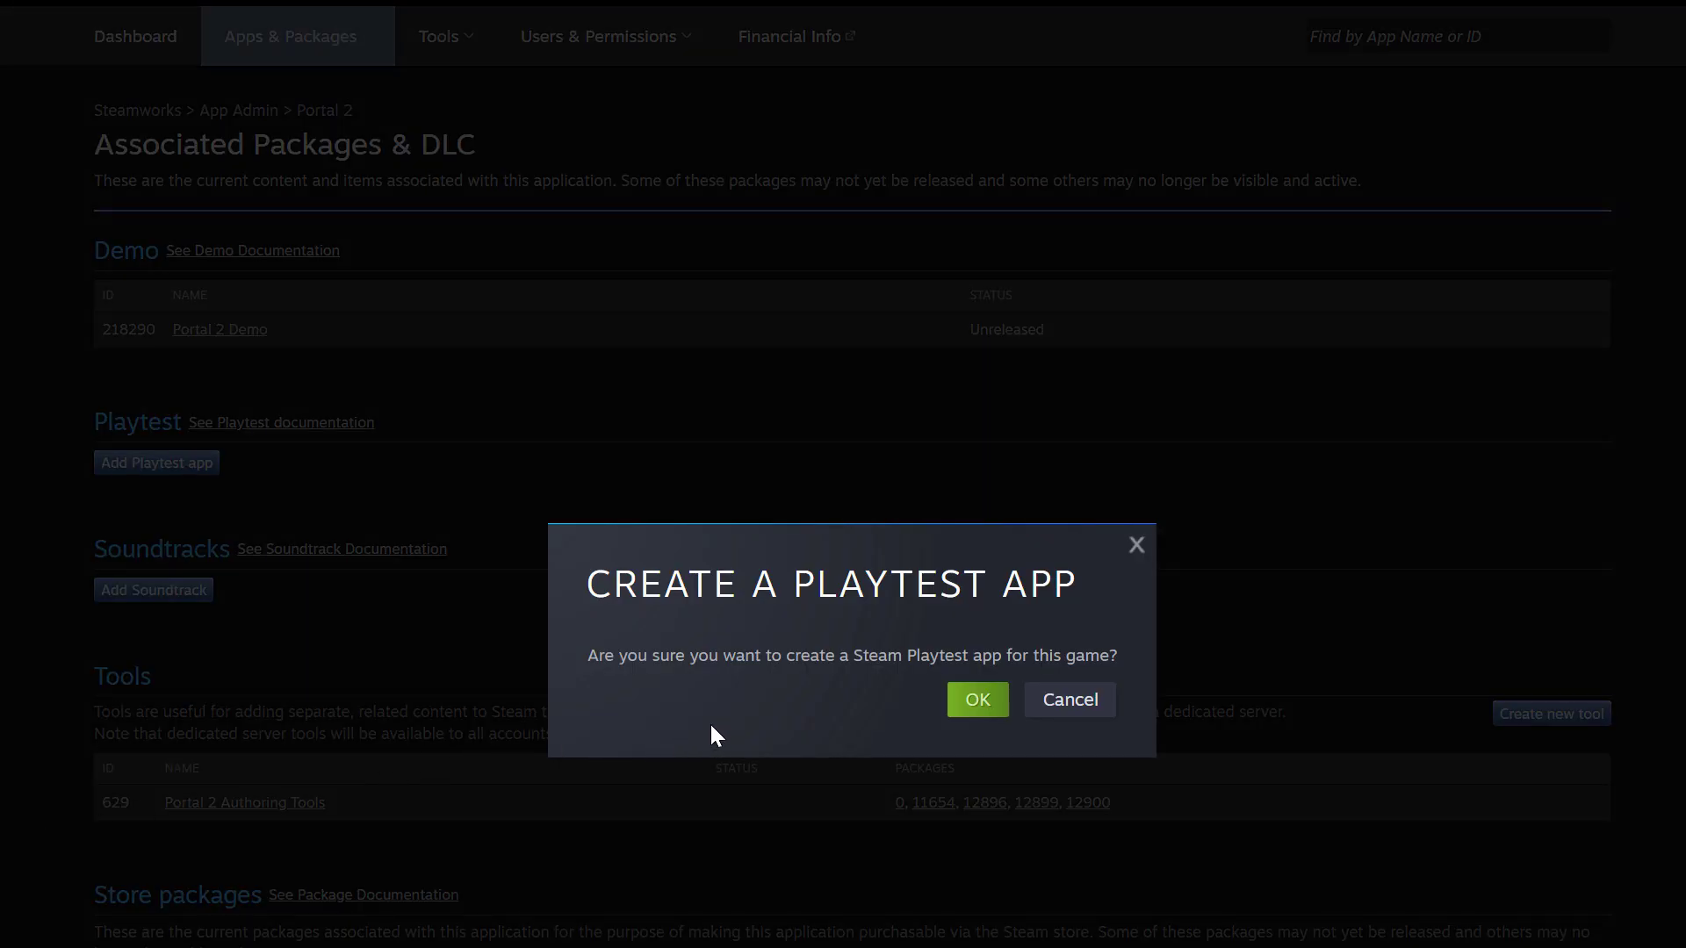
mouse_move(975, 699)
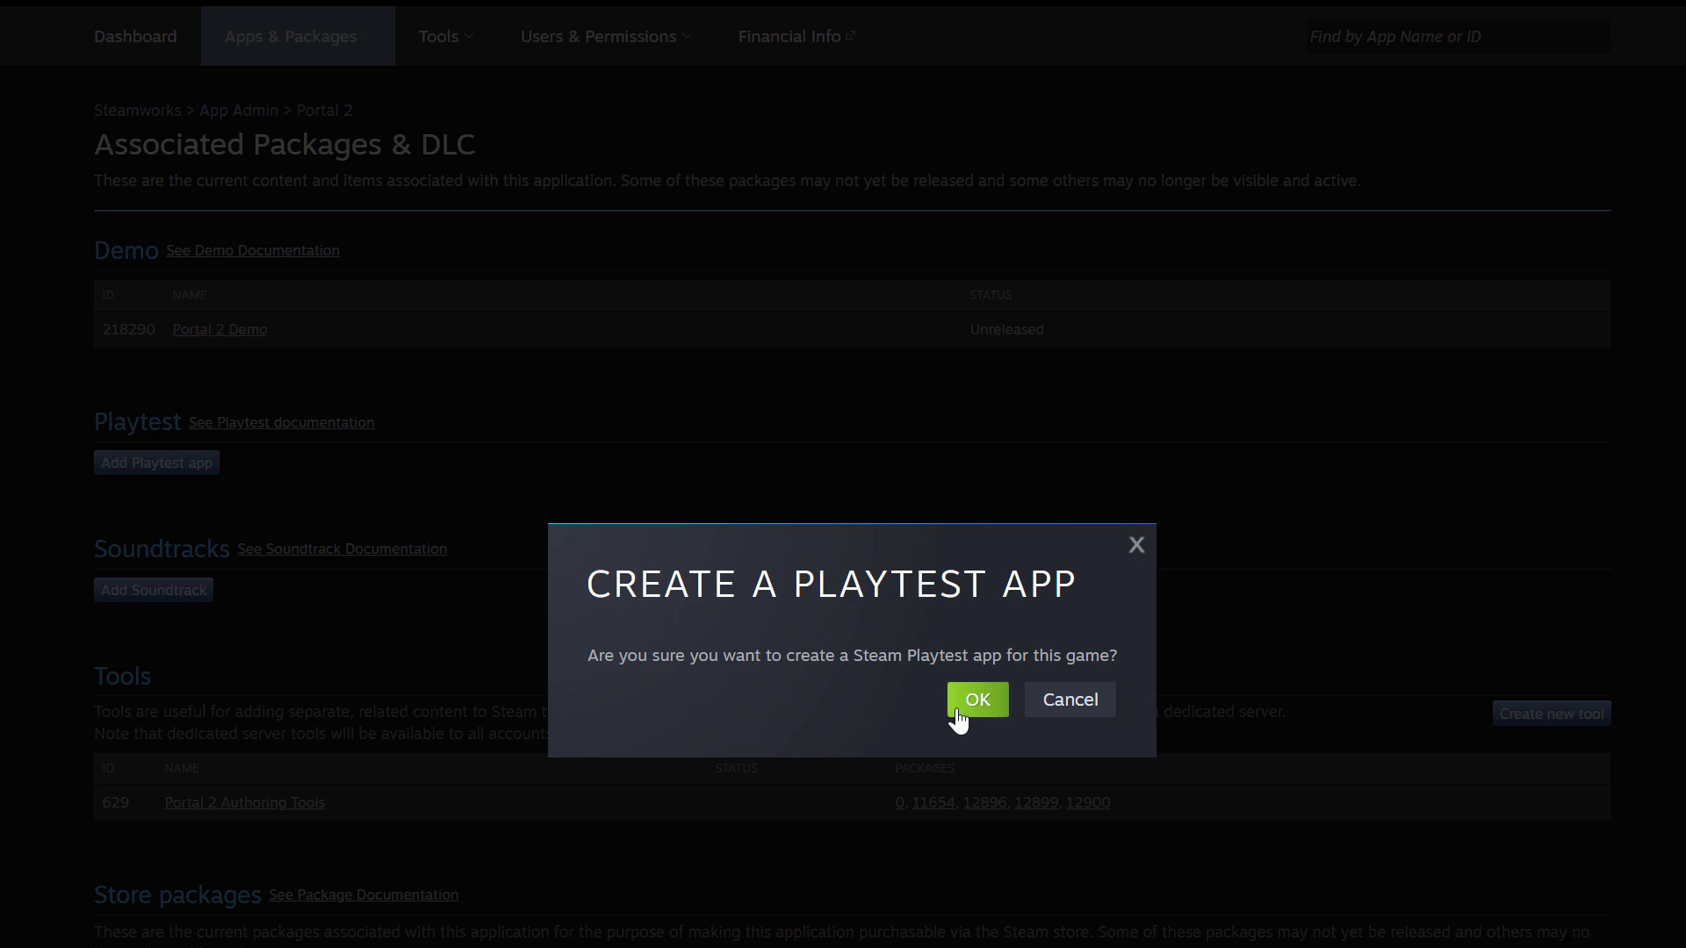
click(976, 699)
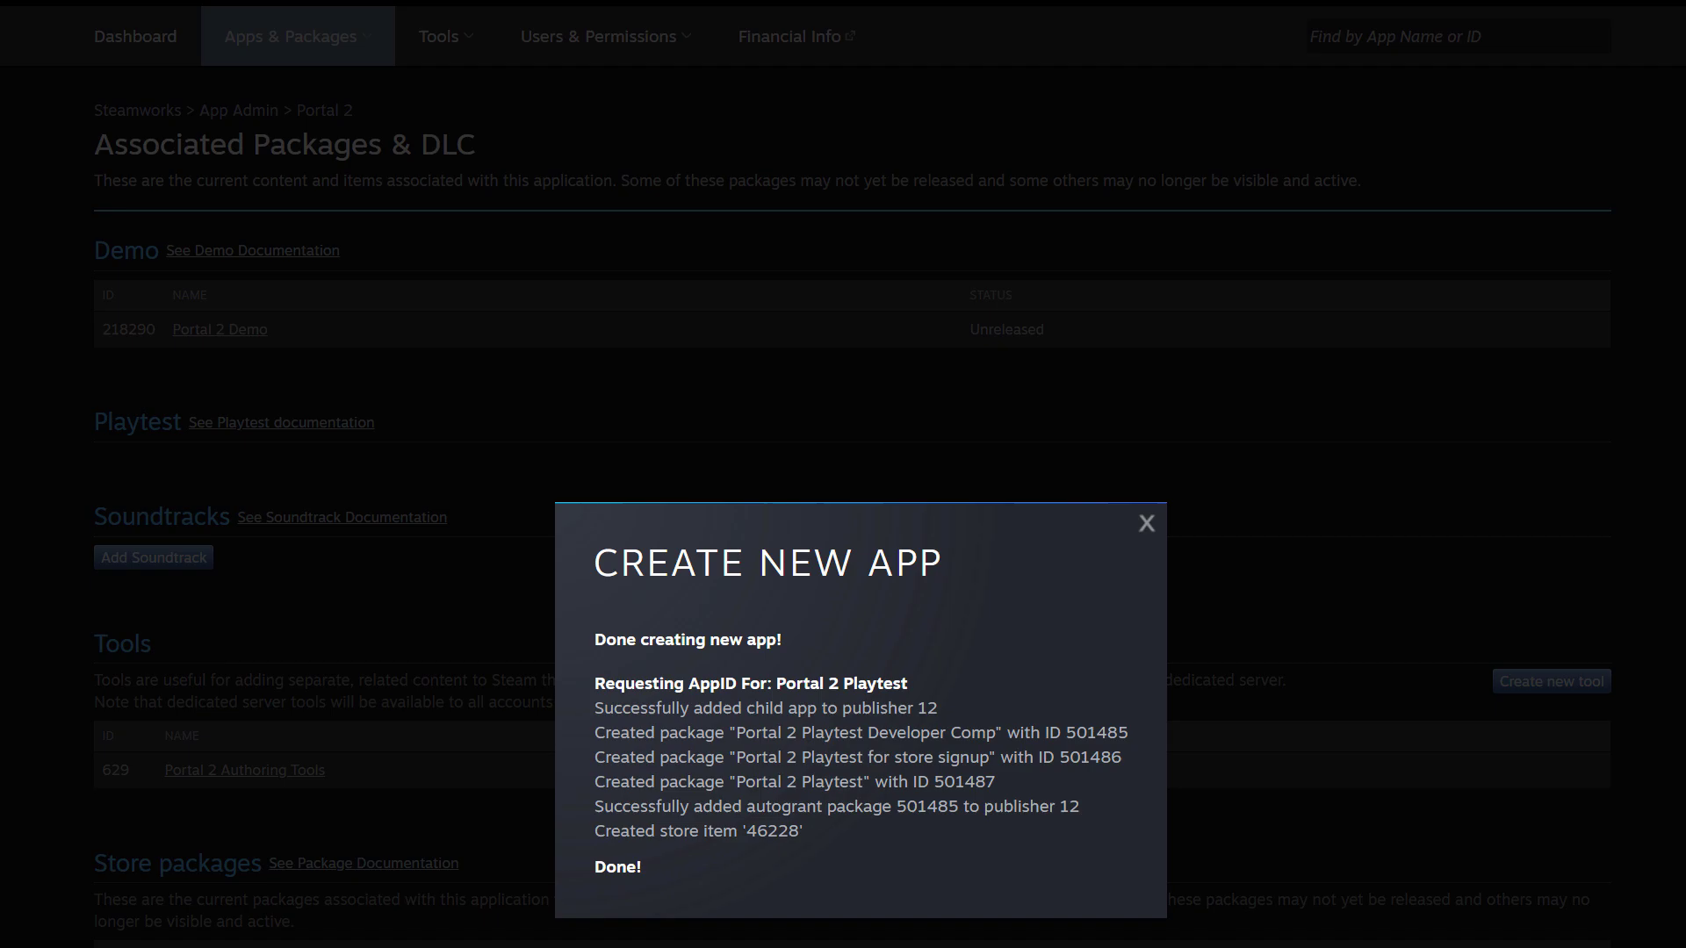
mouse_move(1147, 525)
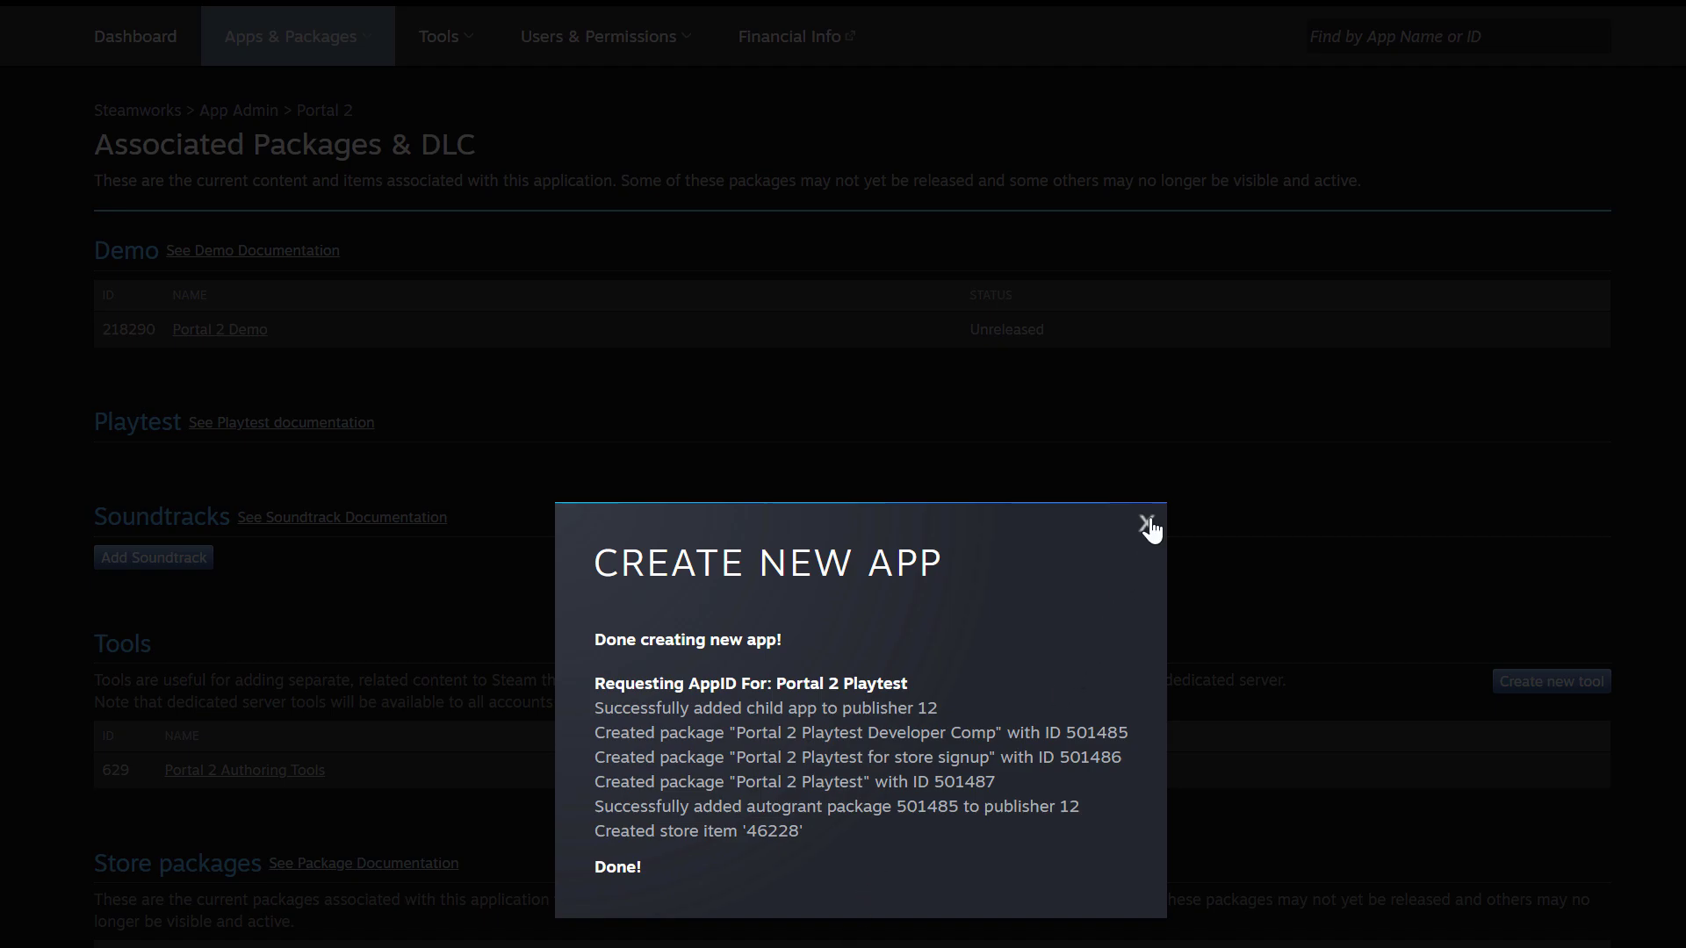
click(1149, 527)
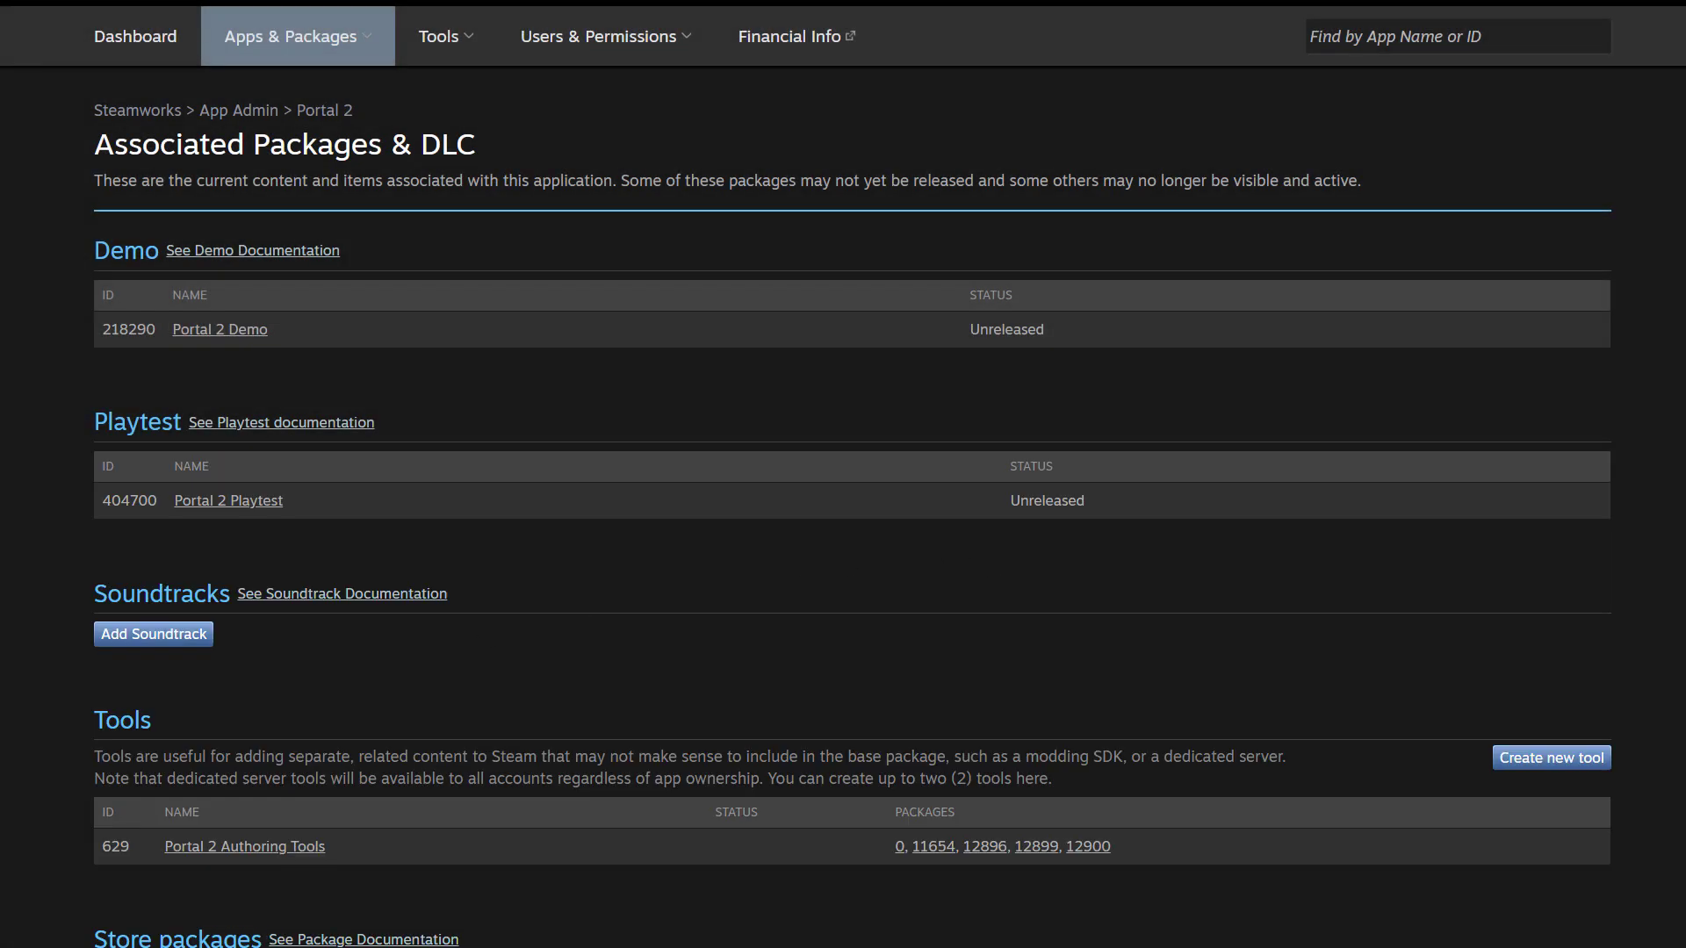
mouse_move(55, 694)
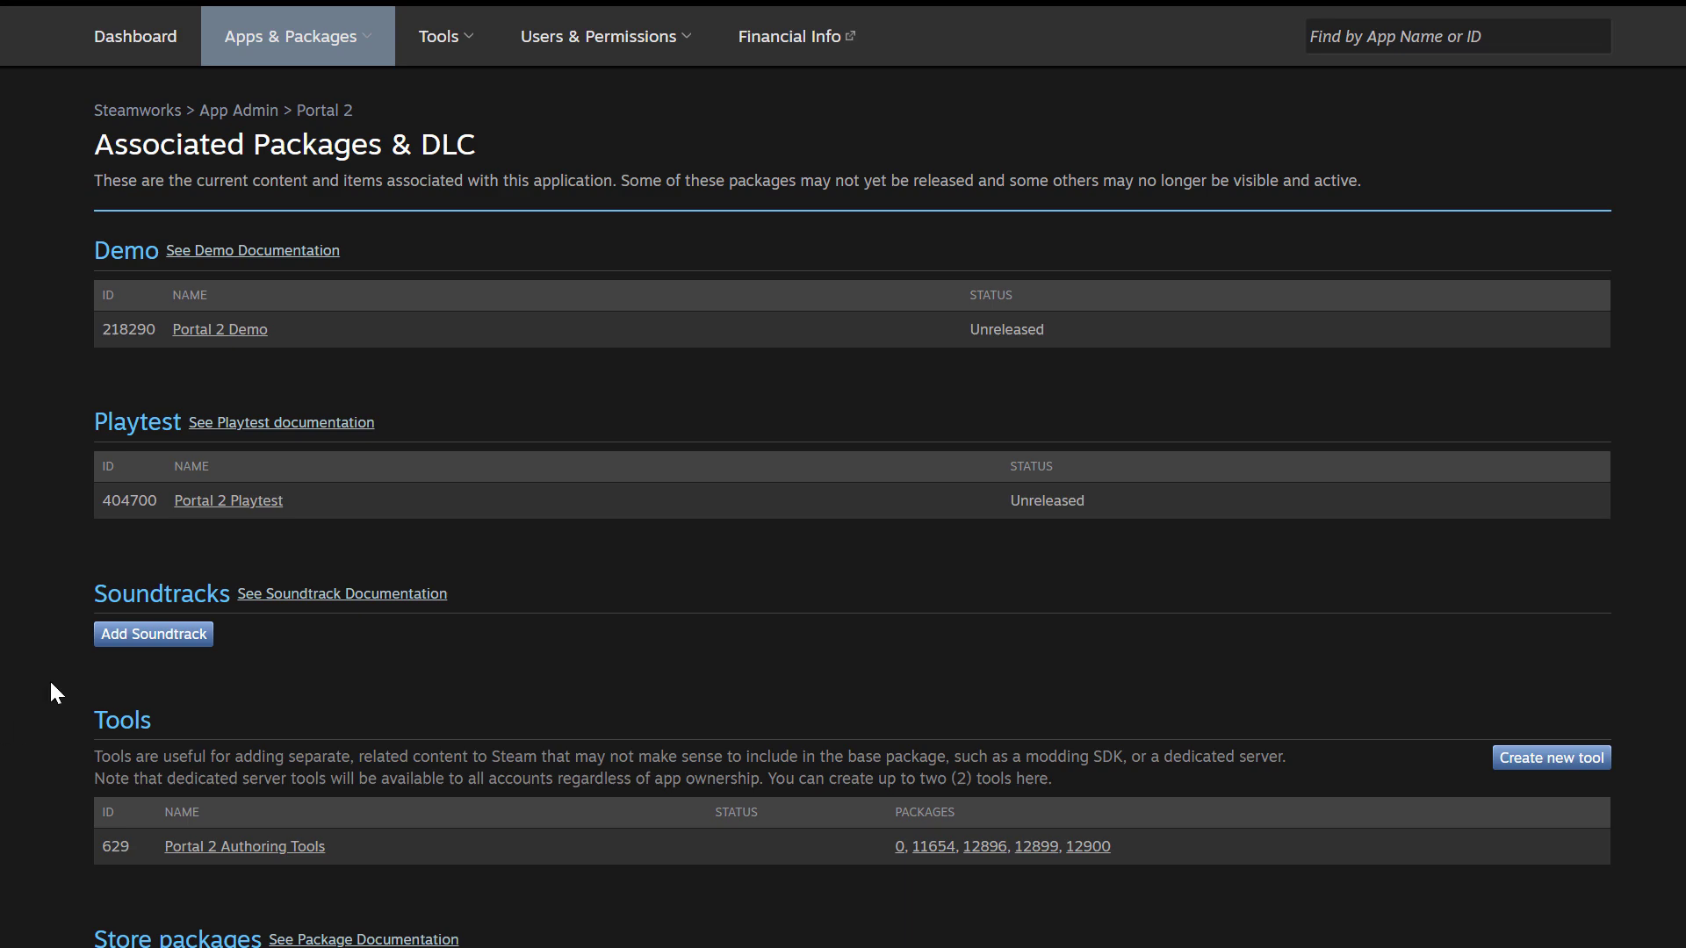
mouse_move(229, 501)
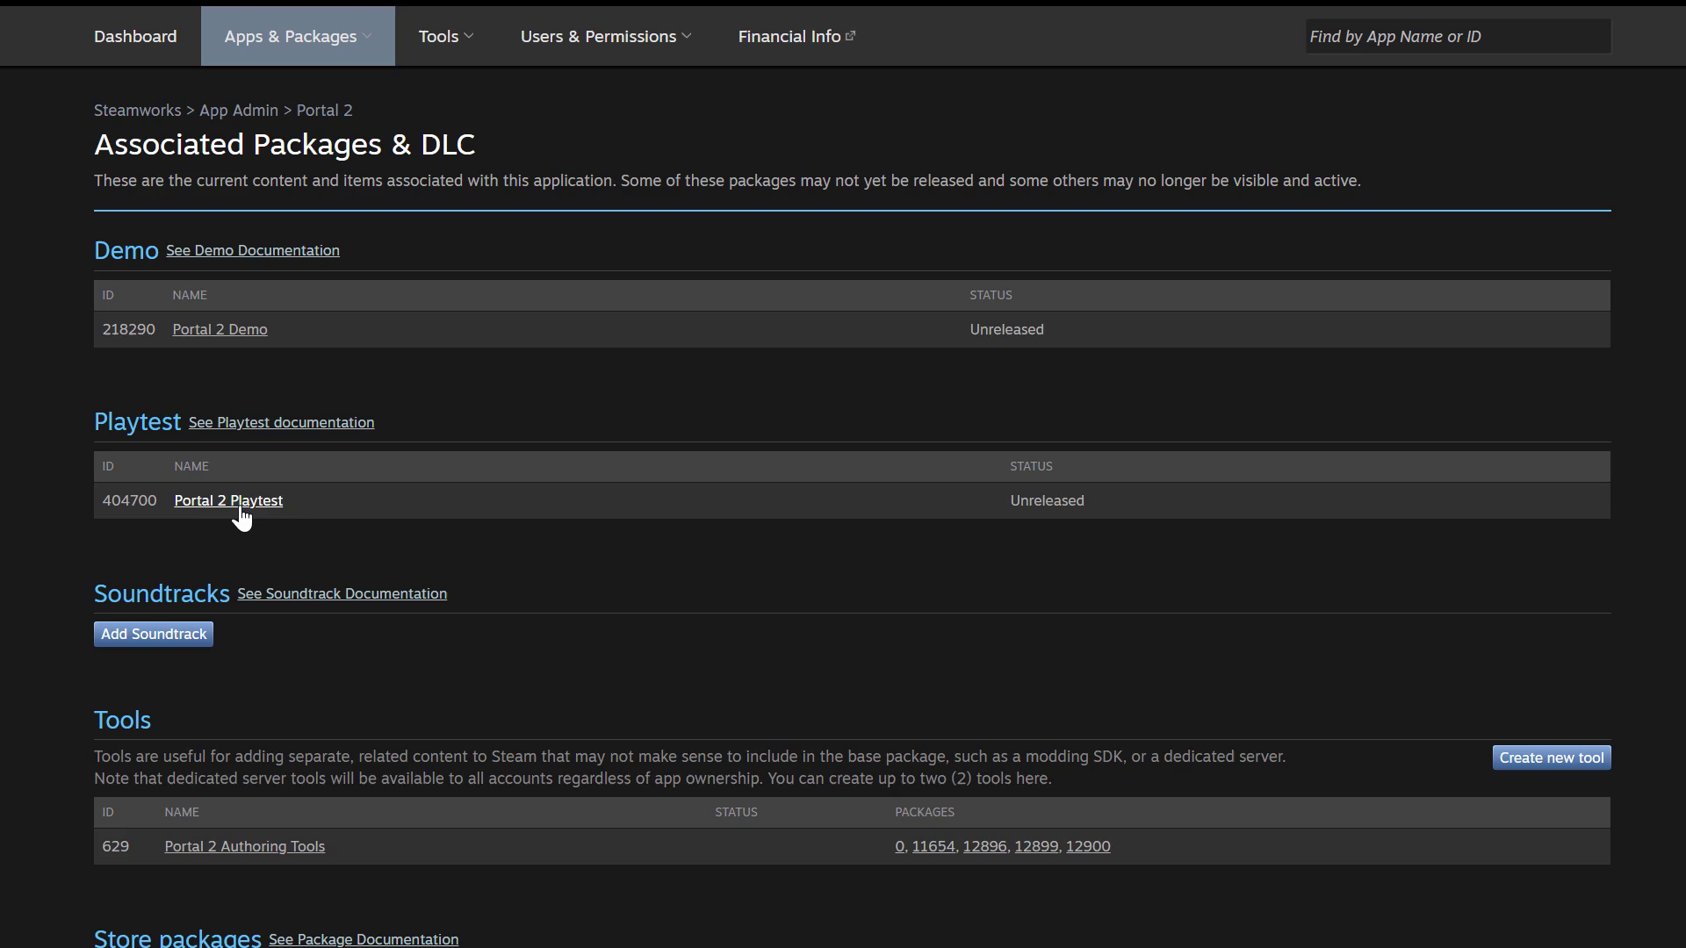
Step: Go to the Portal 2 Playtest (404700) admin overview from the Playtest table
click(227, 500)
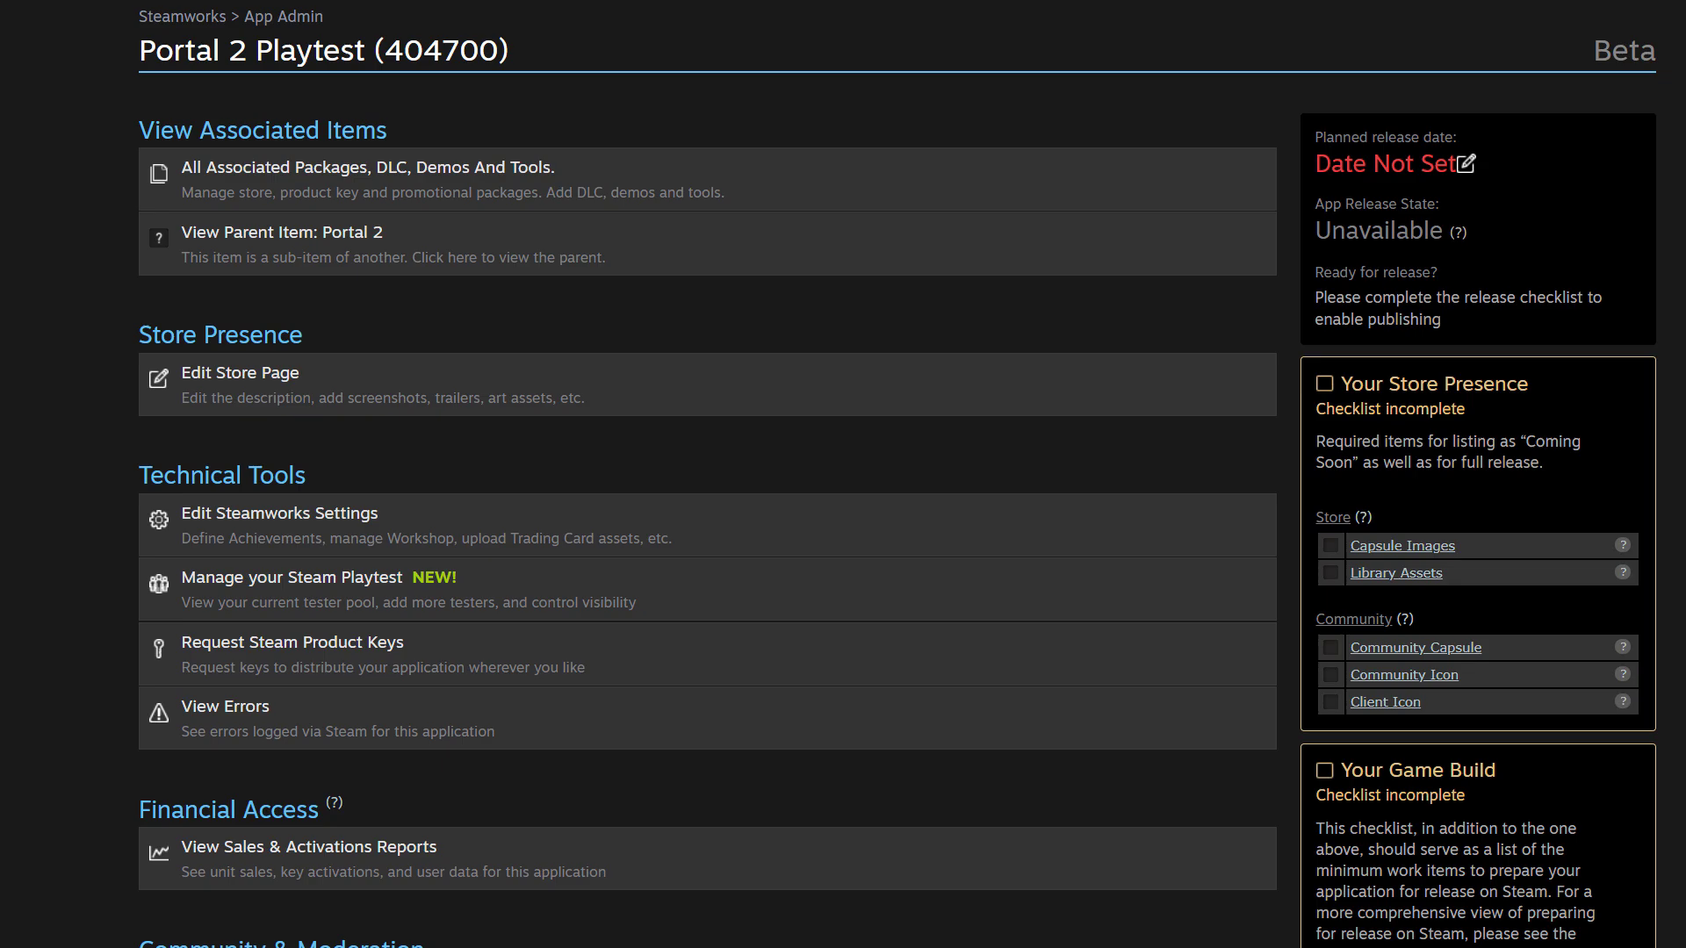
mouse_move(234, 620)
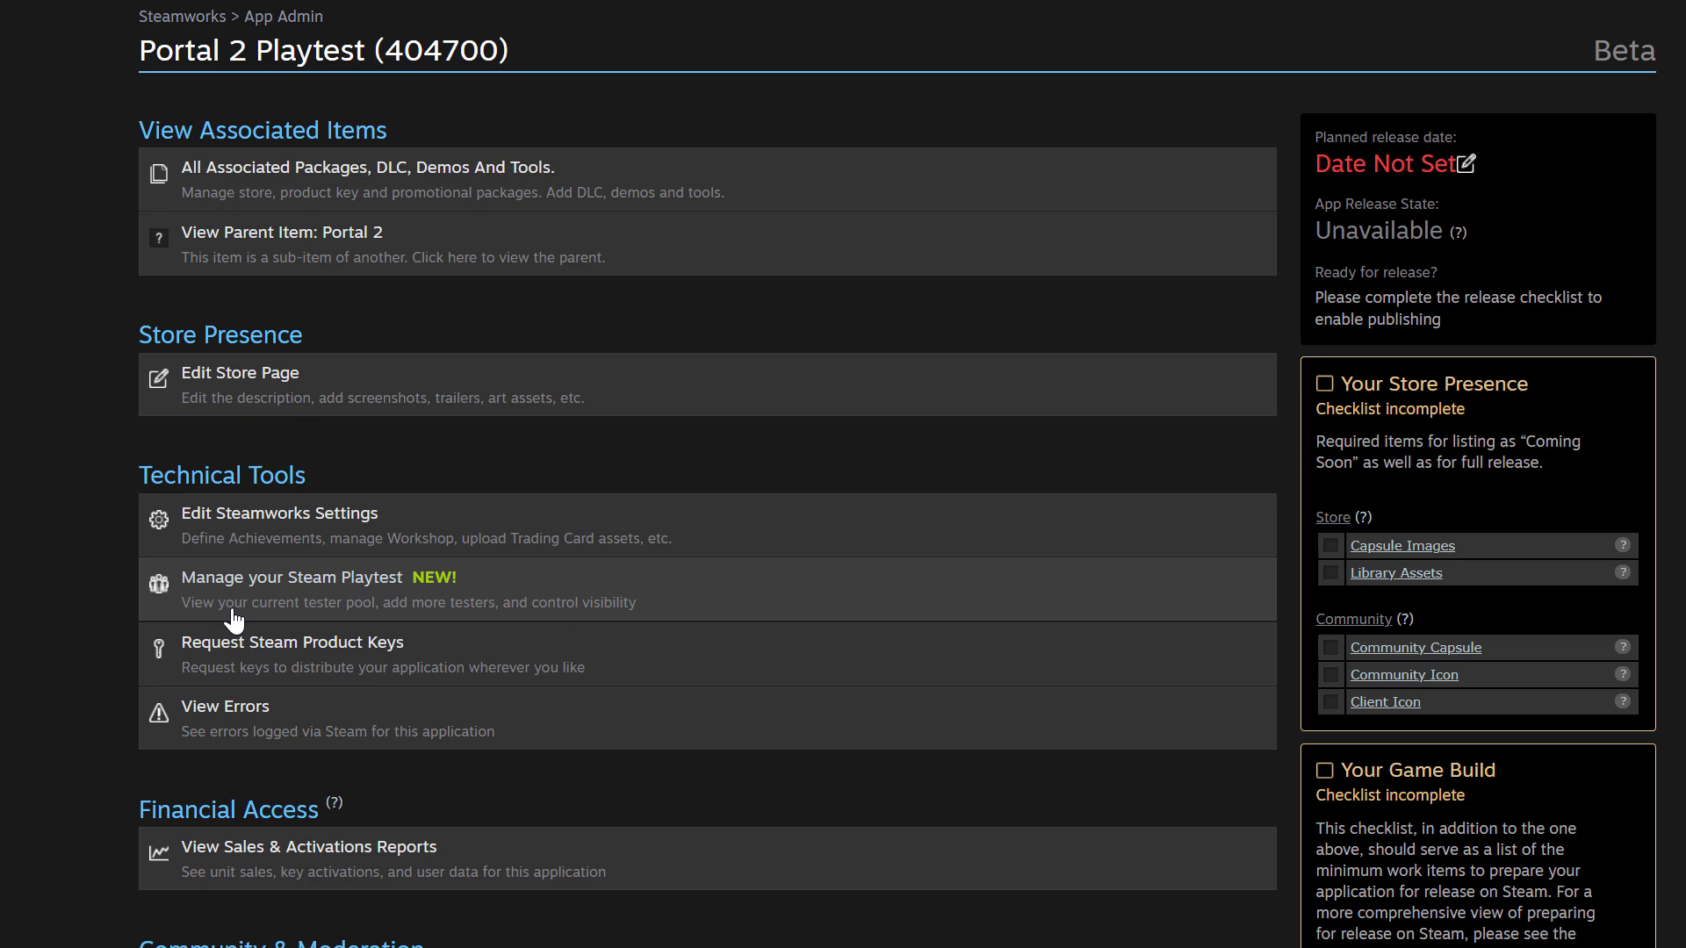
Step: Show the Portal 2 Playtest management page with tester status and store visibility
click(292, 578)
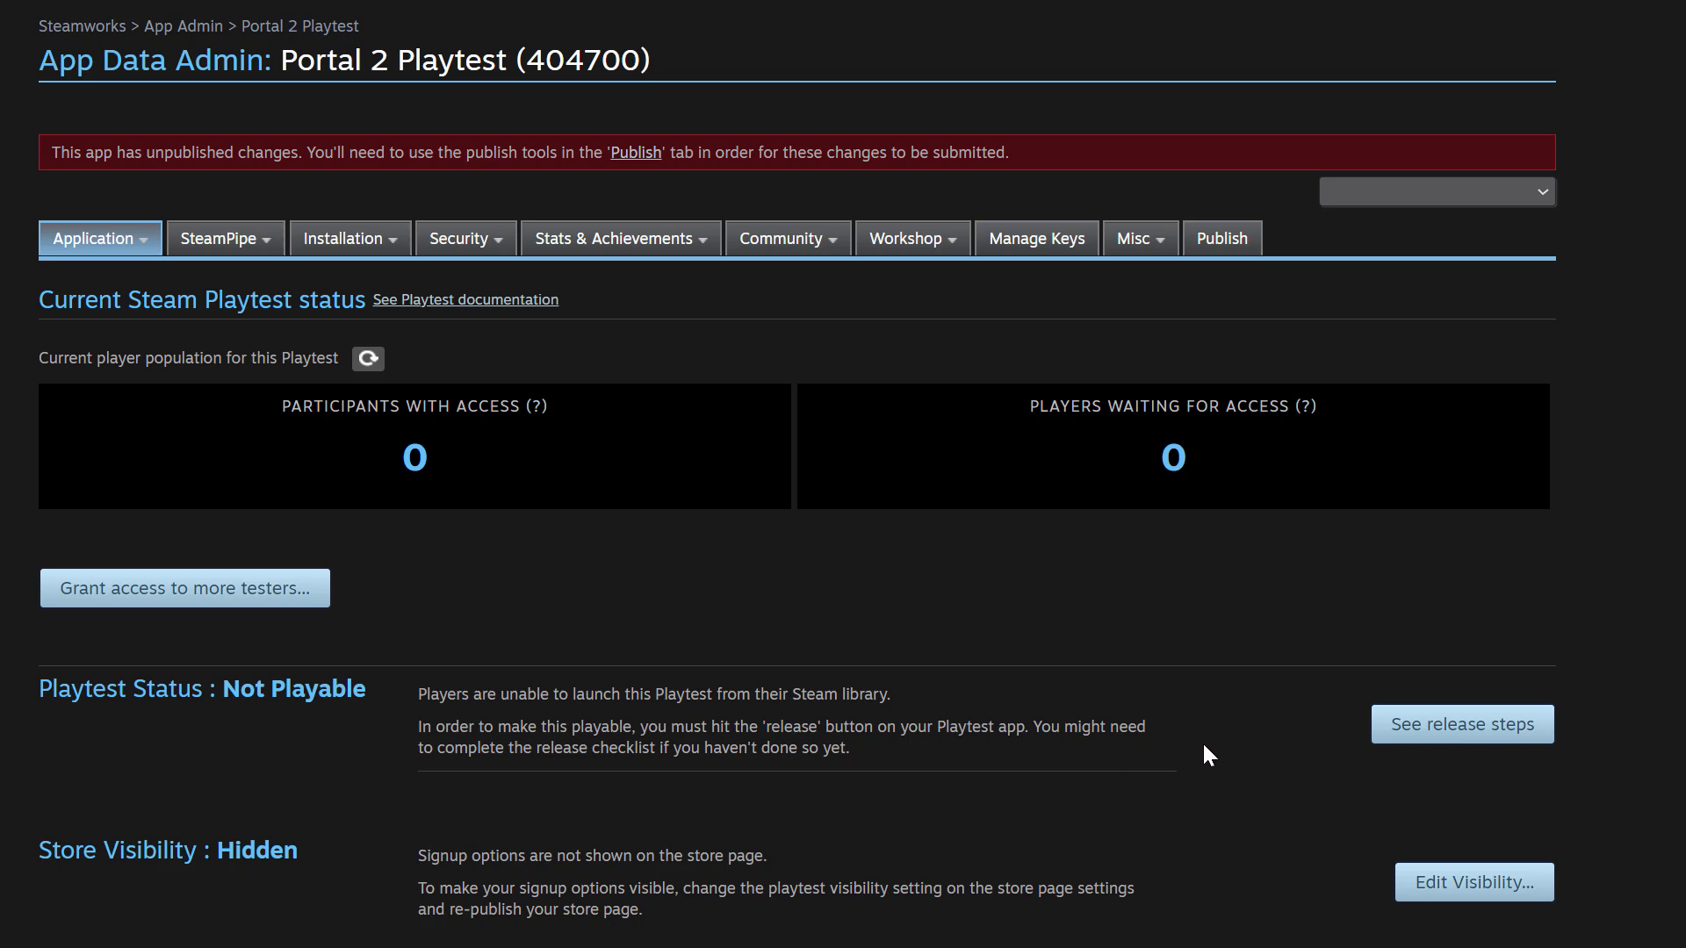
mouse_move(276, 742)
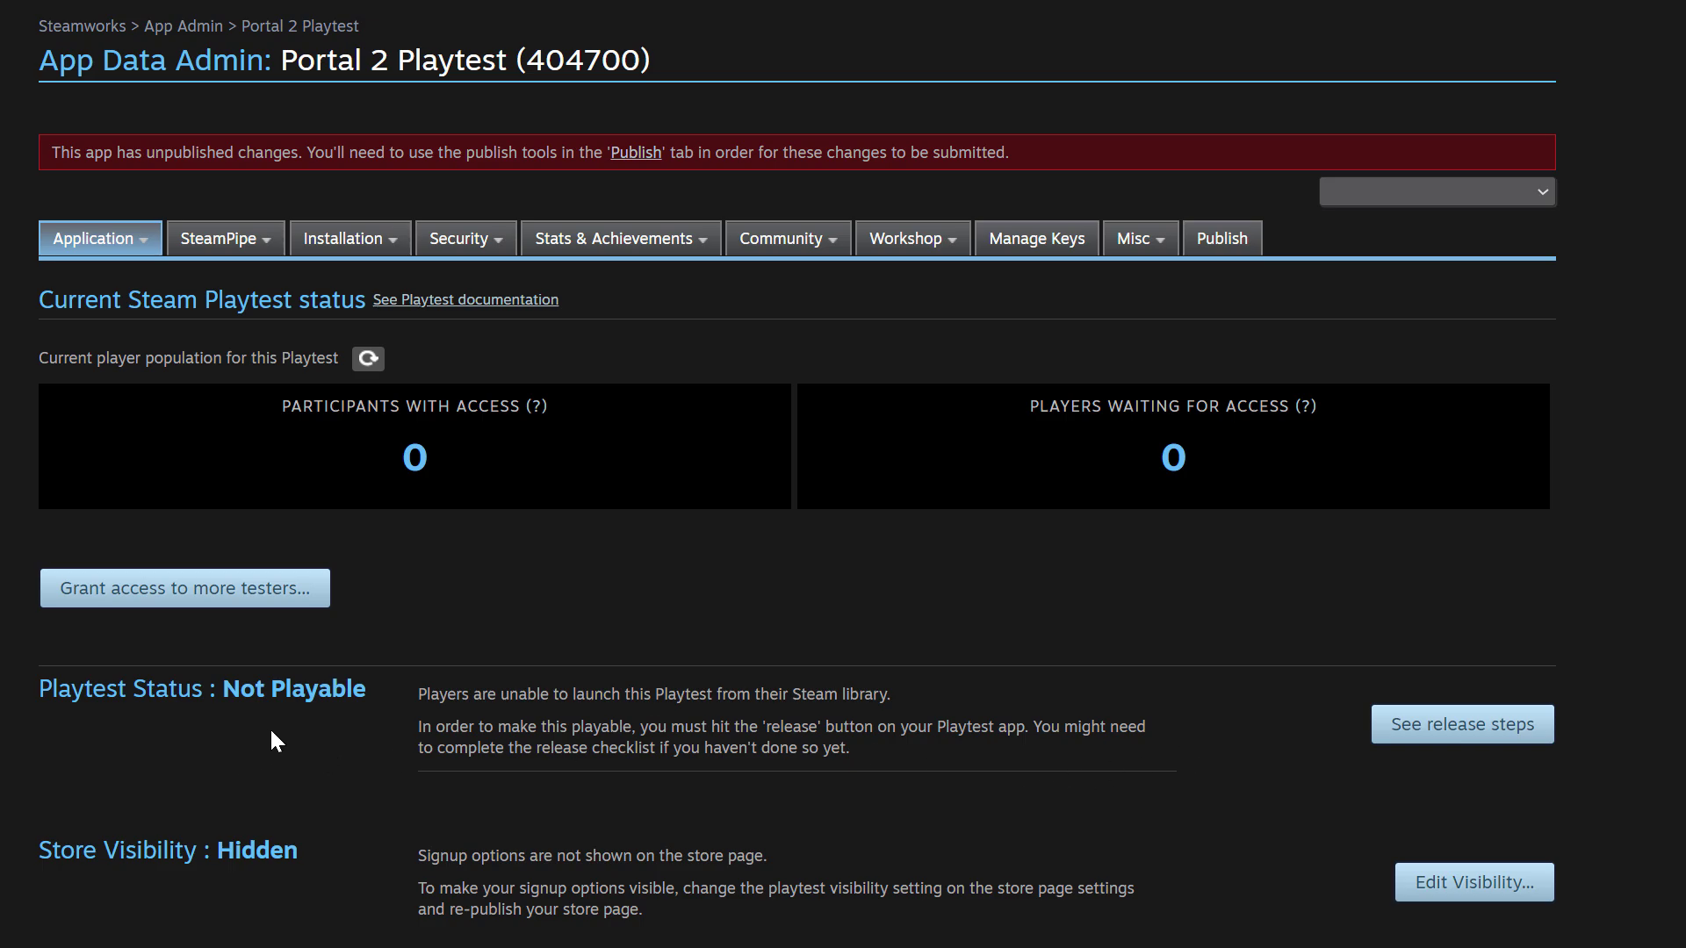
mouse_move(1263, 762)
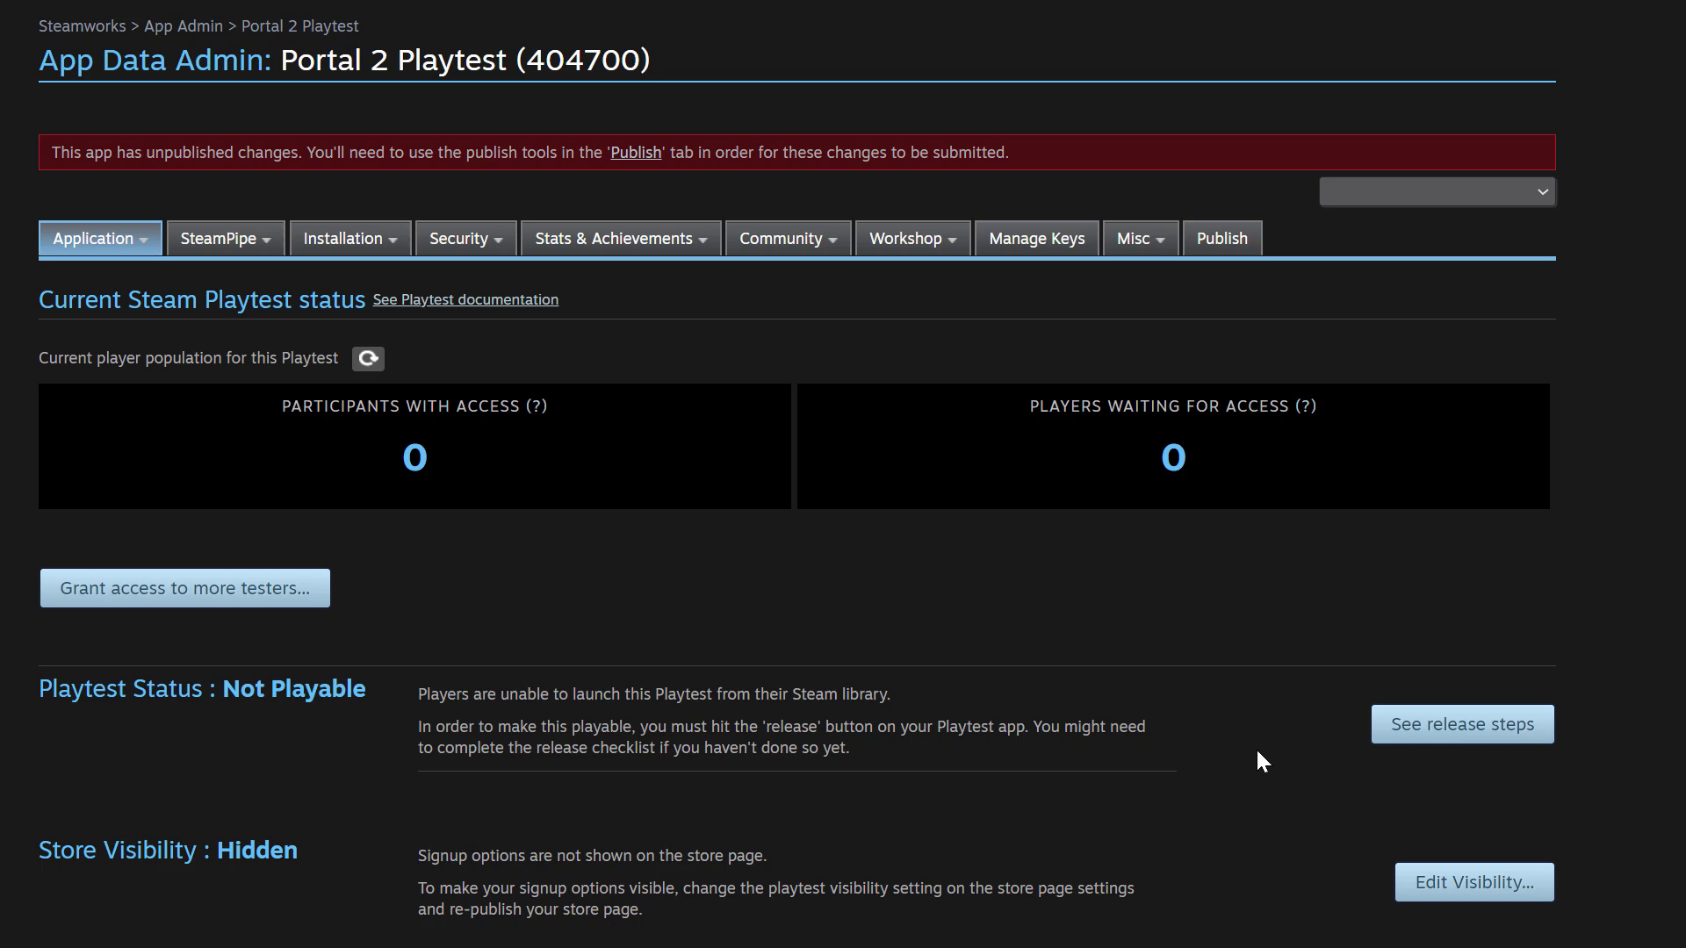
mouse_move(1461, 724)
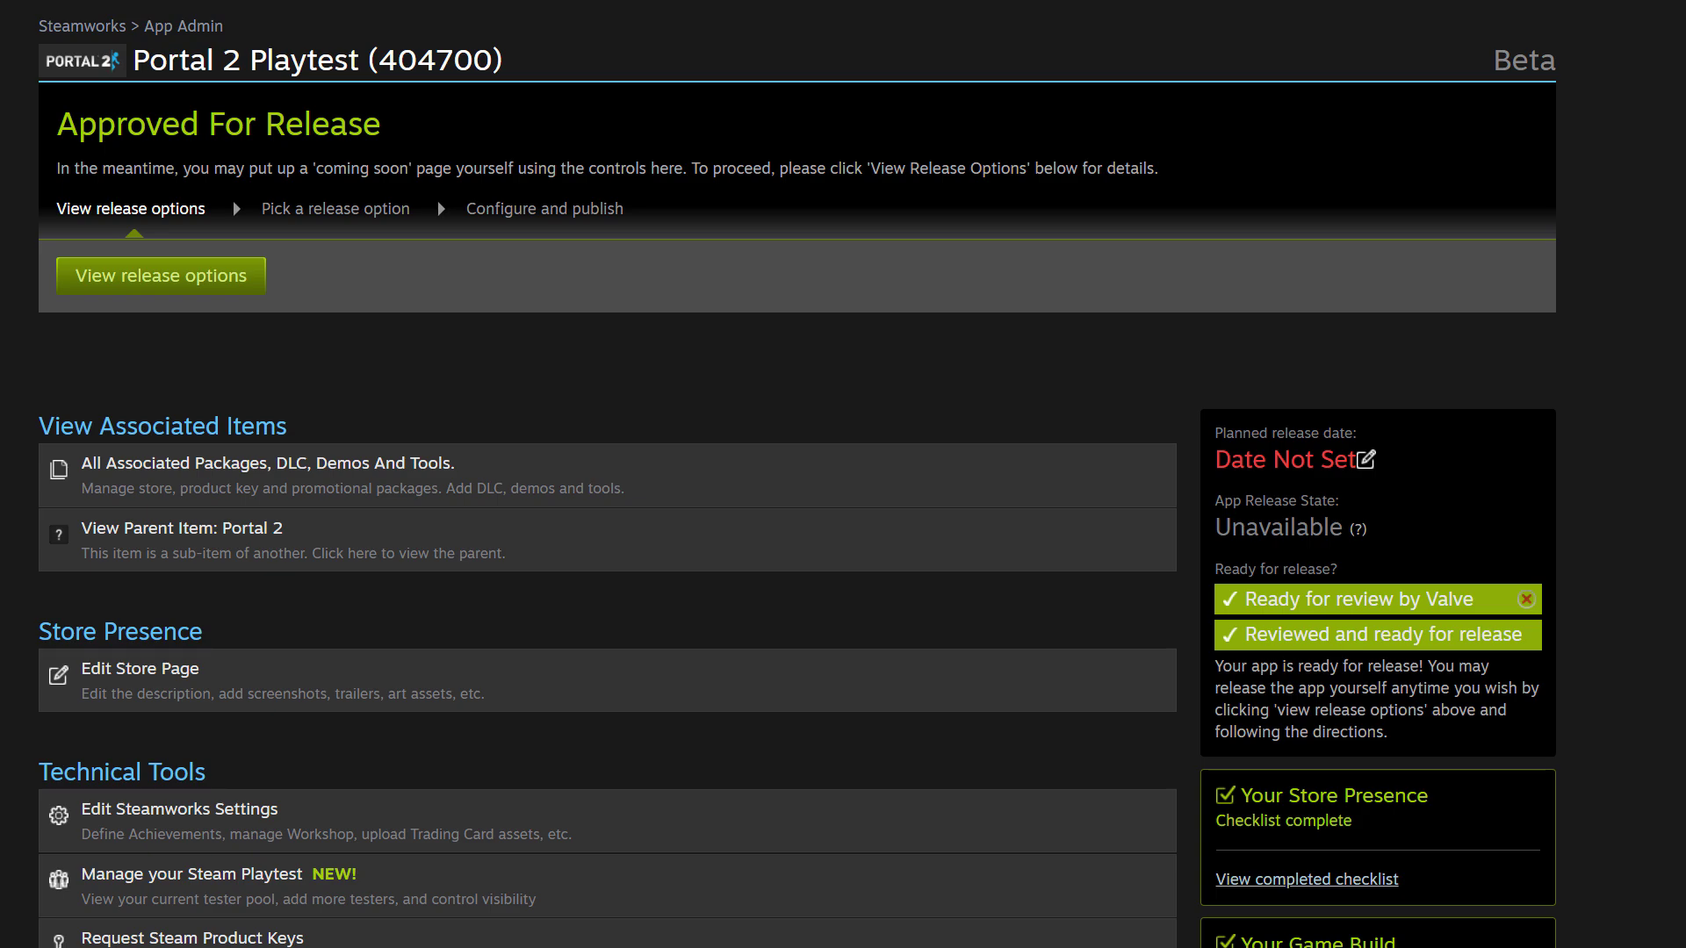
mouse_move(175, 299)
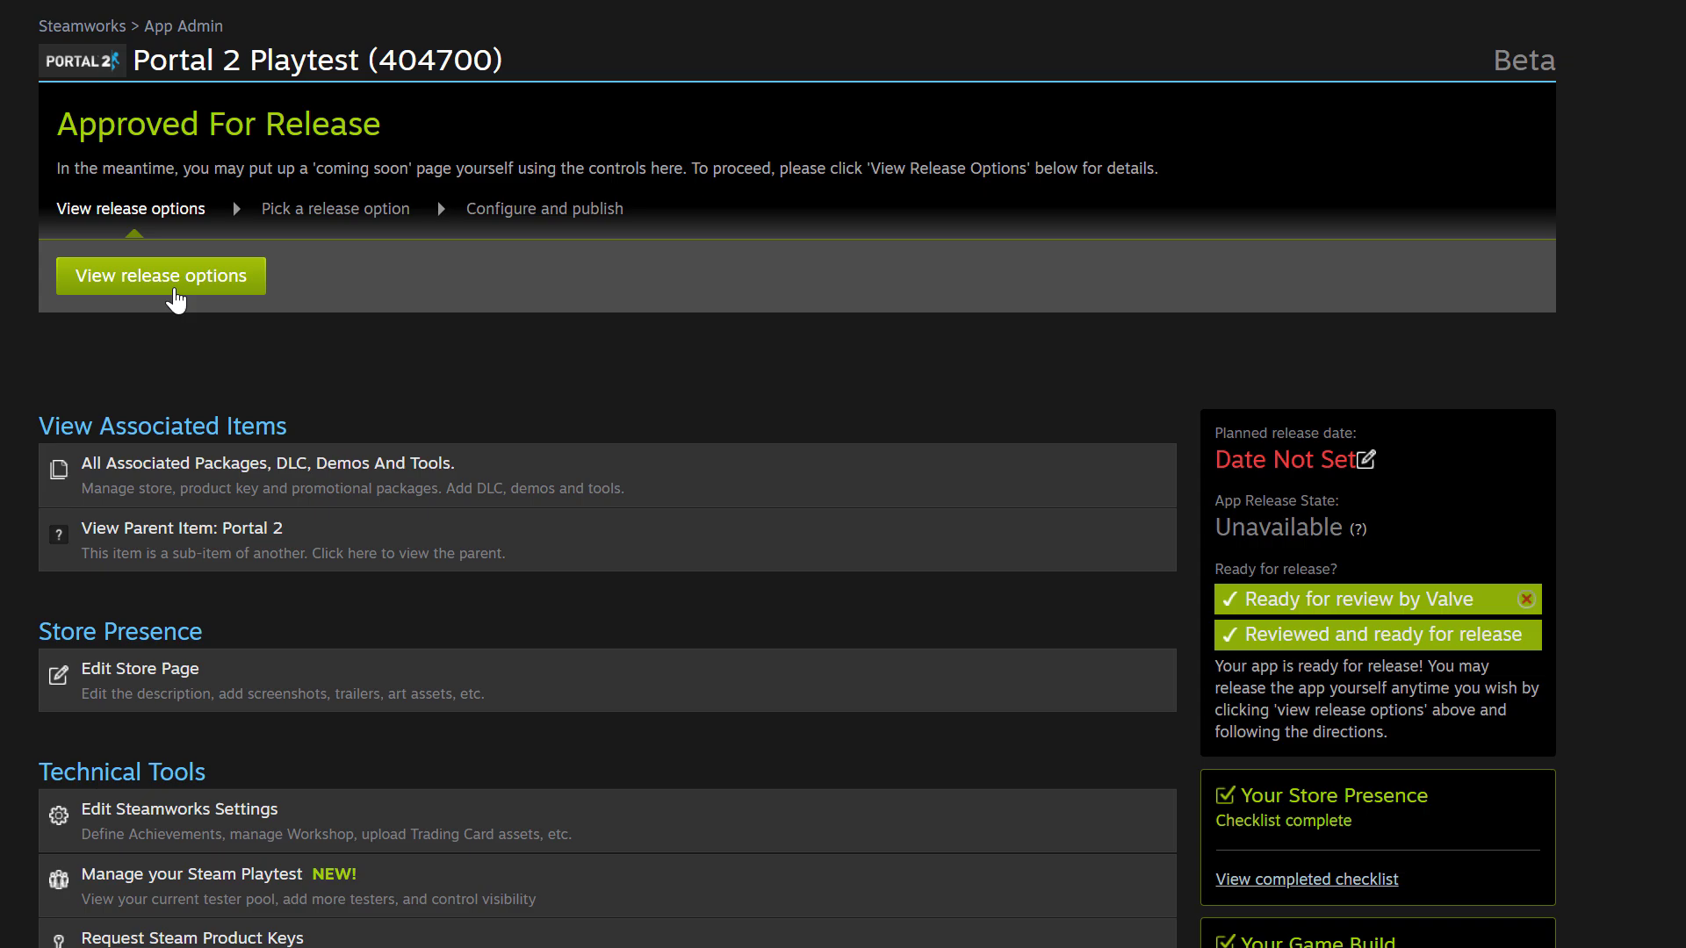
Step: Prepare the Portal 2 Playtest for release and publish it to customers now
click(160, 276)
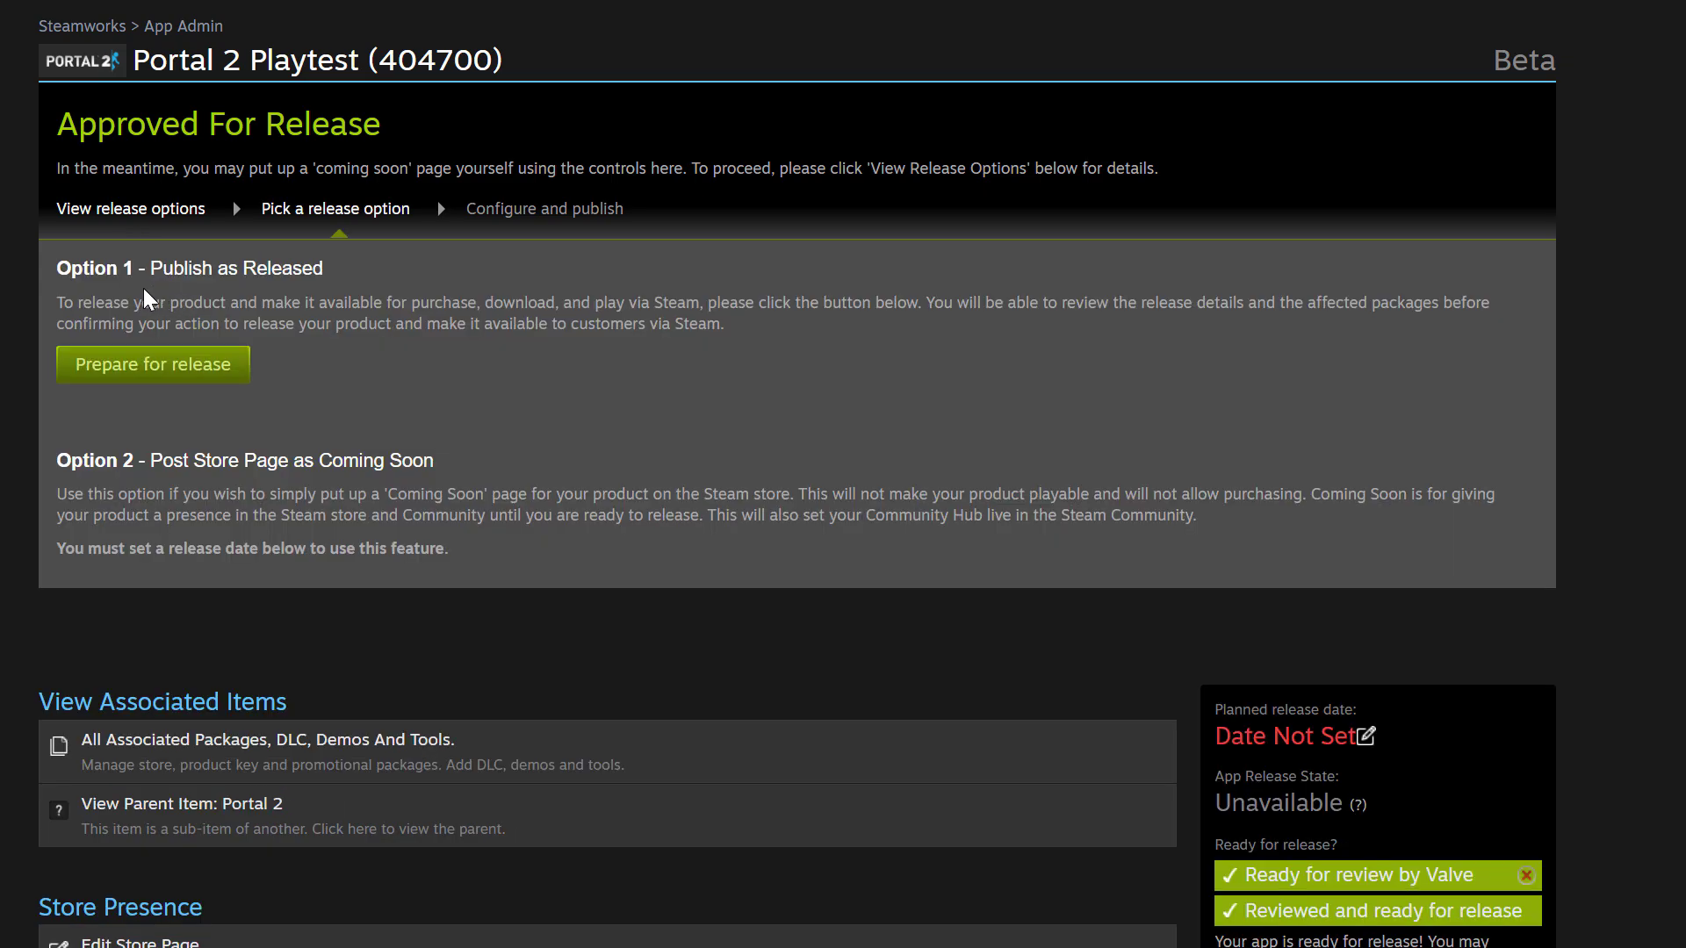
mouse_move(123, 375)
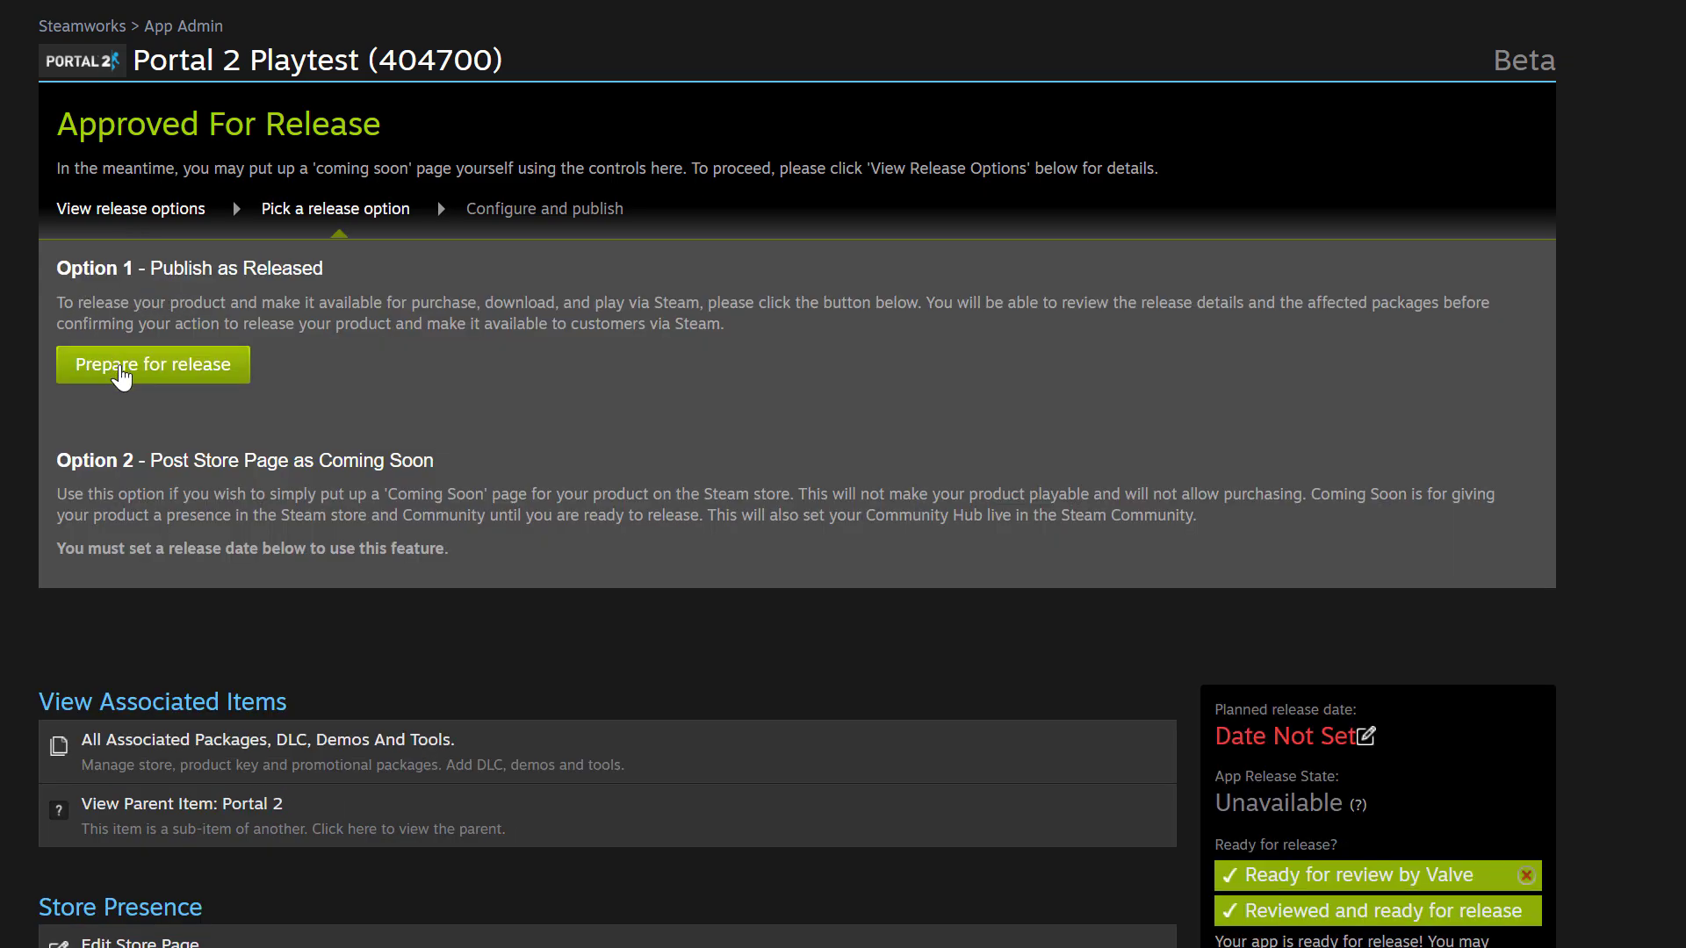
click(153, 365)
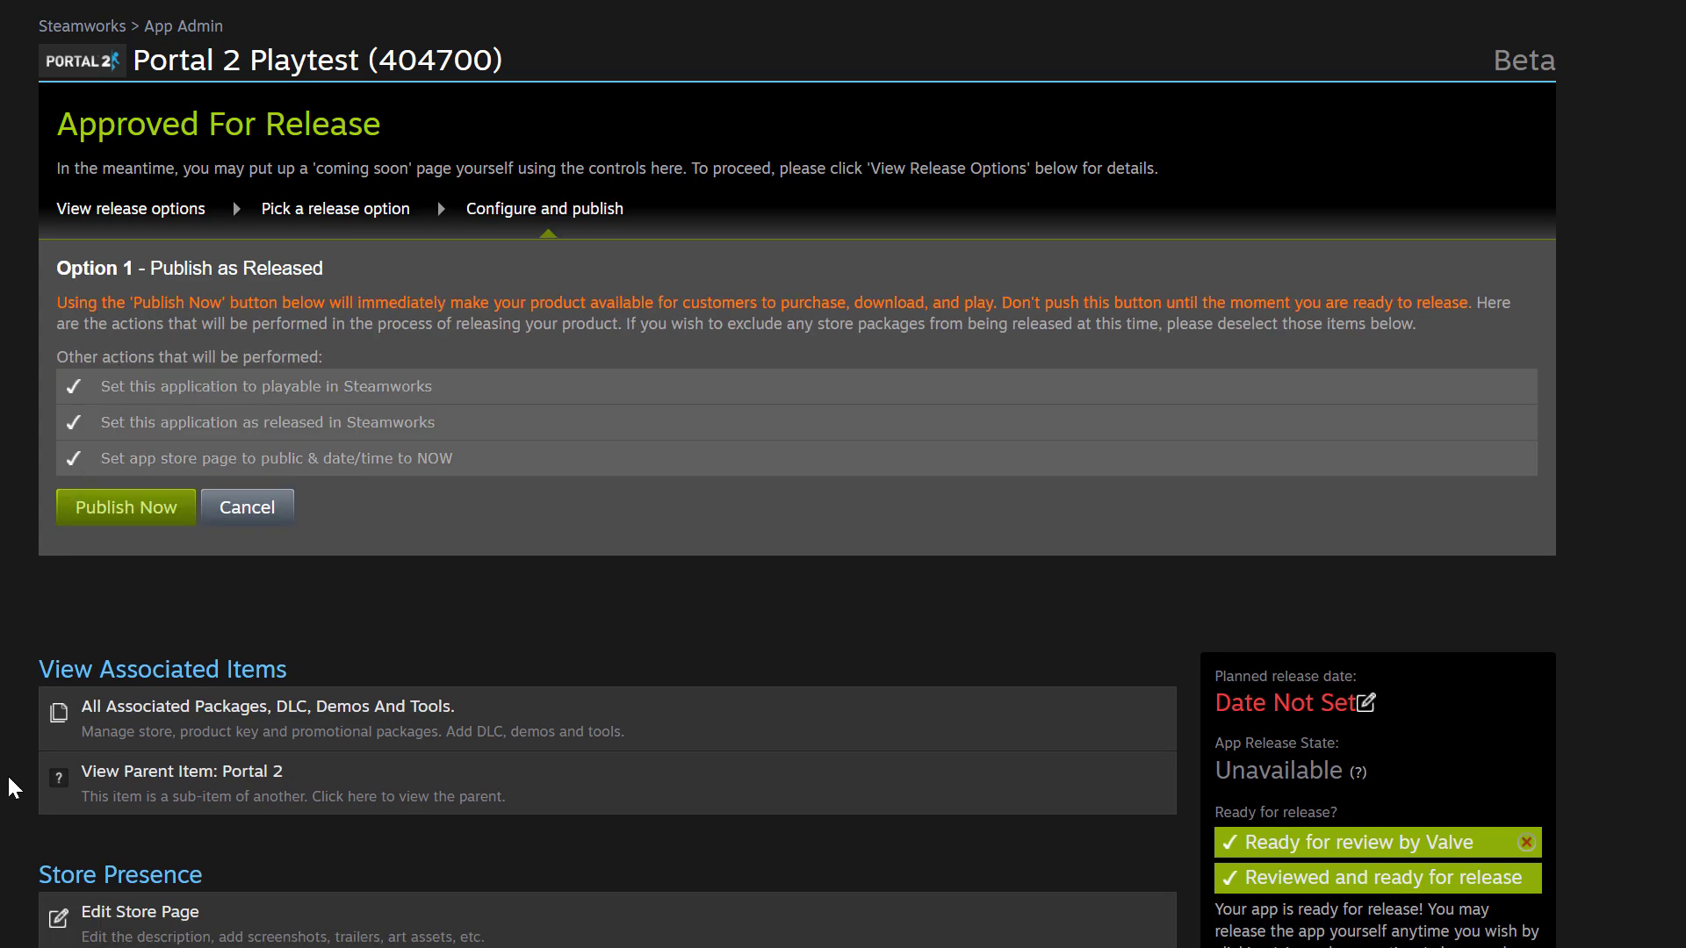
mouse_move(126, 506)
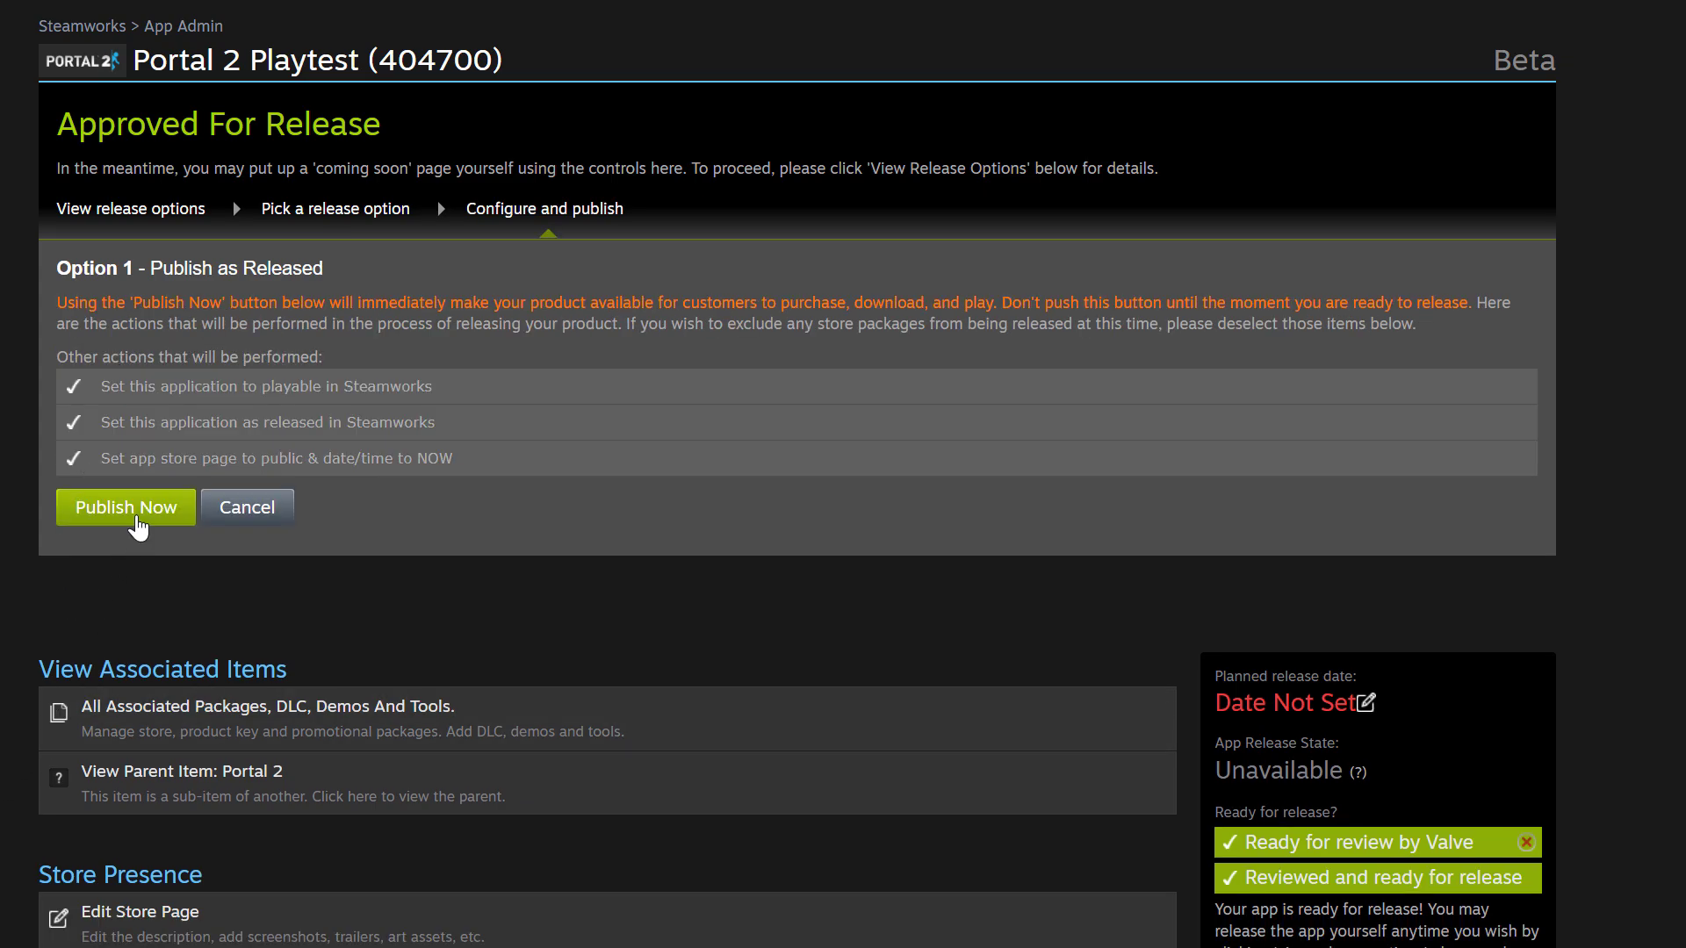
click(124, 506)
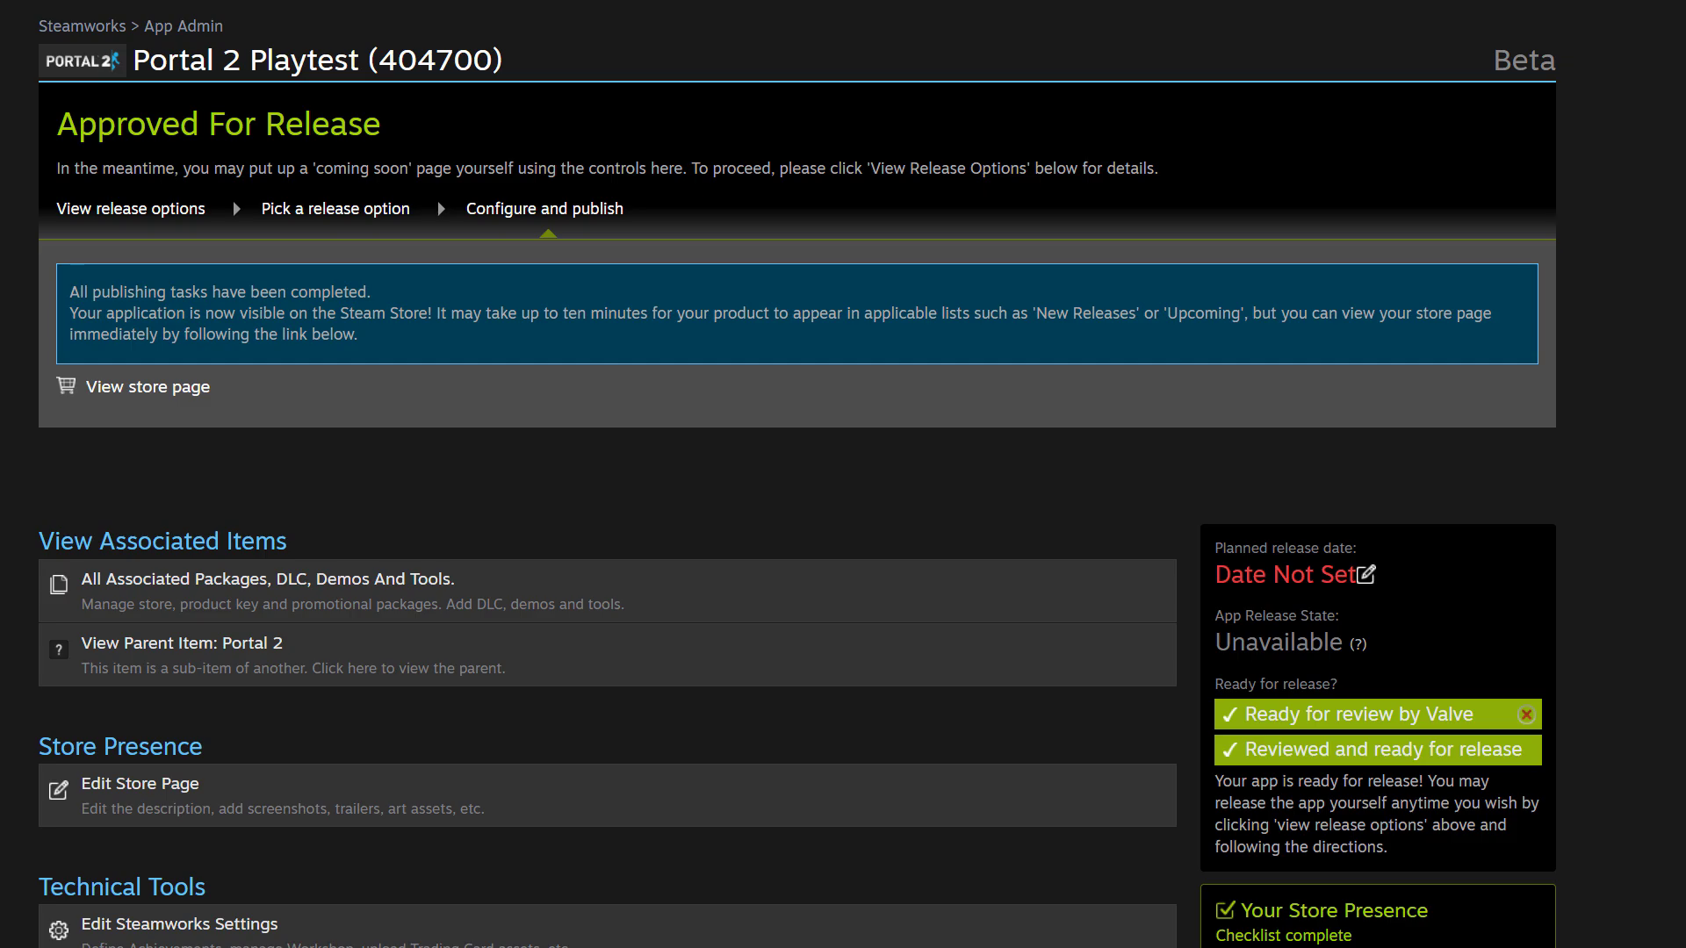
scroll(down, 3)
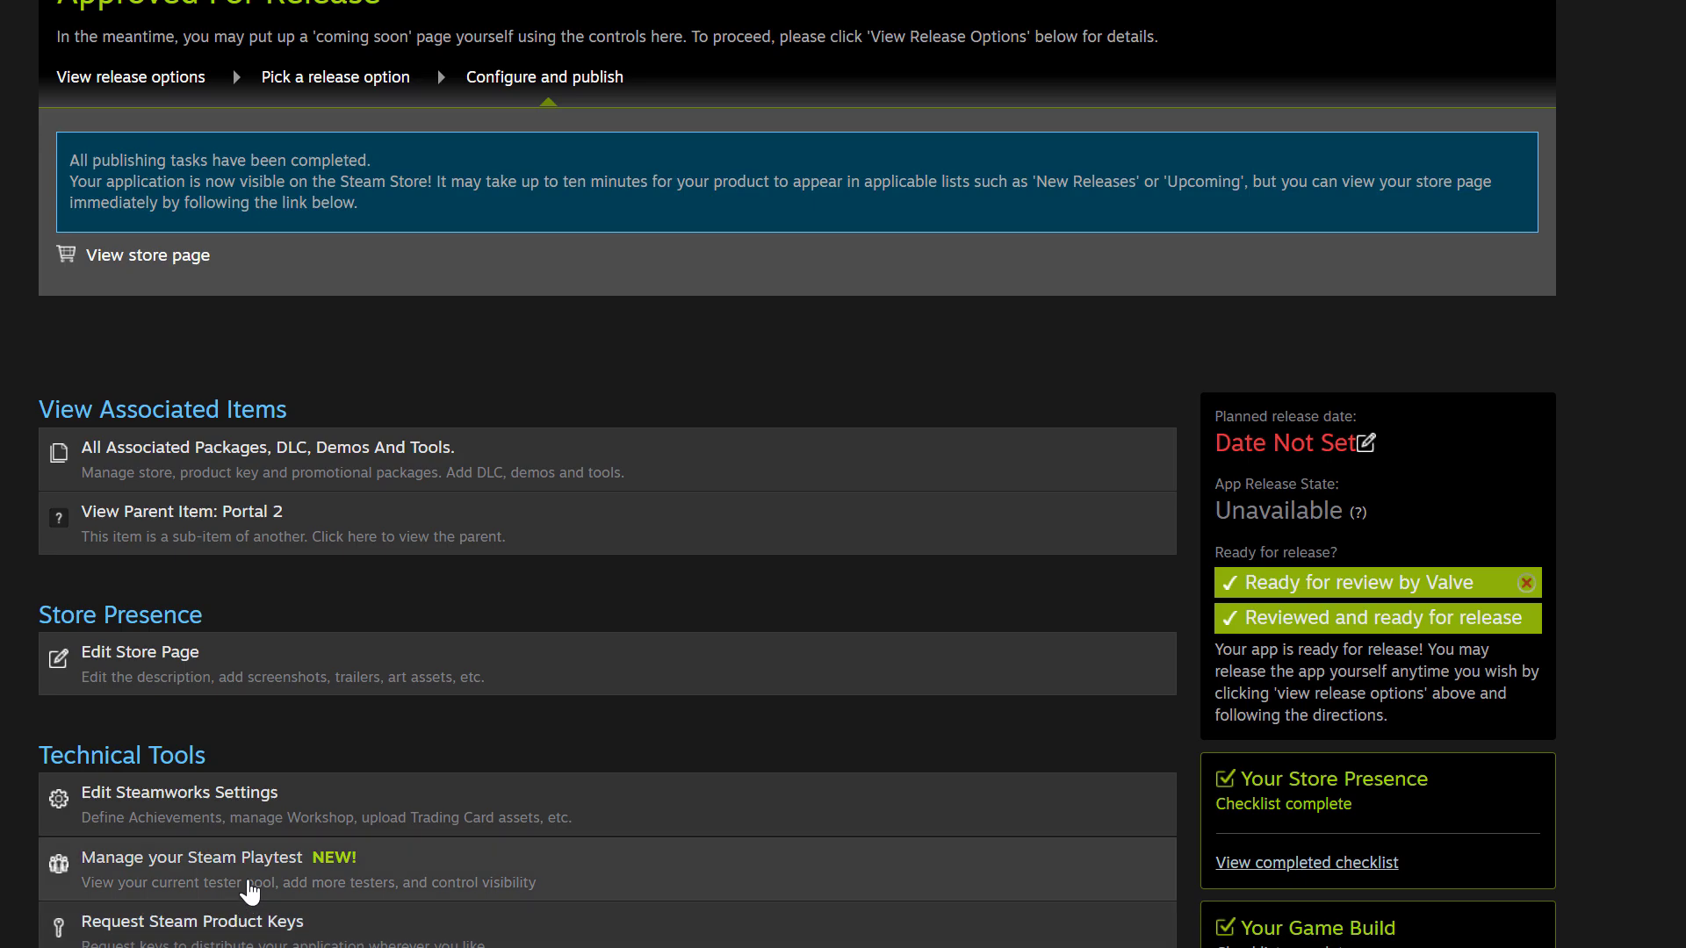
Step: Return to Manage your Steam Playtest, now reporting the playtest as Playable
click(192, 857)
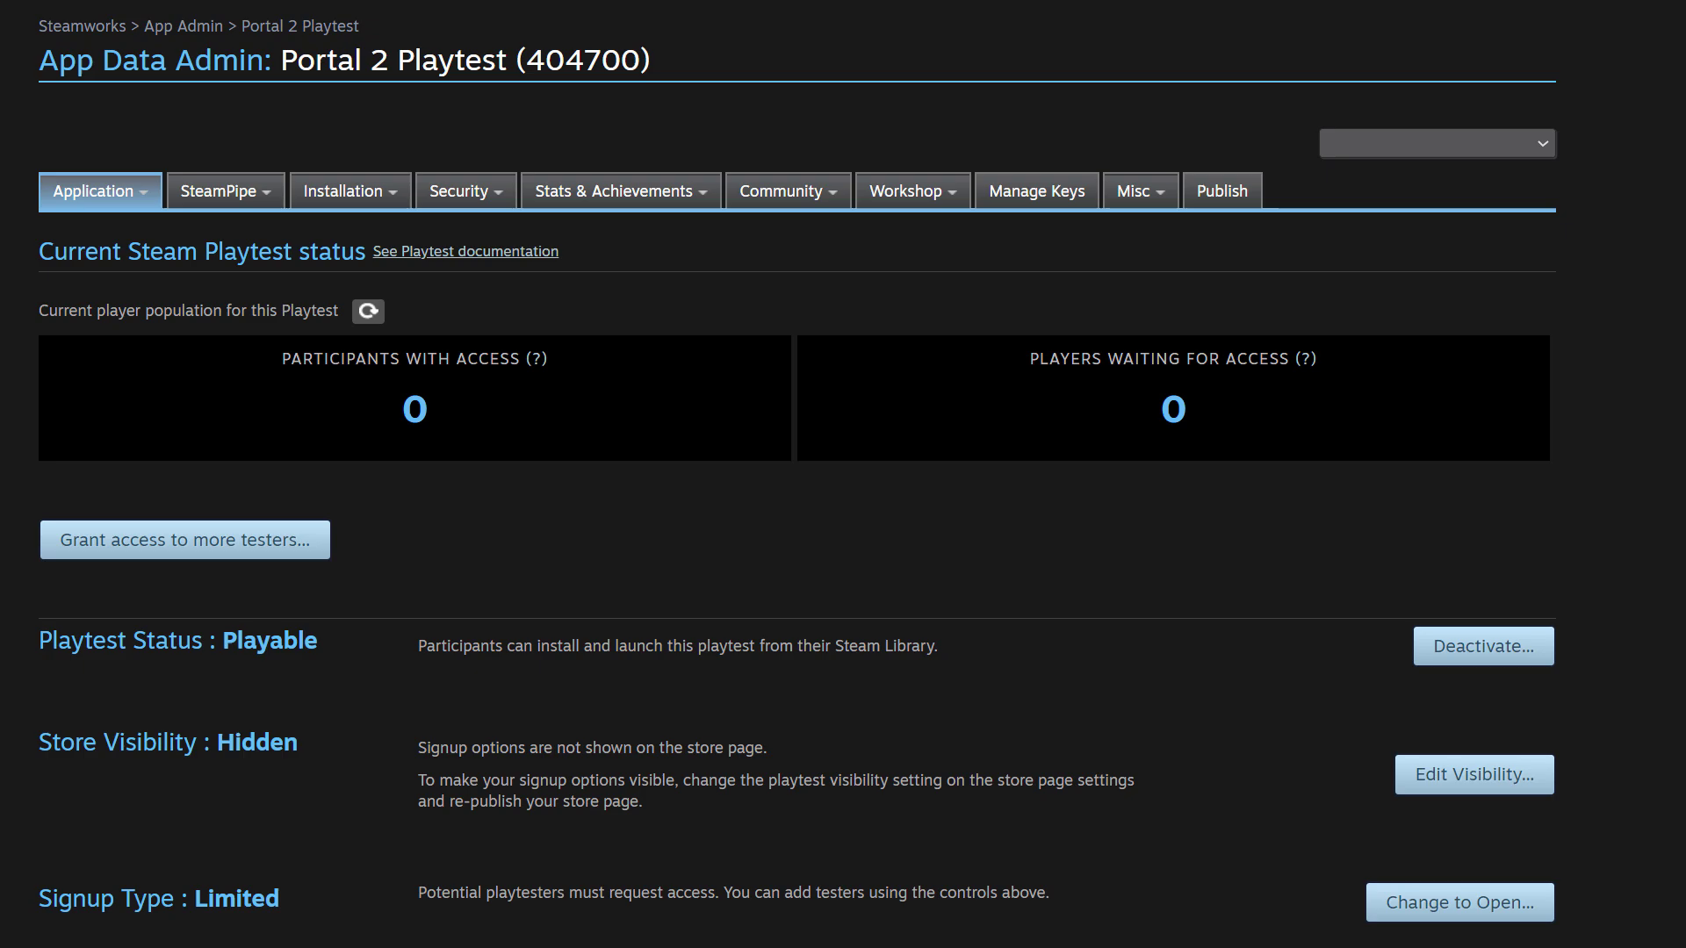
mouse_move(1474, 775)
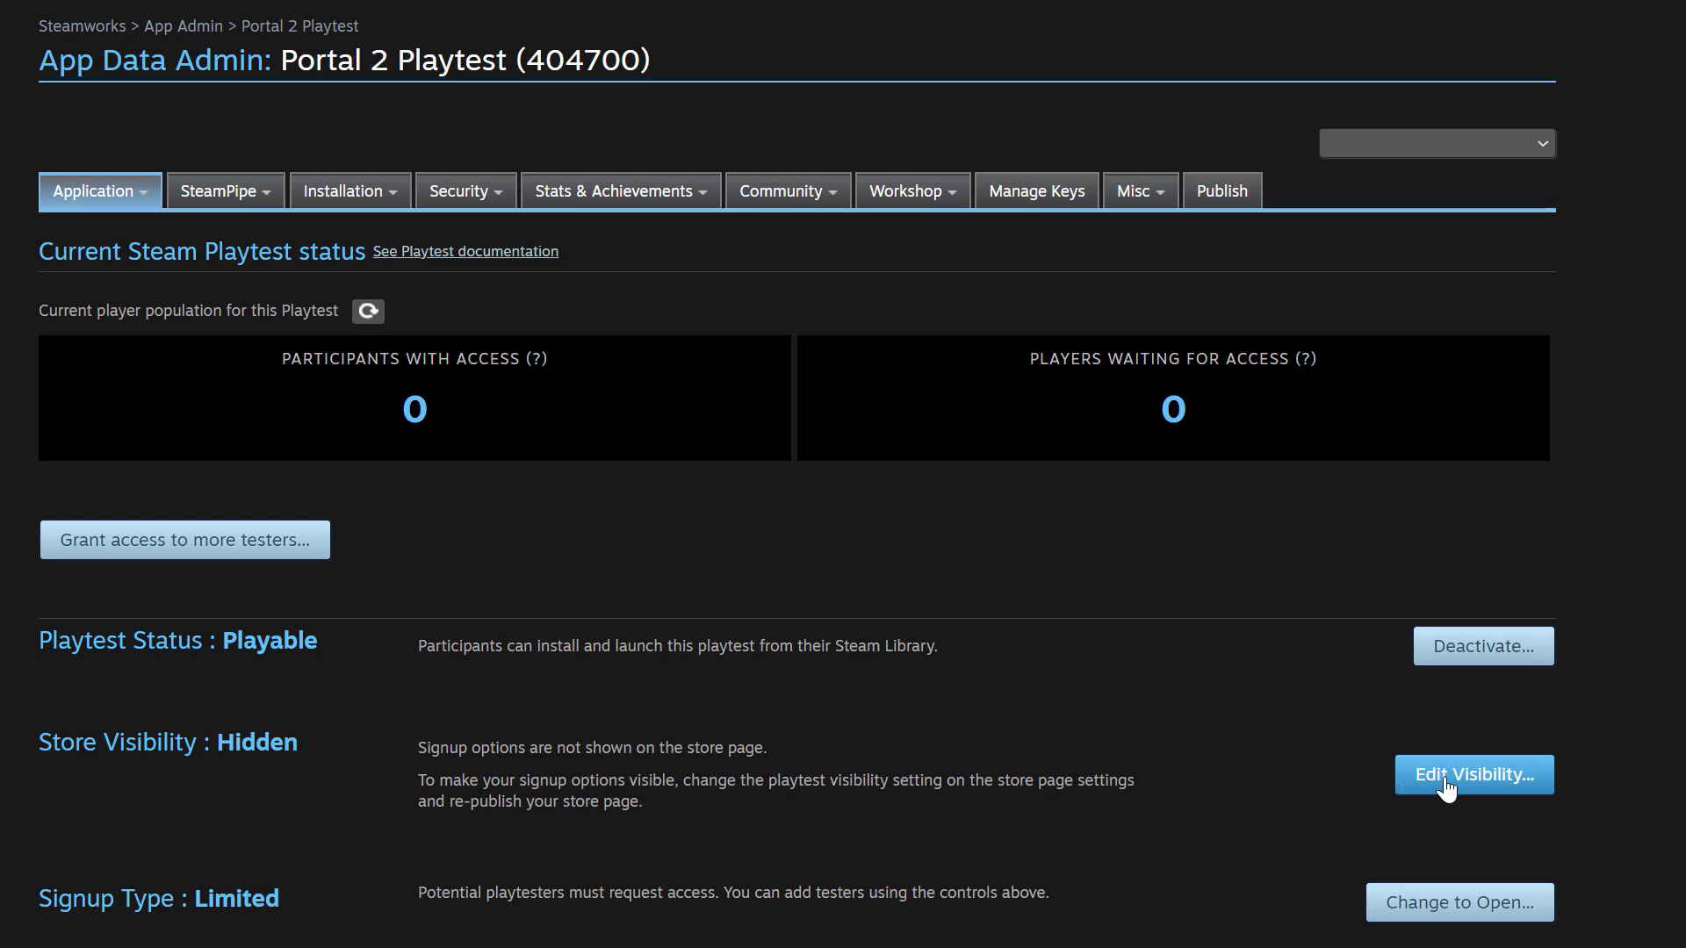
Step: Set the Steam Playtest signup link to Visible in Special Settings and save
click(1472, 775)
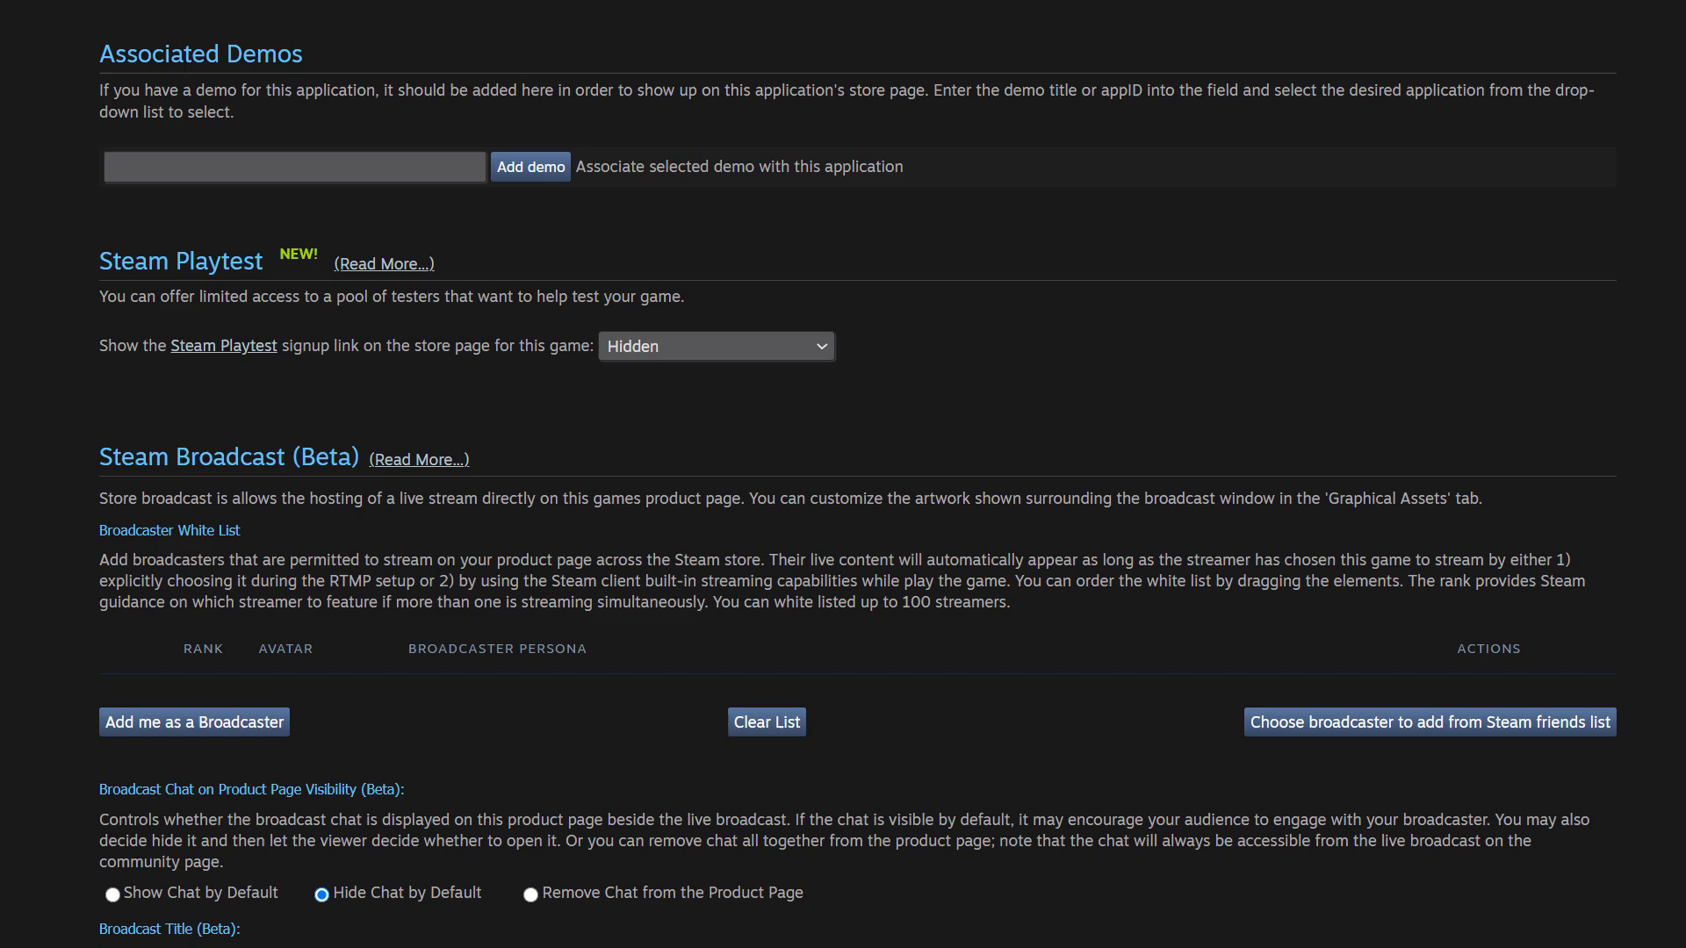
mouse_move(613, 381)
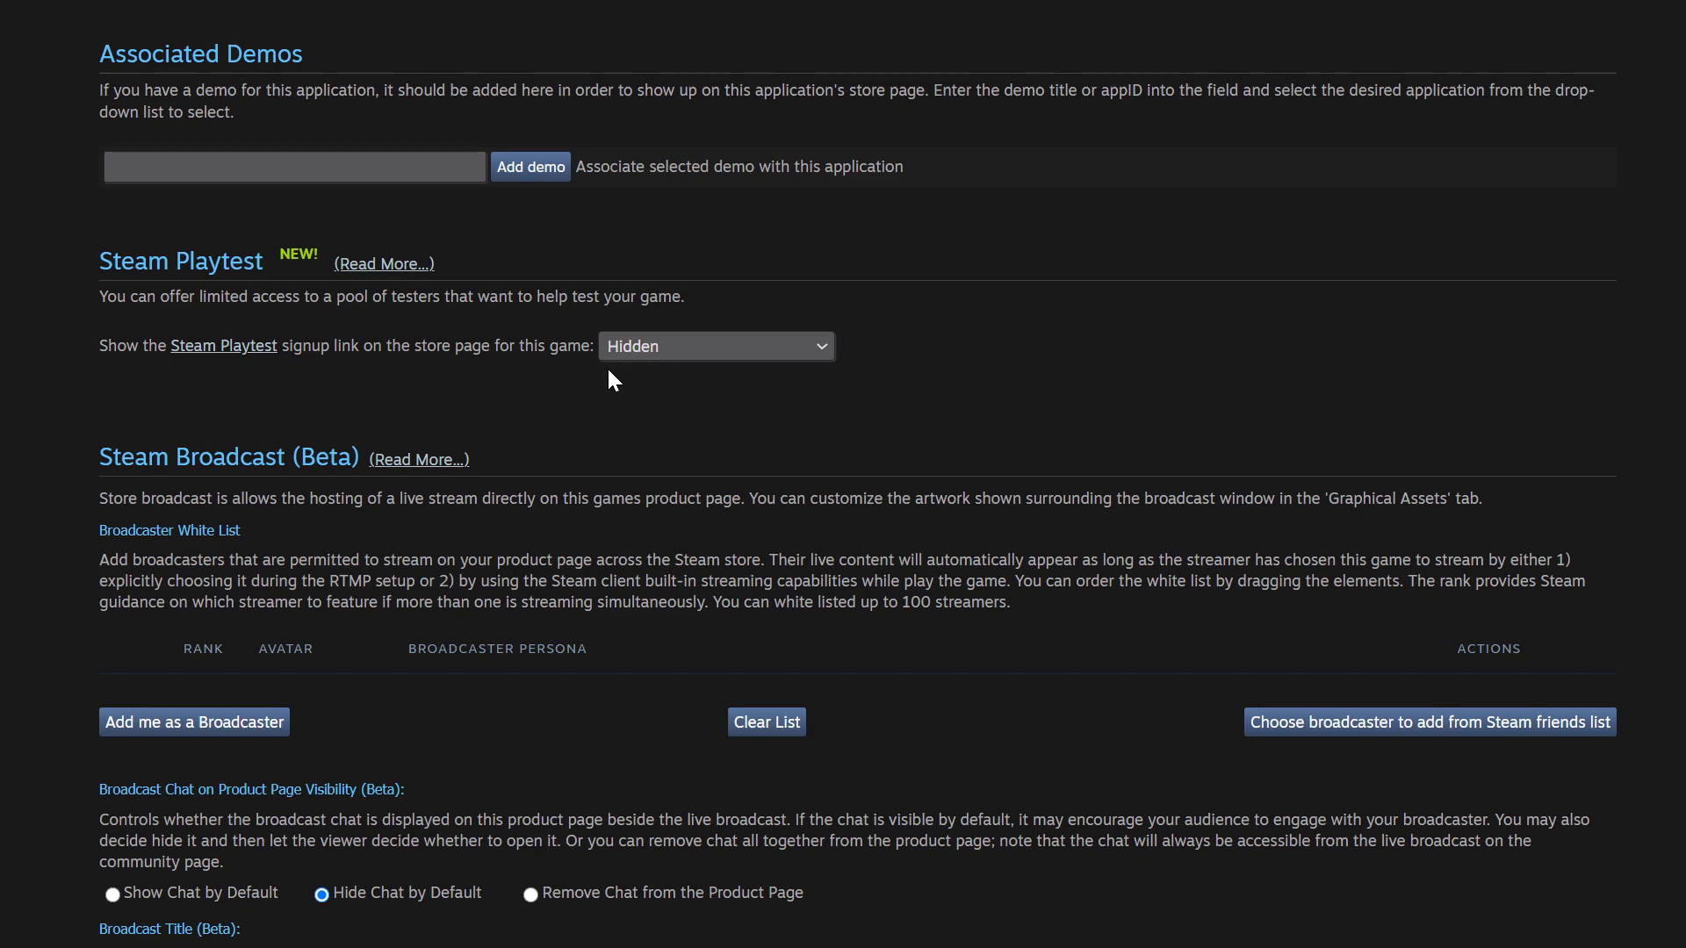
mouse_move(626, 409)
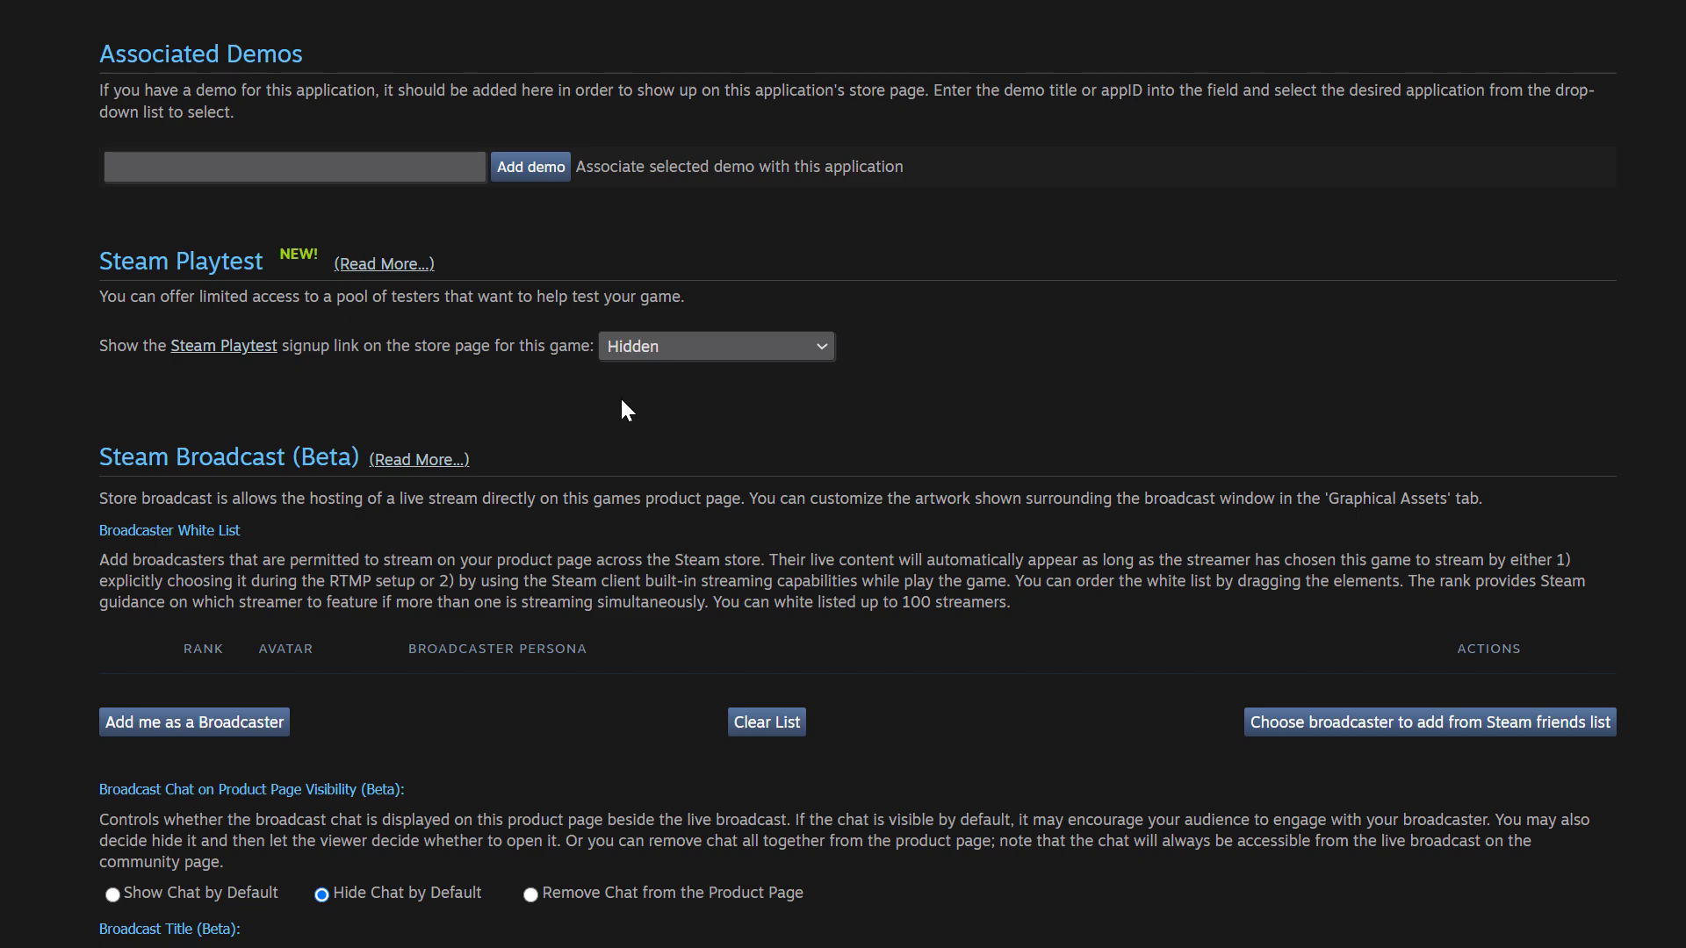
mouse_move(653, 415)
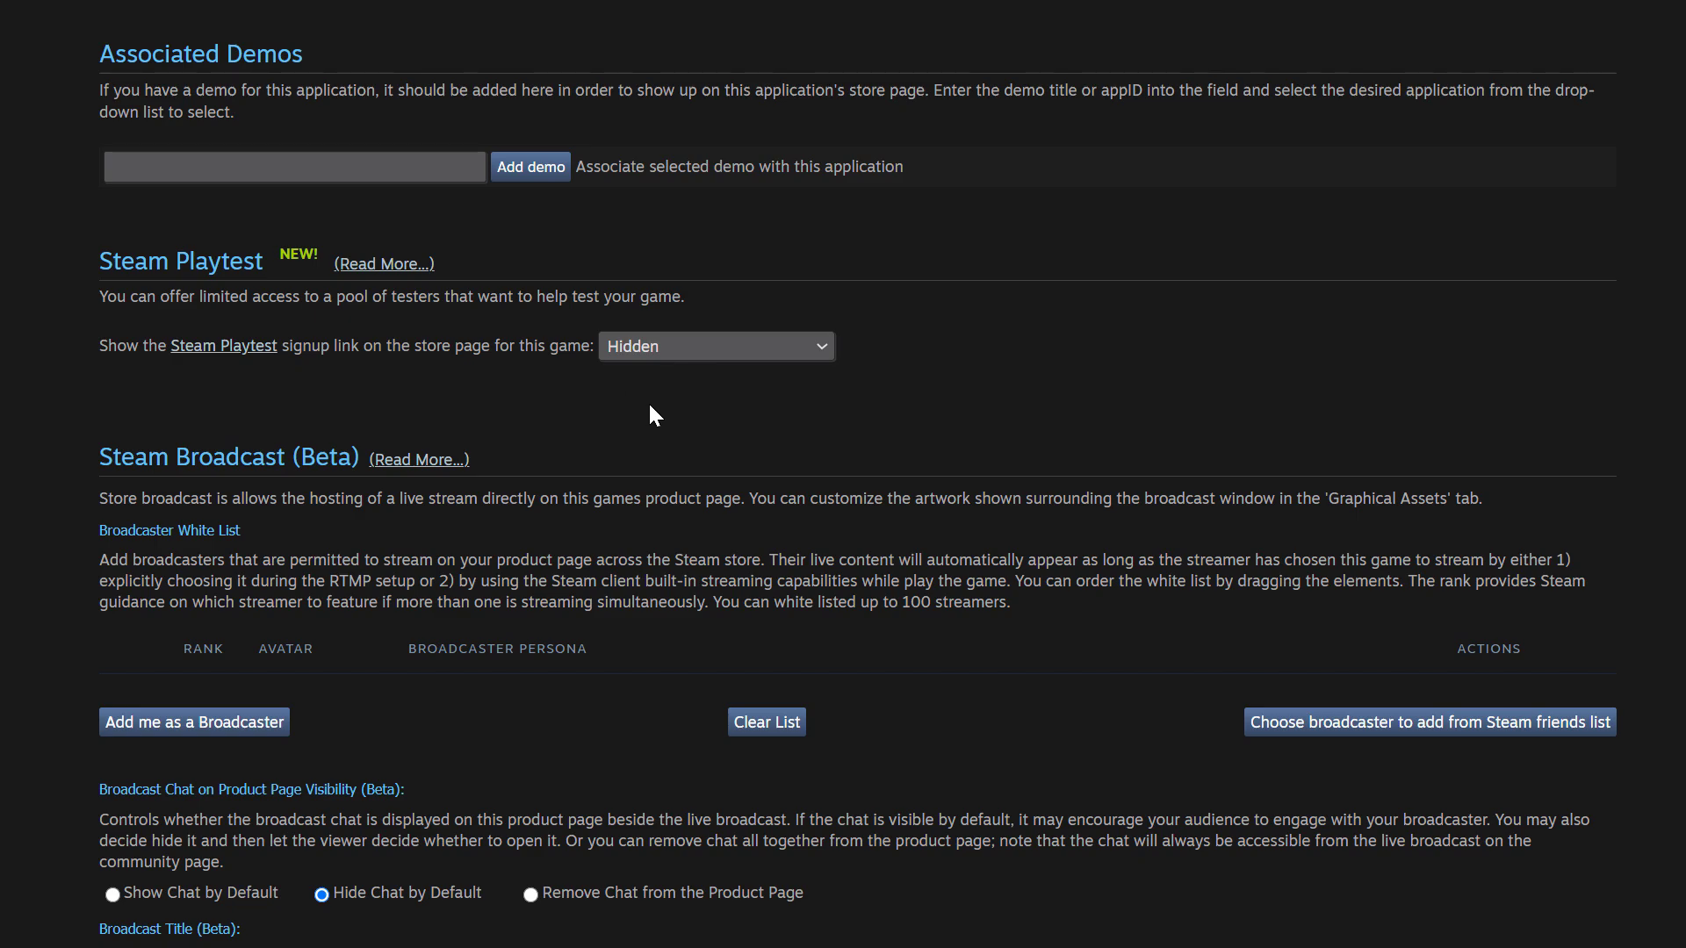
mouse_move(827, 355)
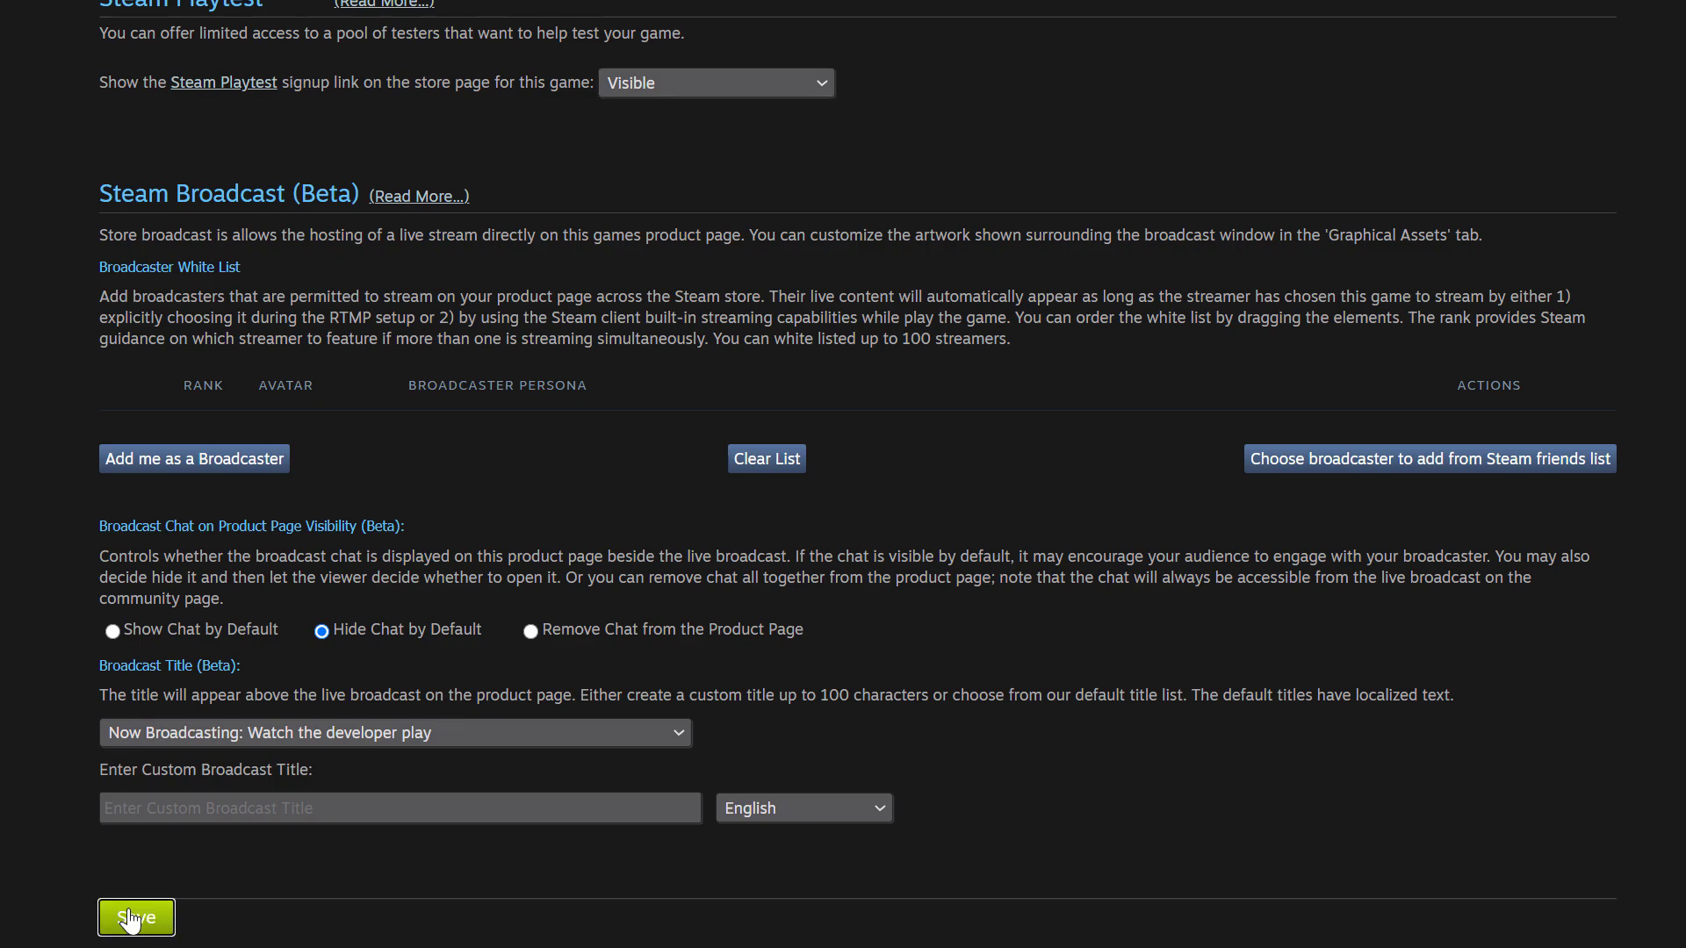
mouse_move(137, 917)
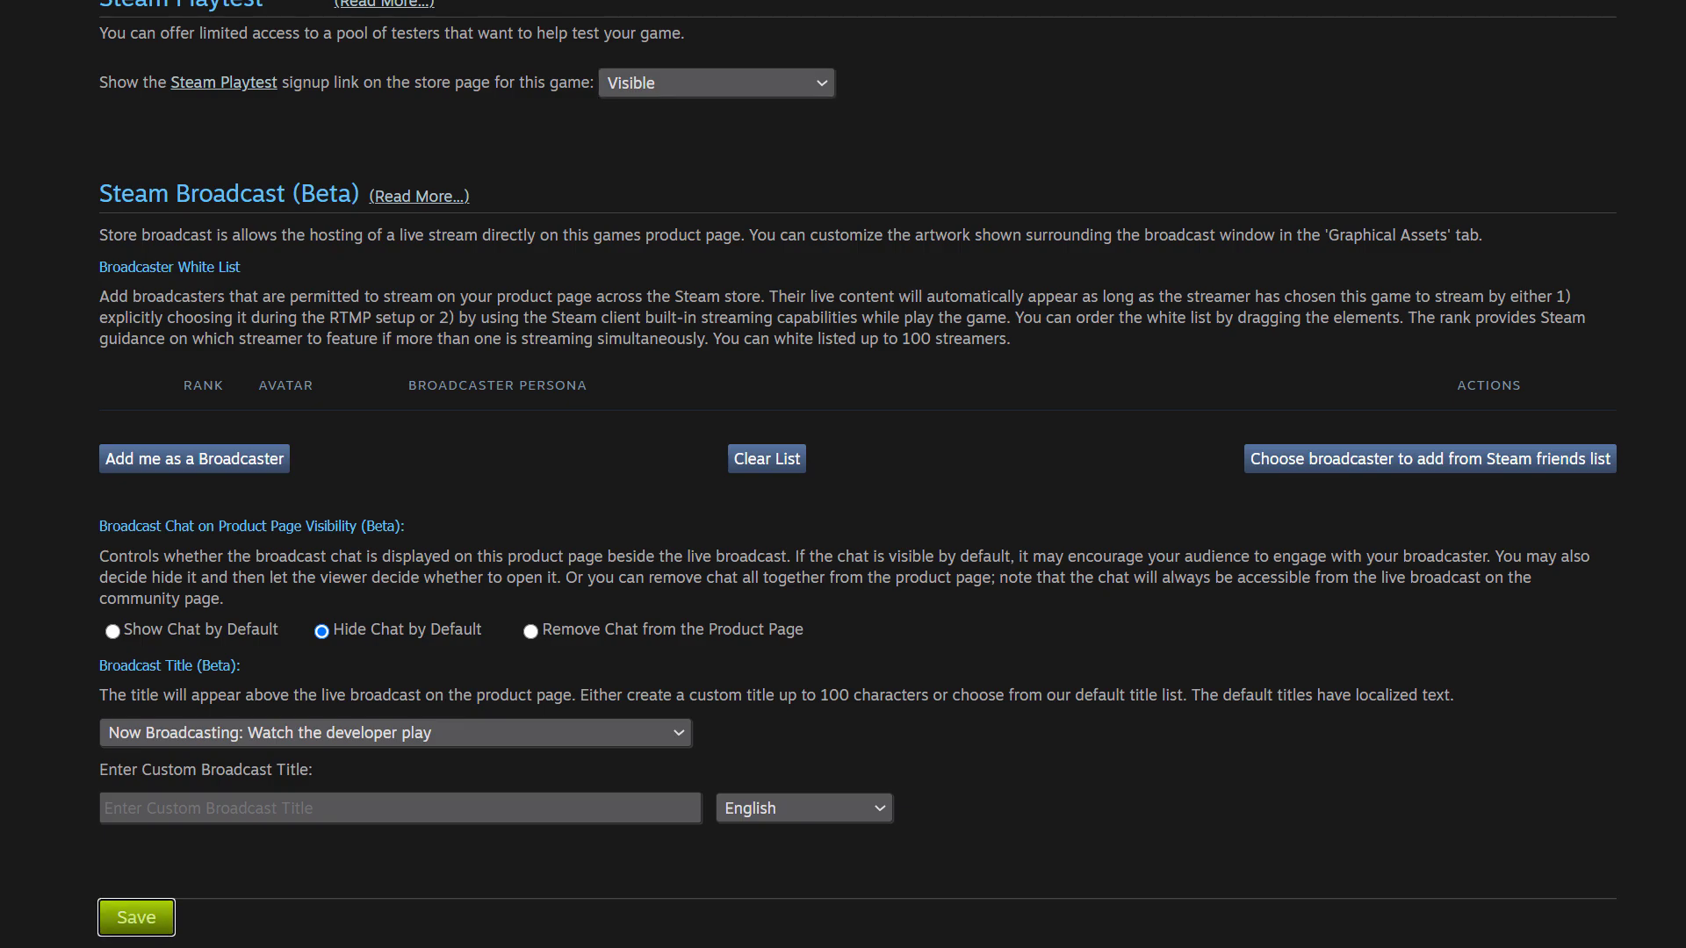
click(135, 917)
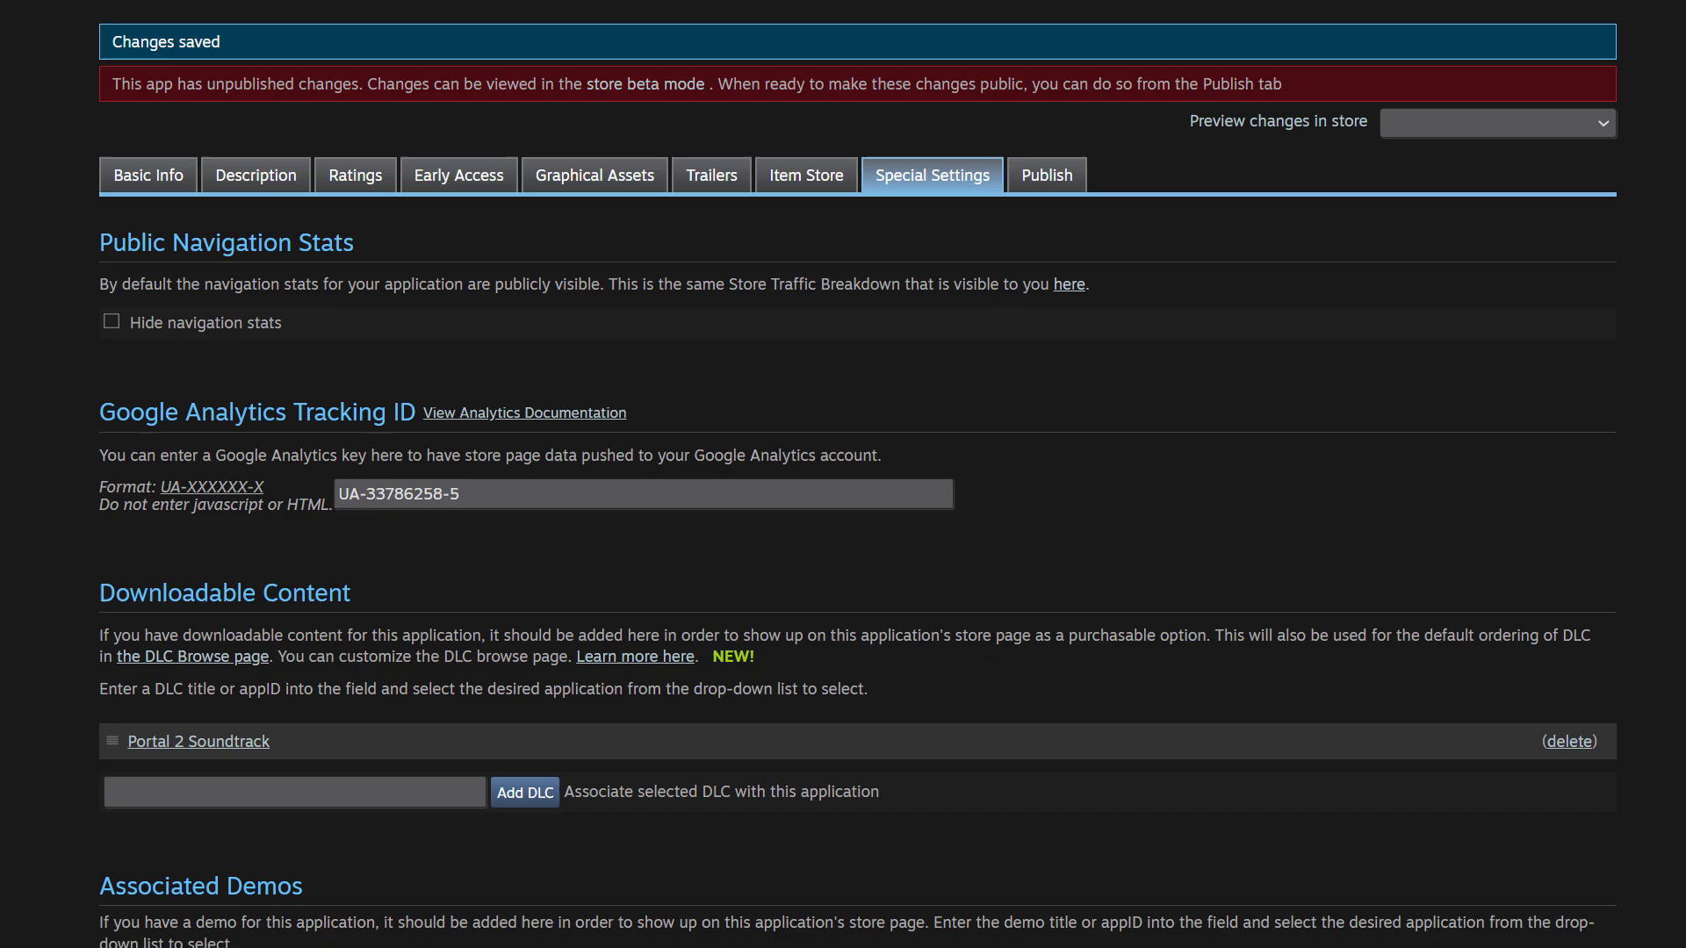
mouse_move(812, 750)
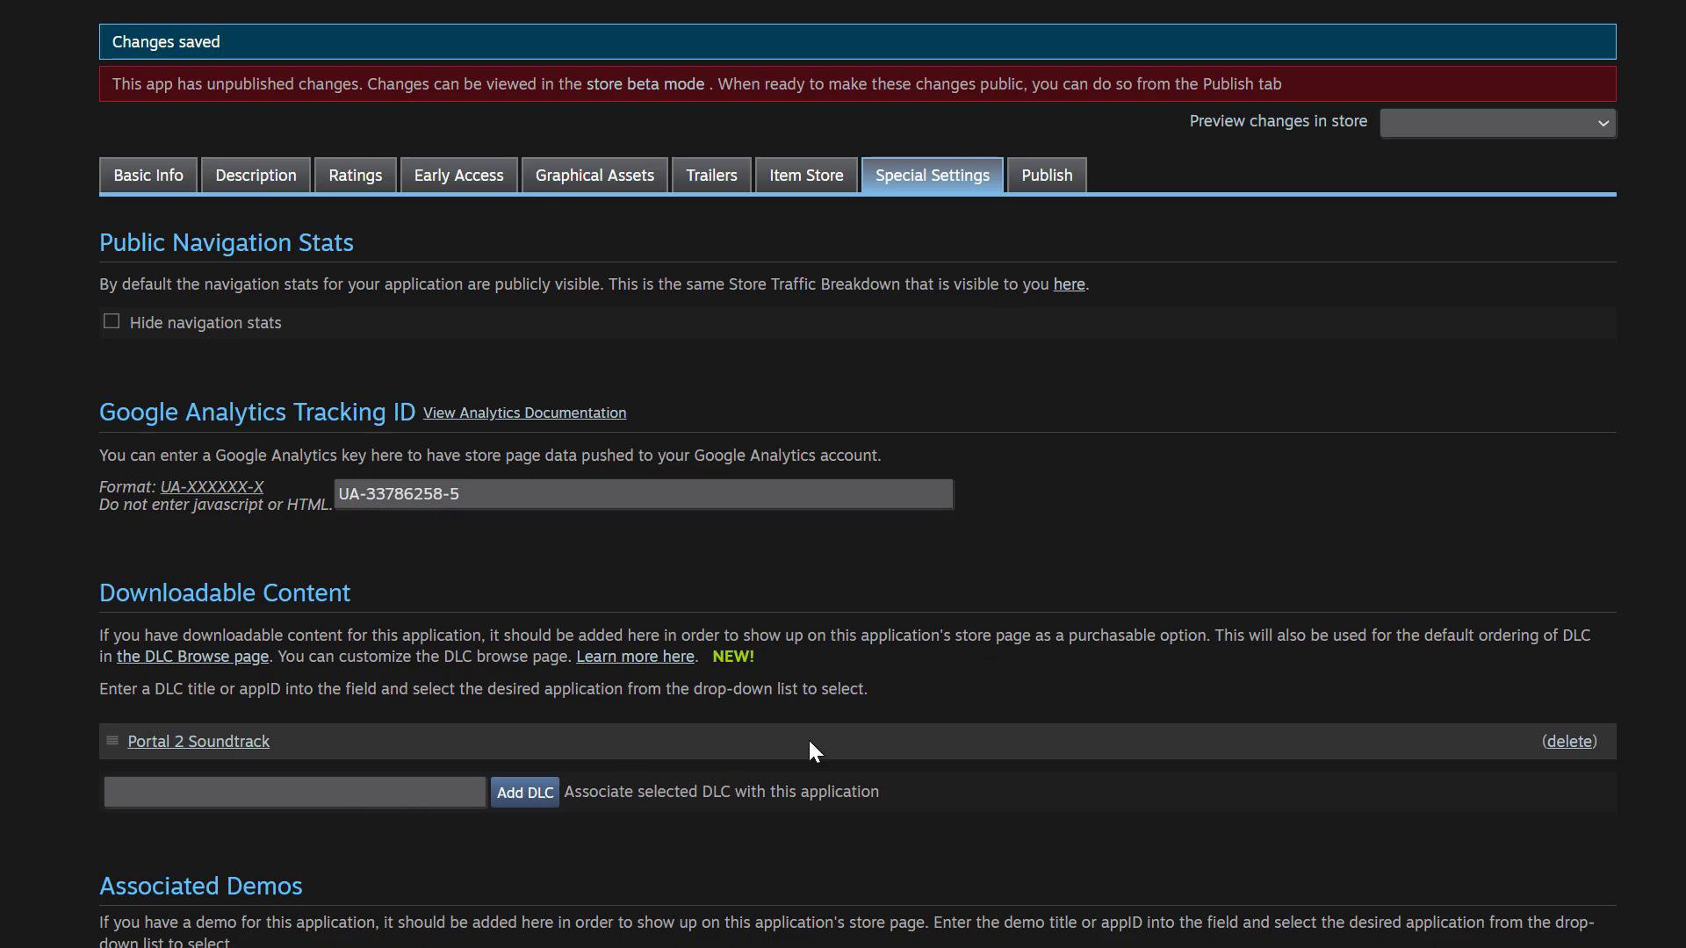
Step: Publish Portal 2's saved store page changes to the public
click(1045, 176)
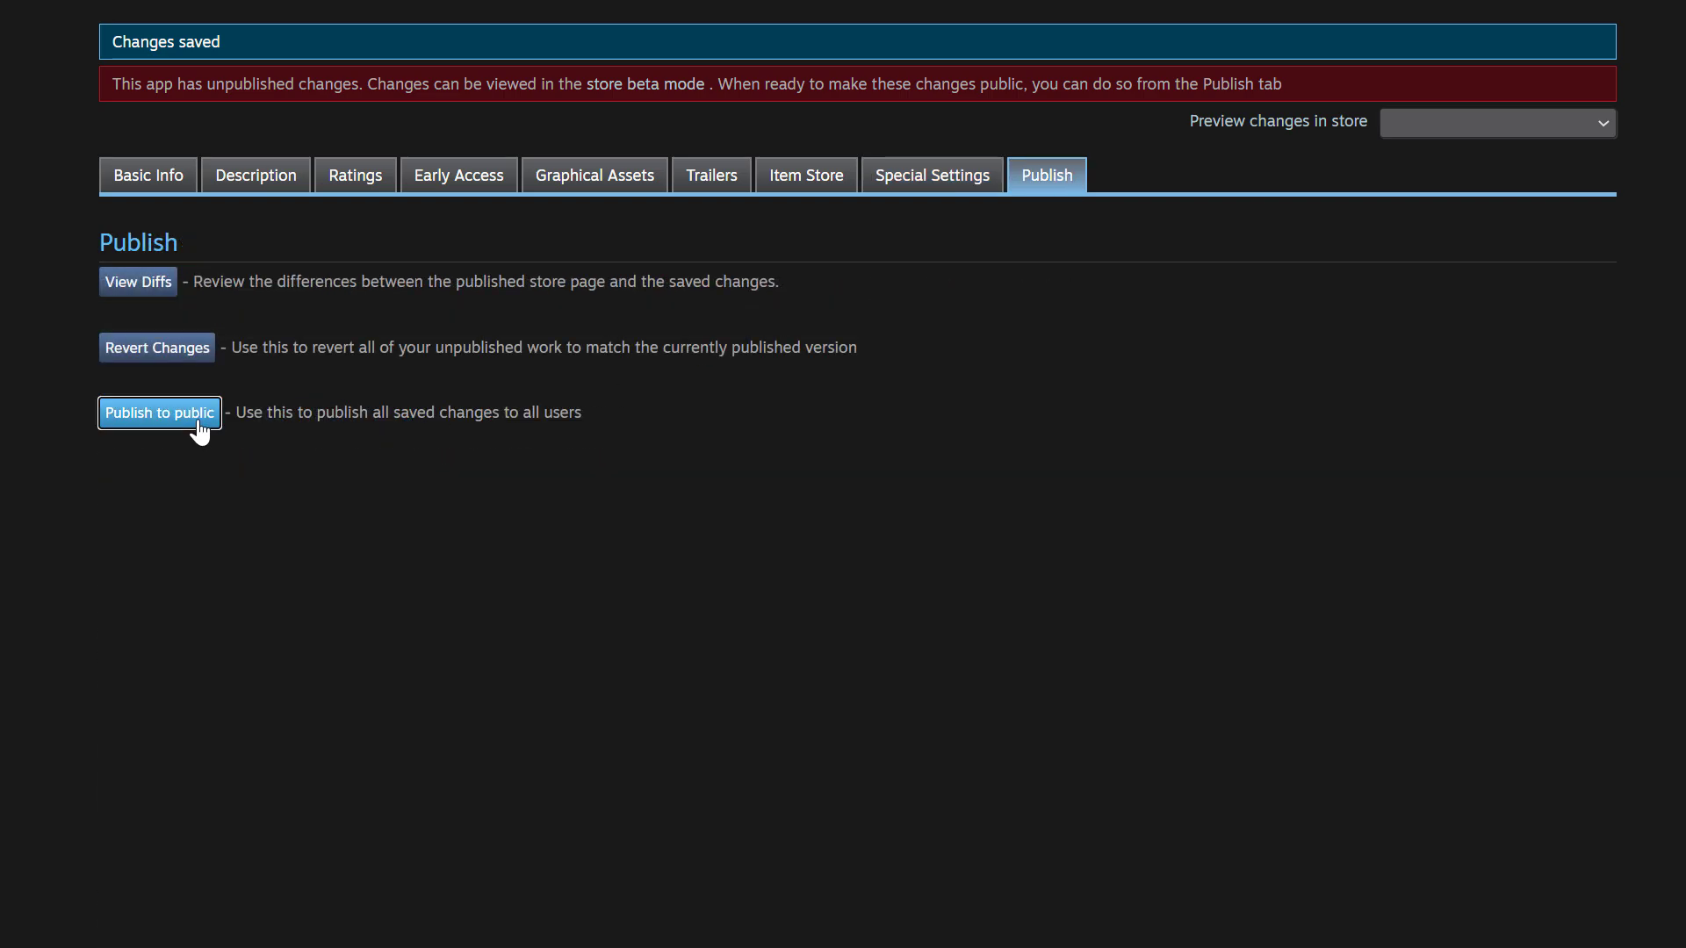
click(159, 412)
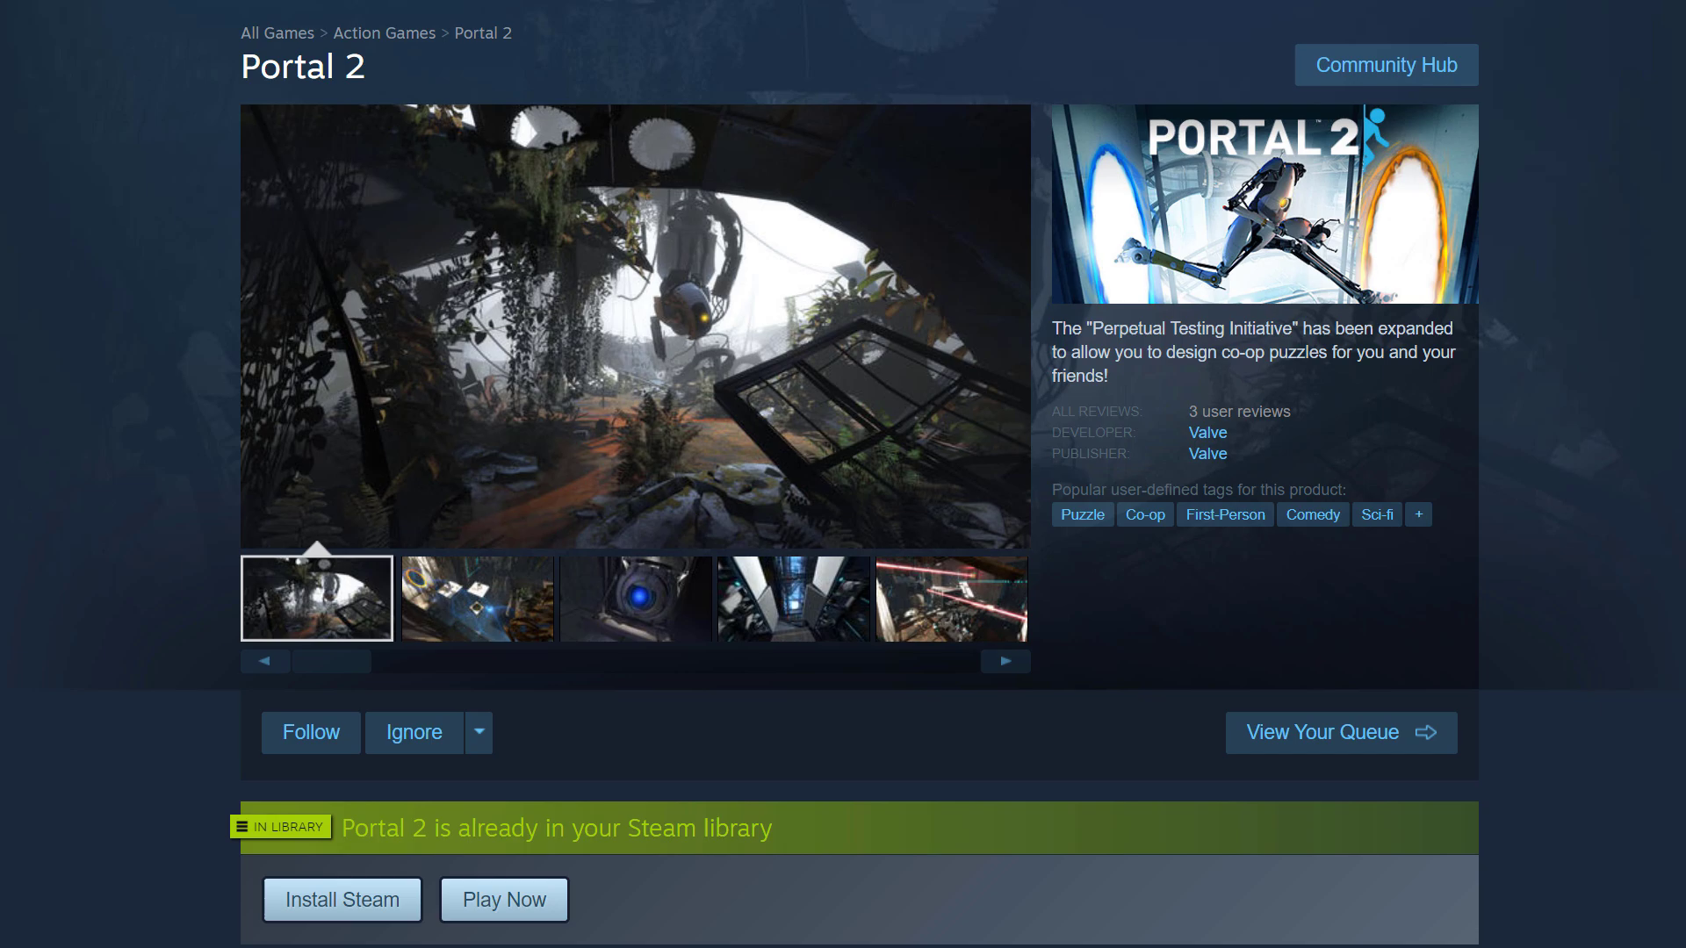
Step: View the Join the Portal 2 Playtest box on the store page, then return to playtest settings
scroll(down, 3)
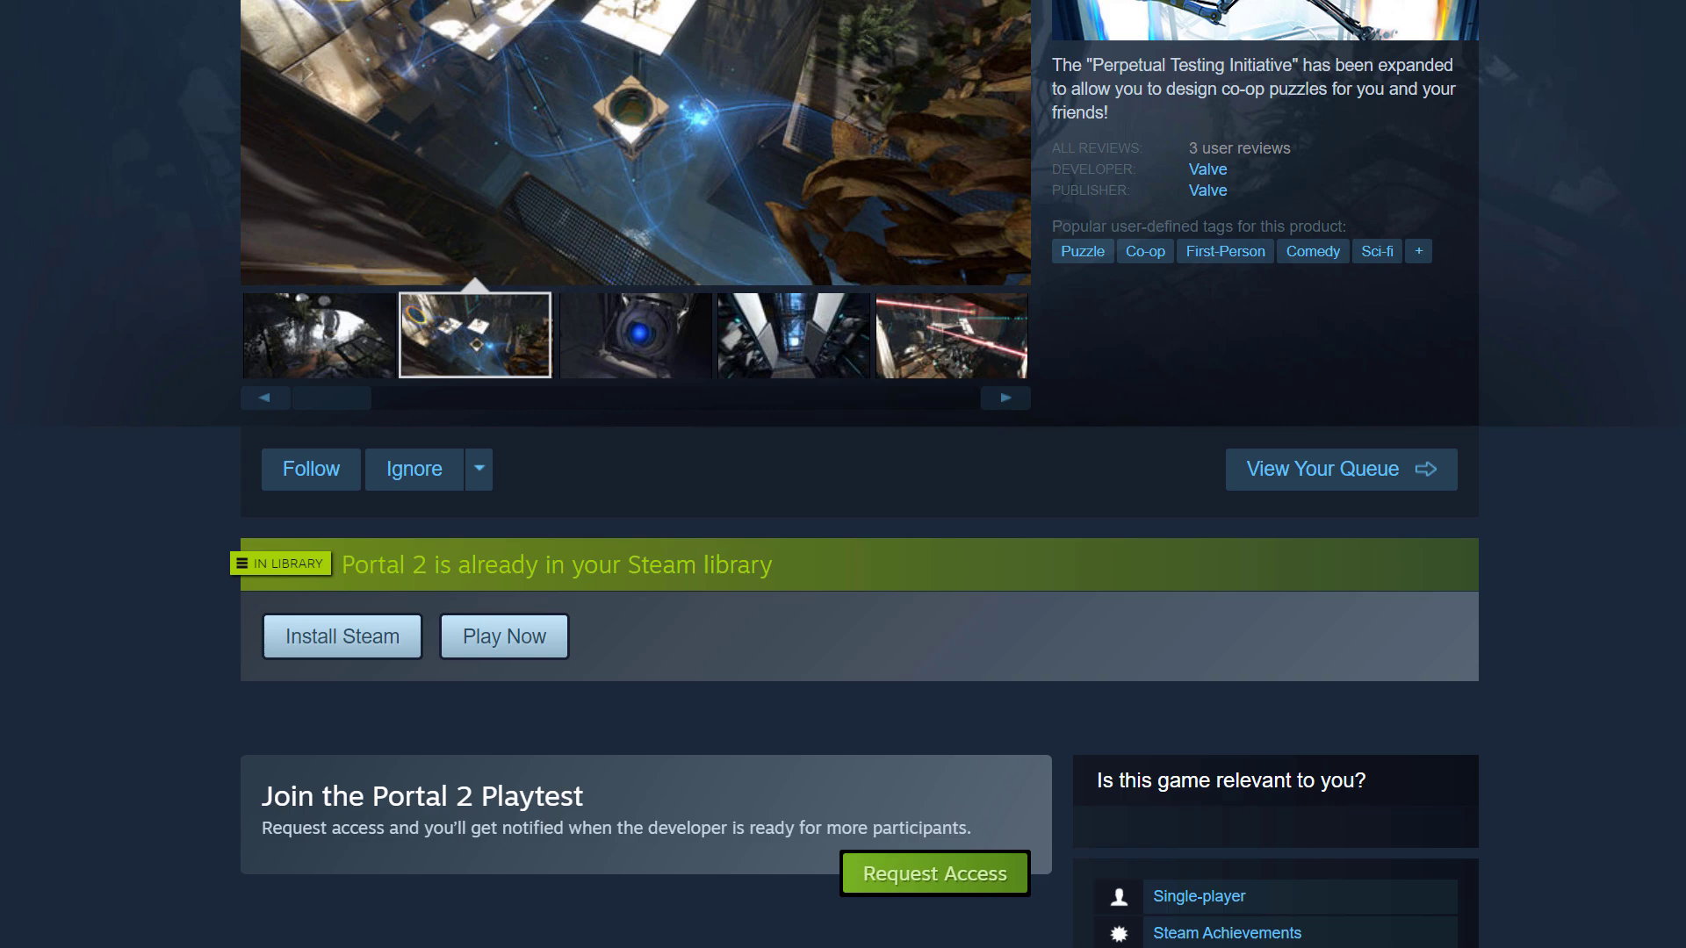
click(632, 334)
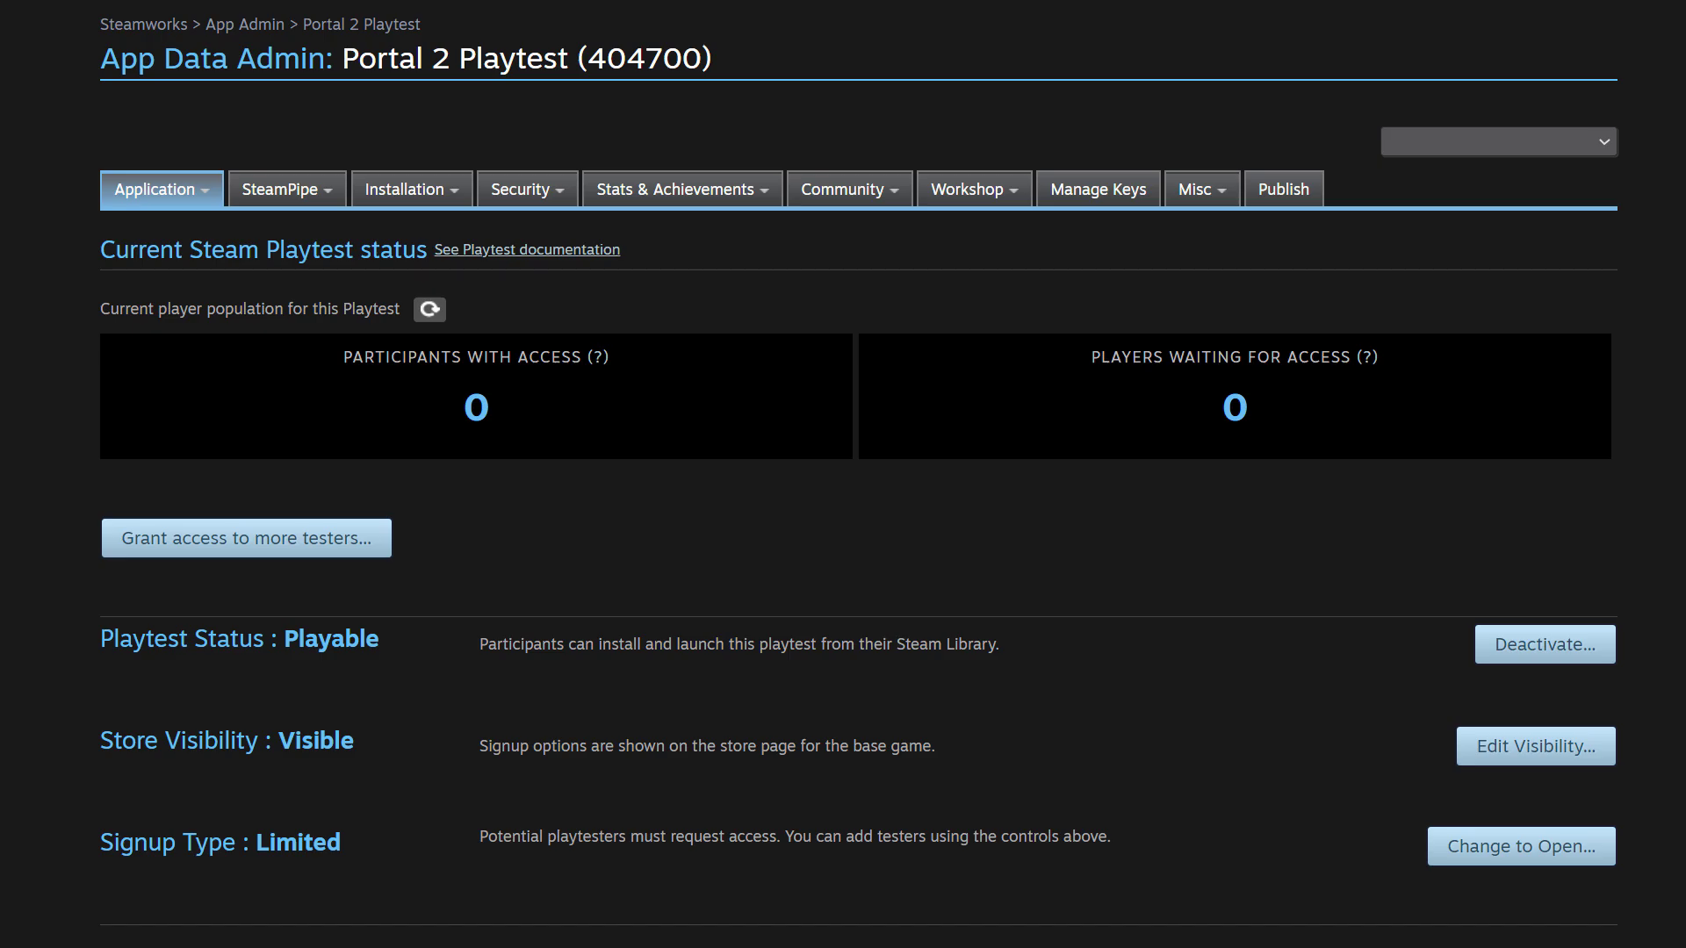
Step: Switch the playtest toward open signup, confirm, and go to publishing for the pending changes
click(1520, 846)
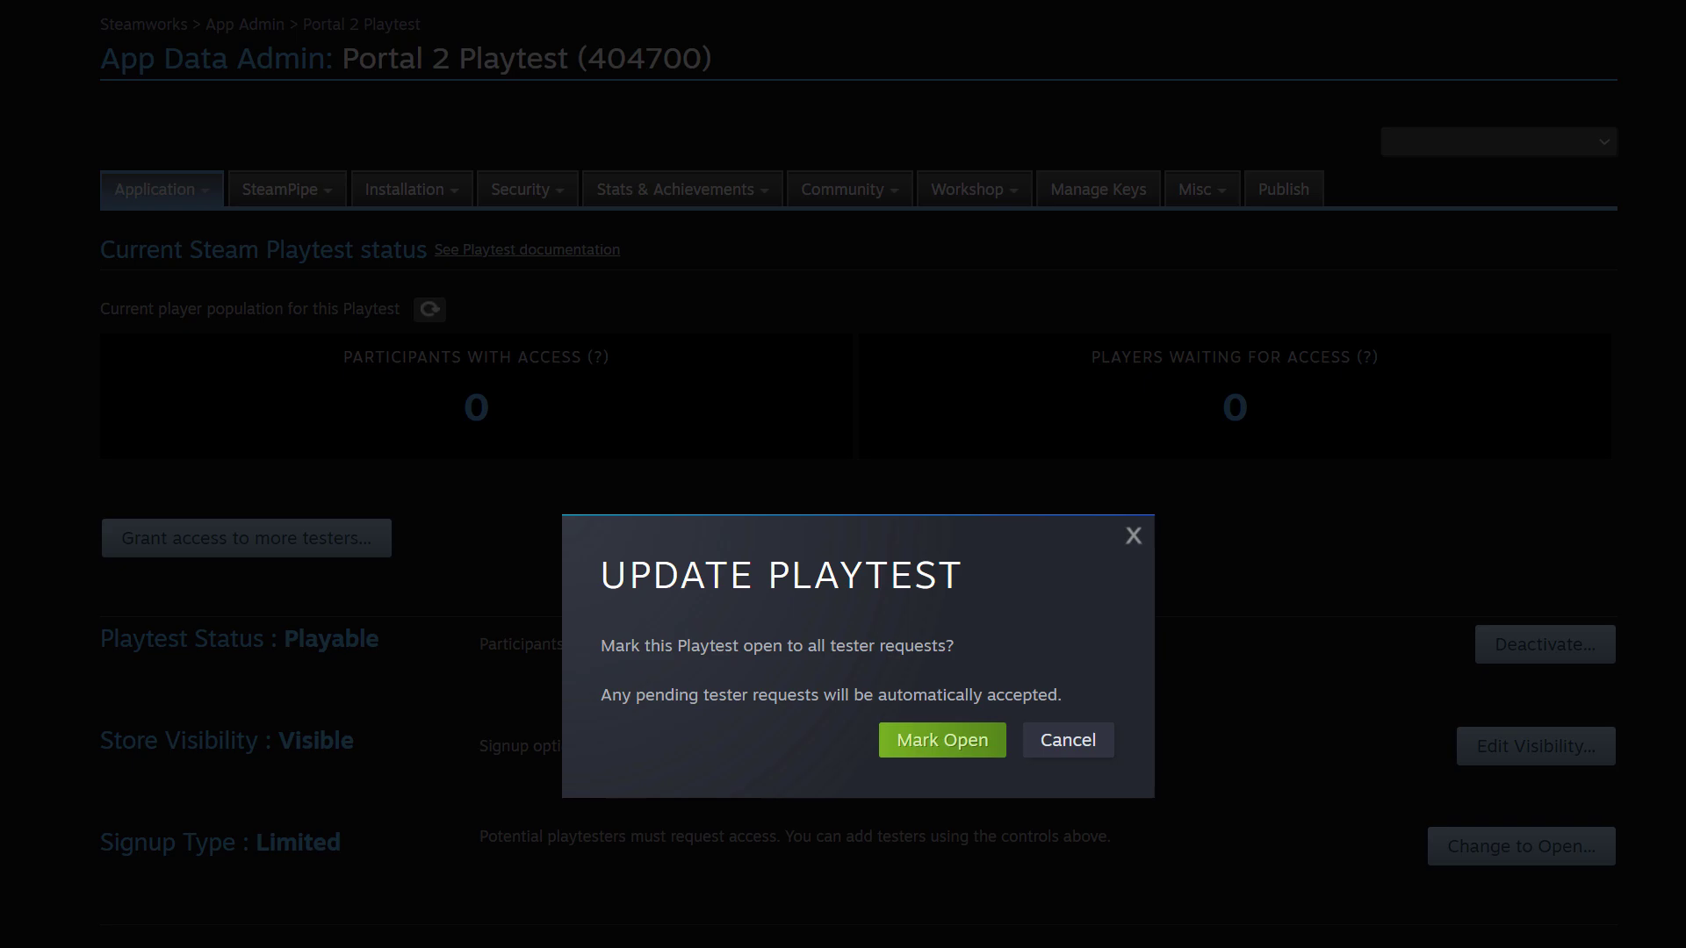
click(1066, 739)
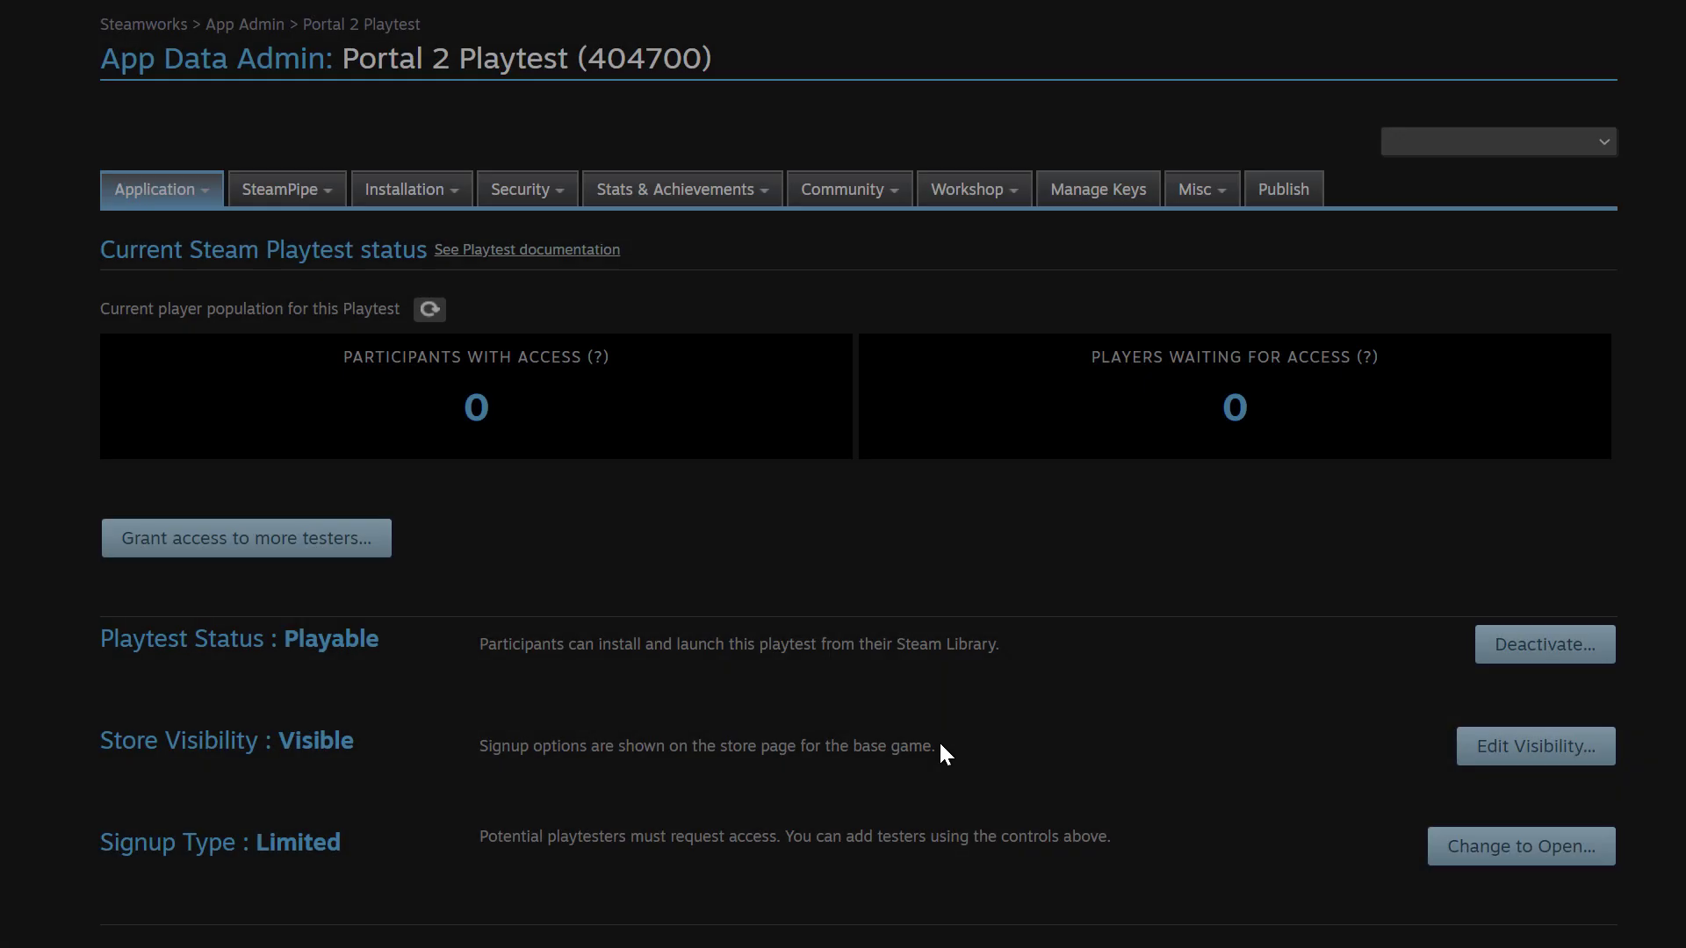
click(1519, 846)
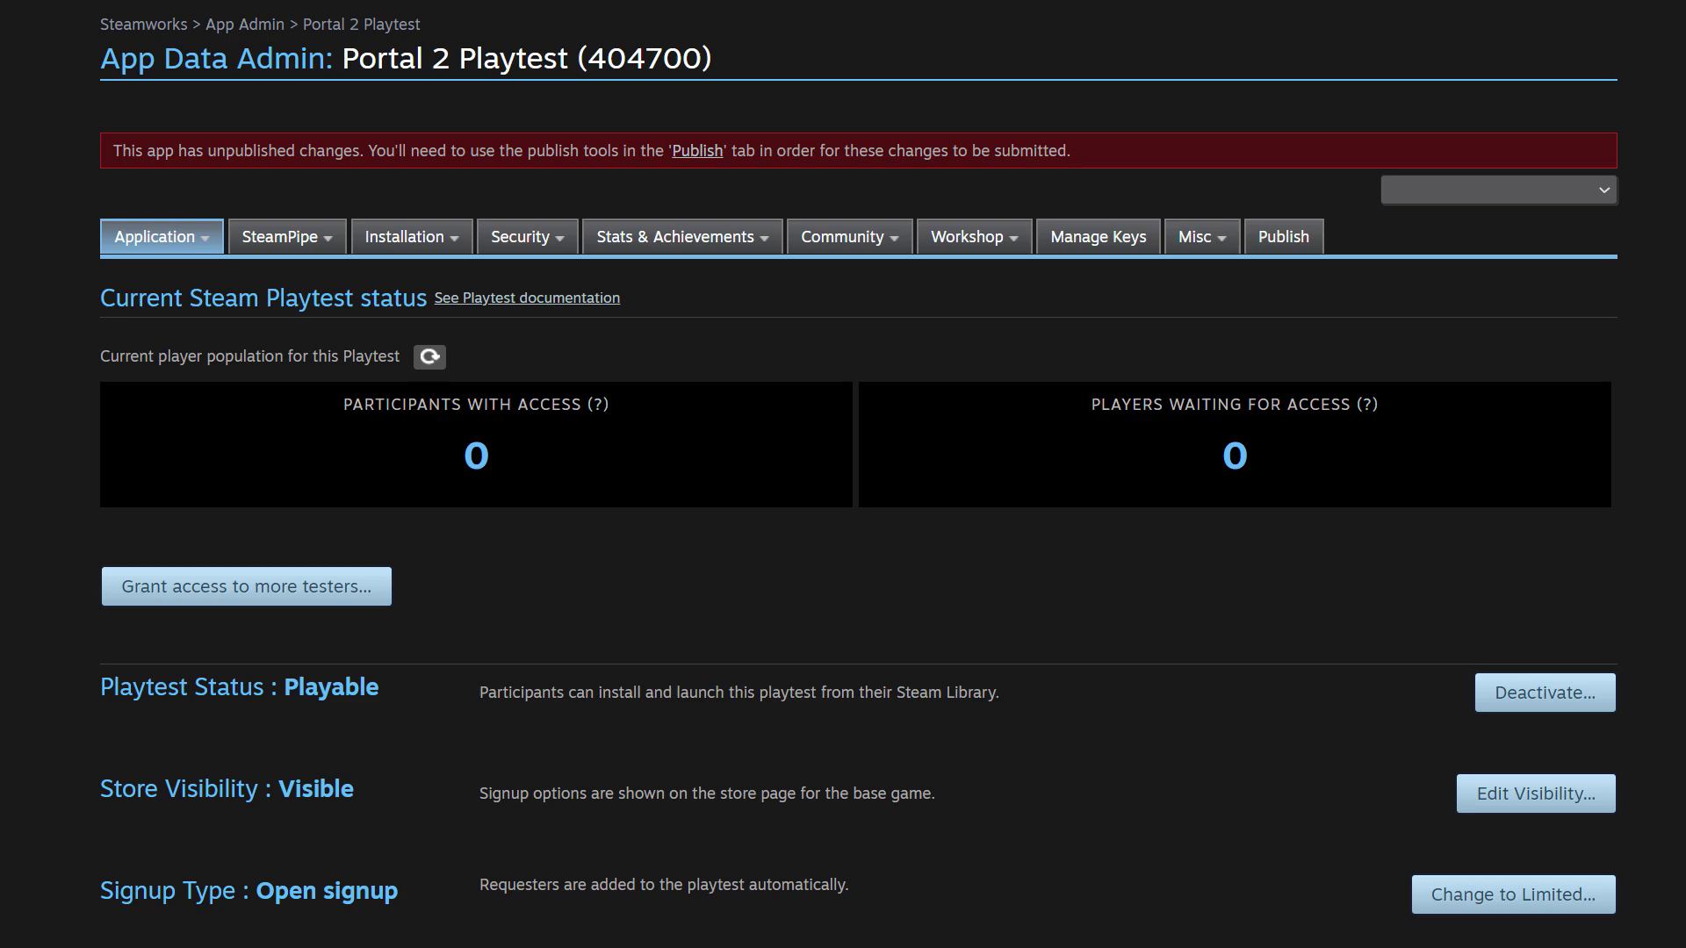
mouse_move(1305, 258)
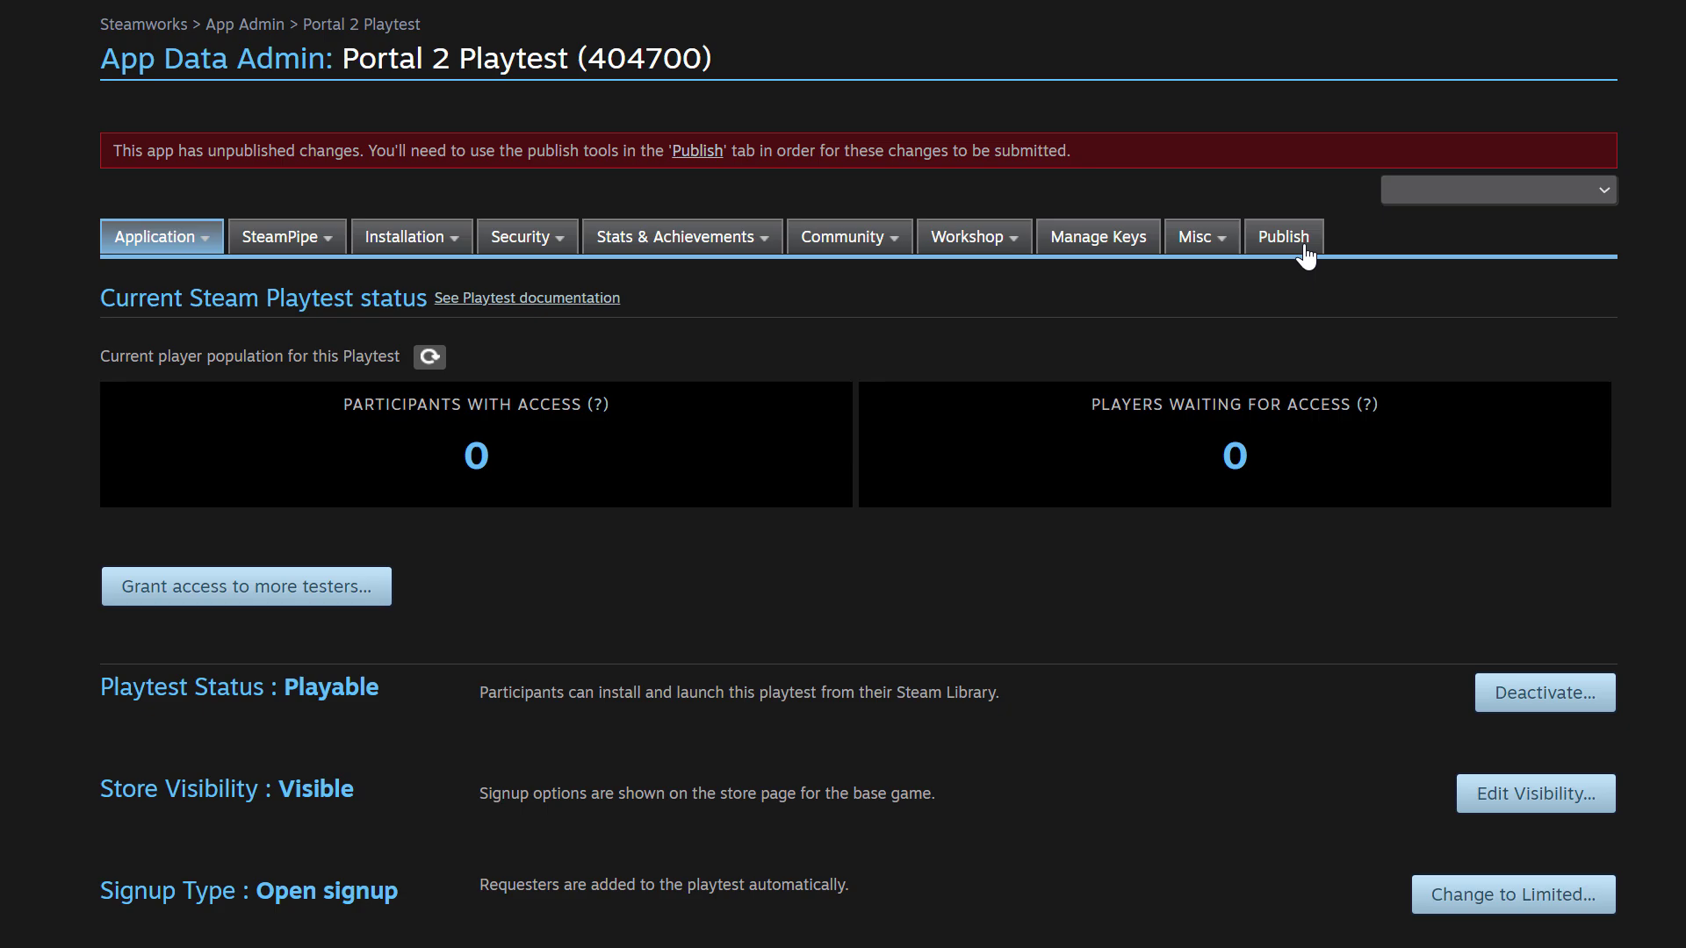
click(1512, 894)
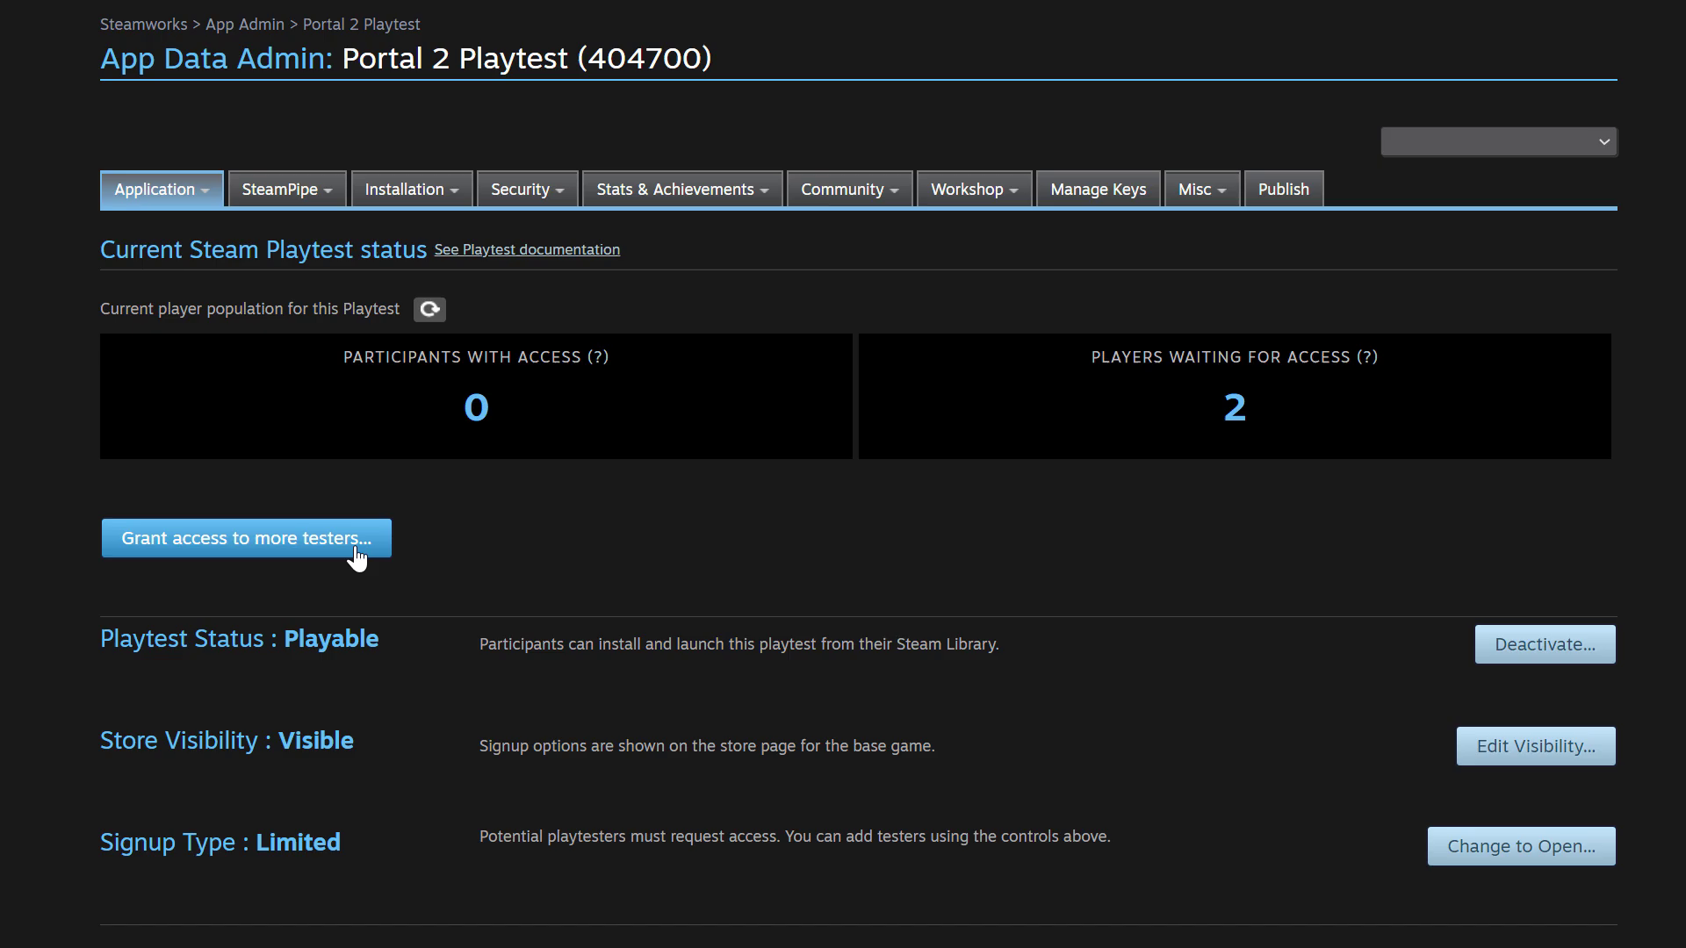
Step: Add 1 tester from 'US - 1 waiting' to the Portal 2 Playtest
click(246, 537)
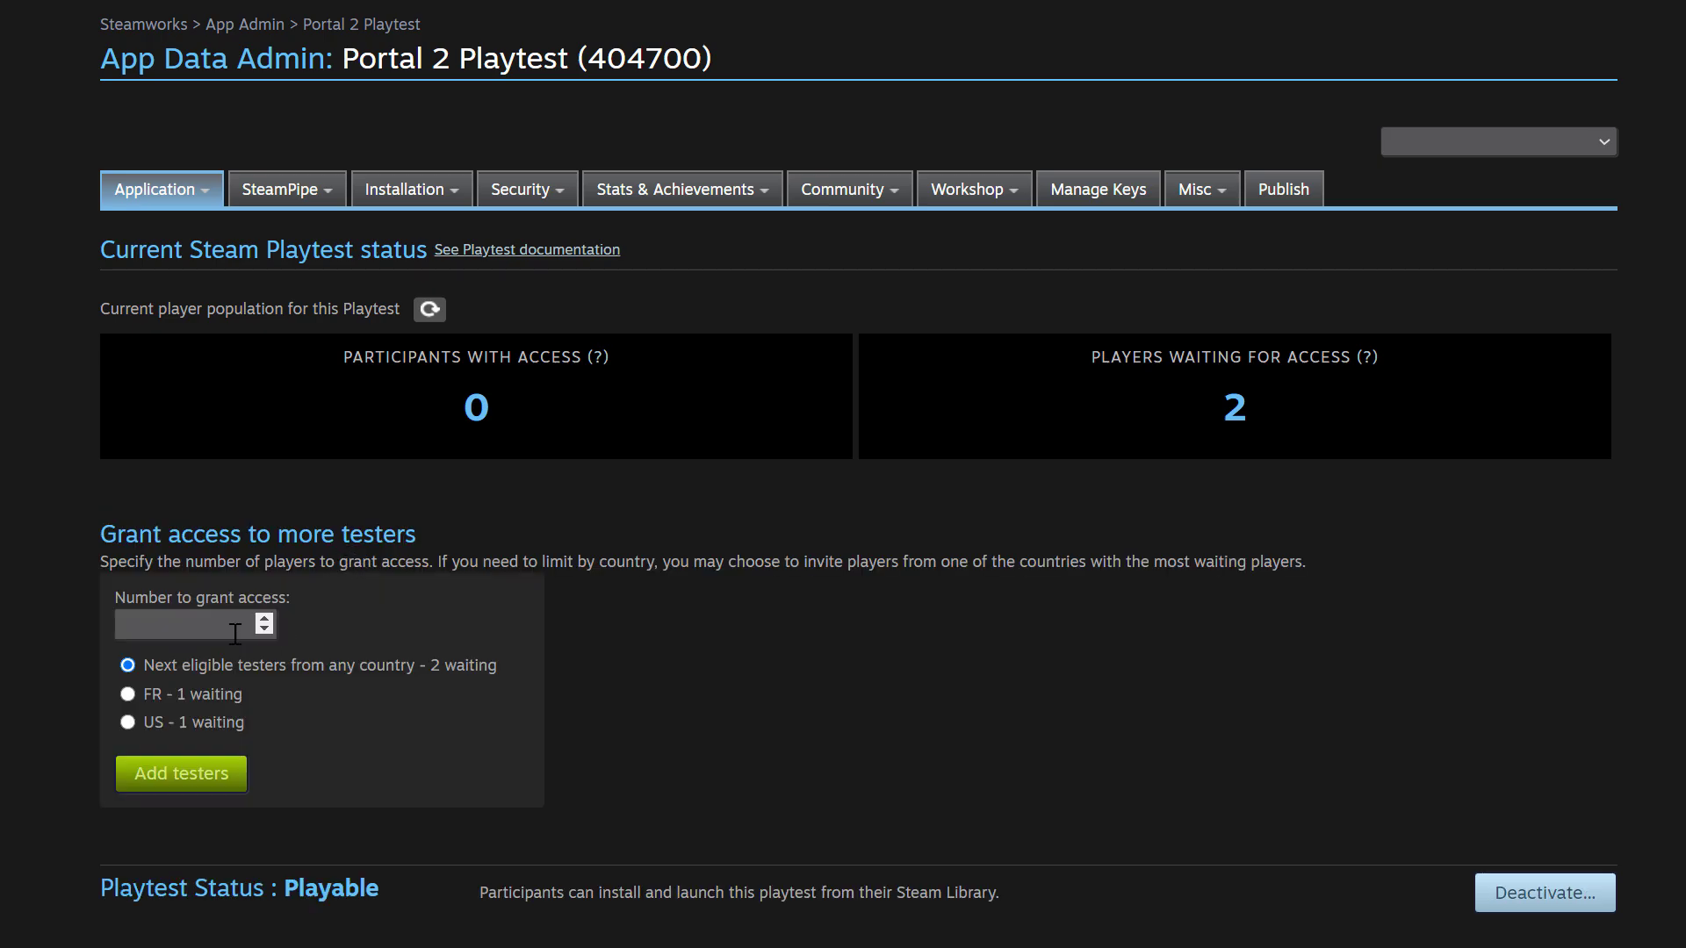
click(188, 624)
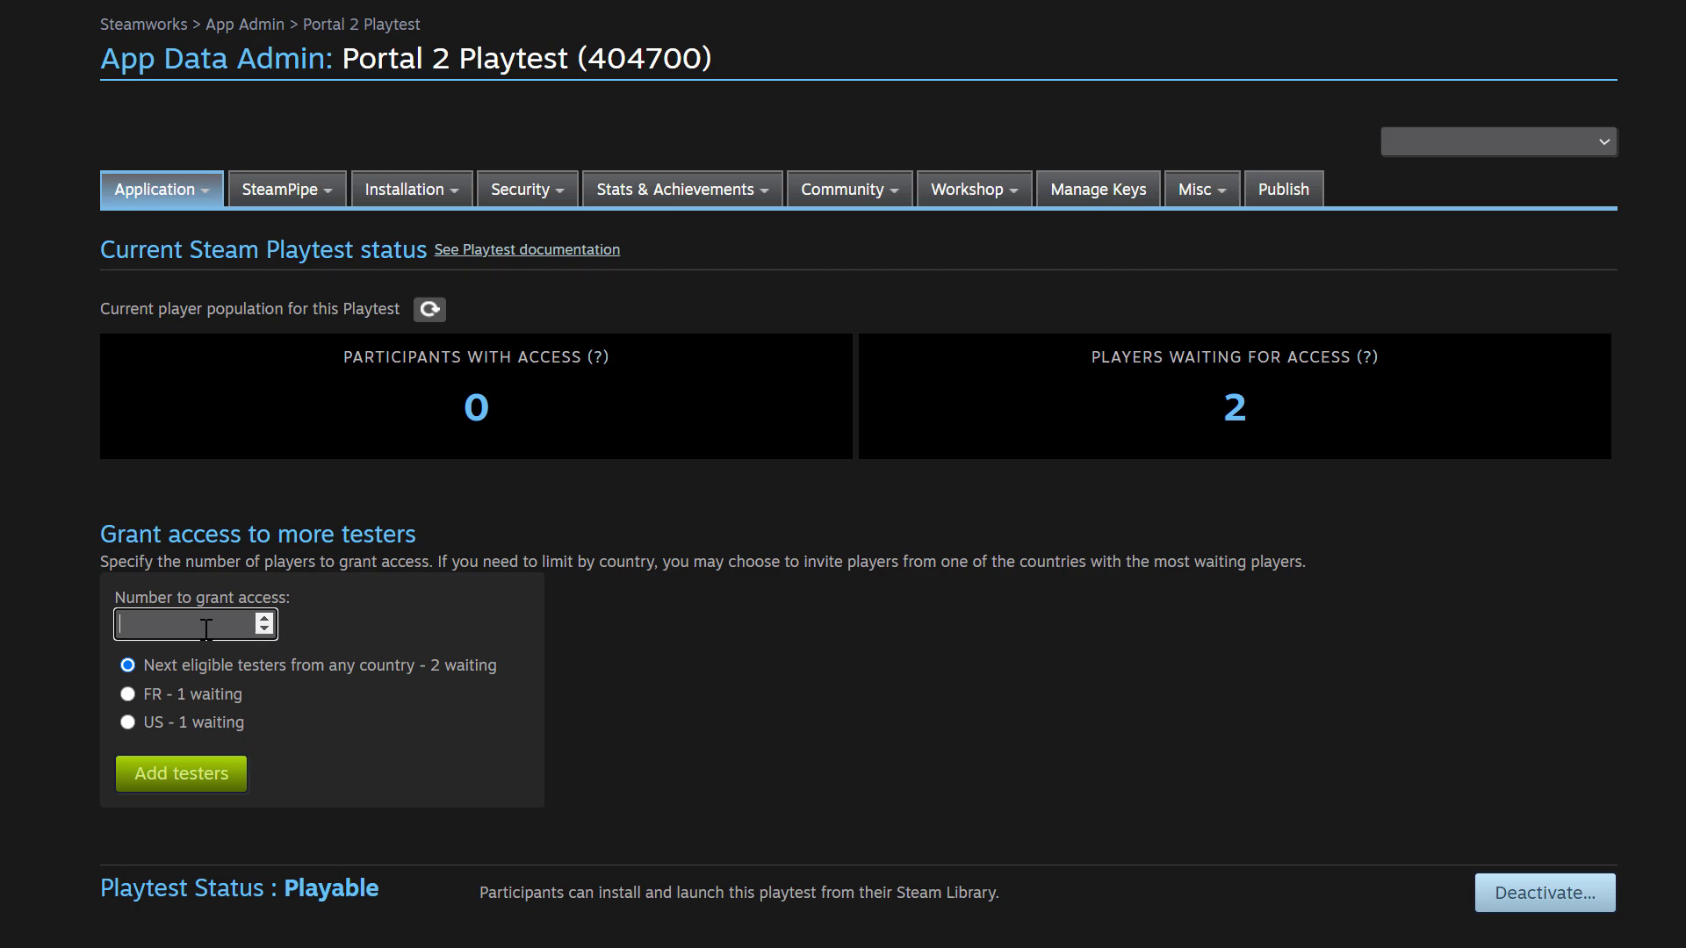
mouse_move(177, 678)
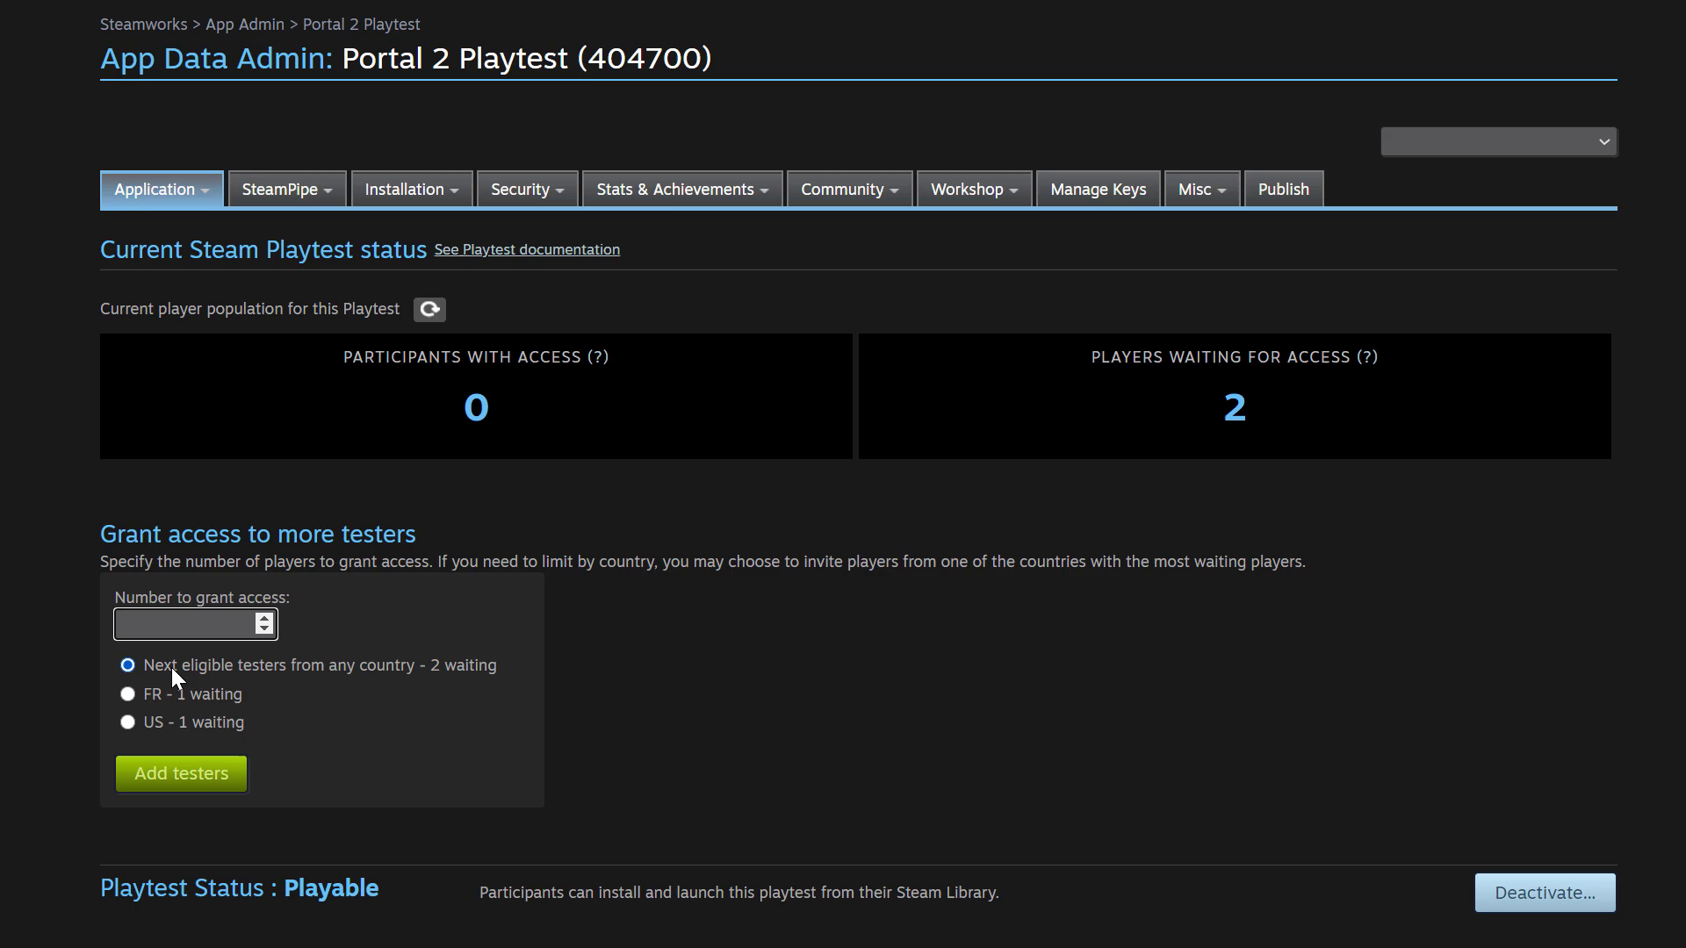
mouse_move(166, 694)
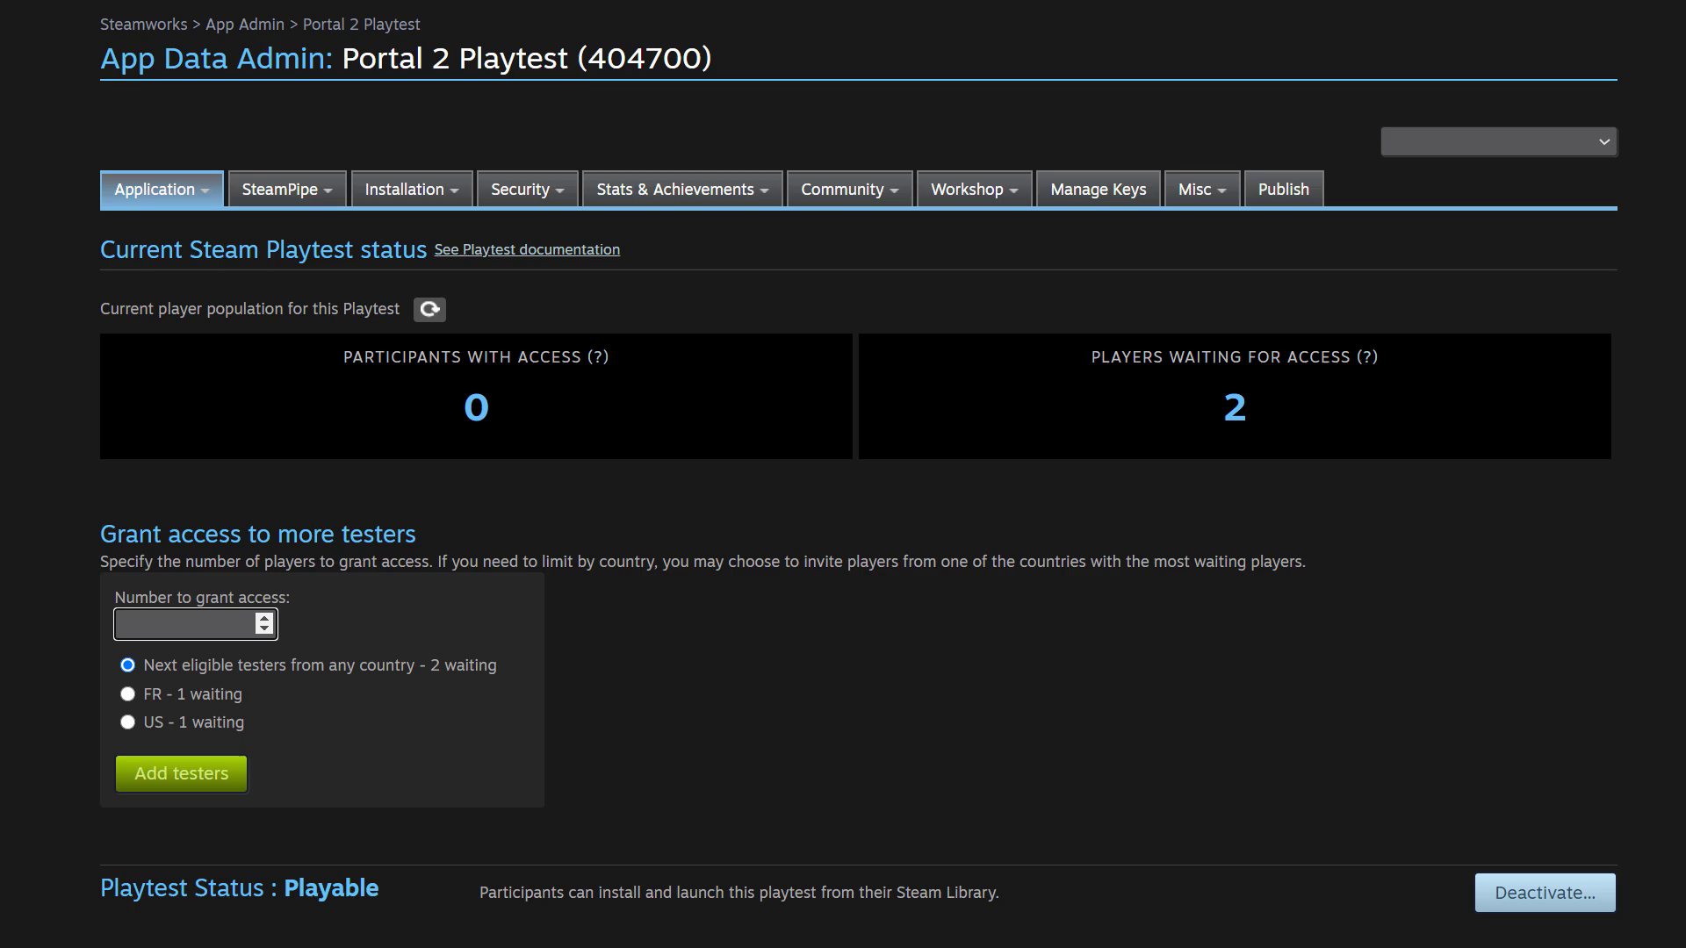
click(126, 722)
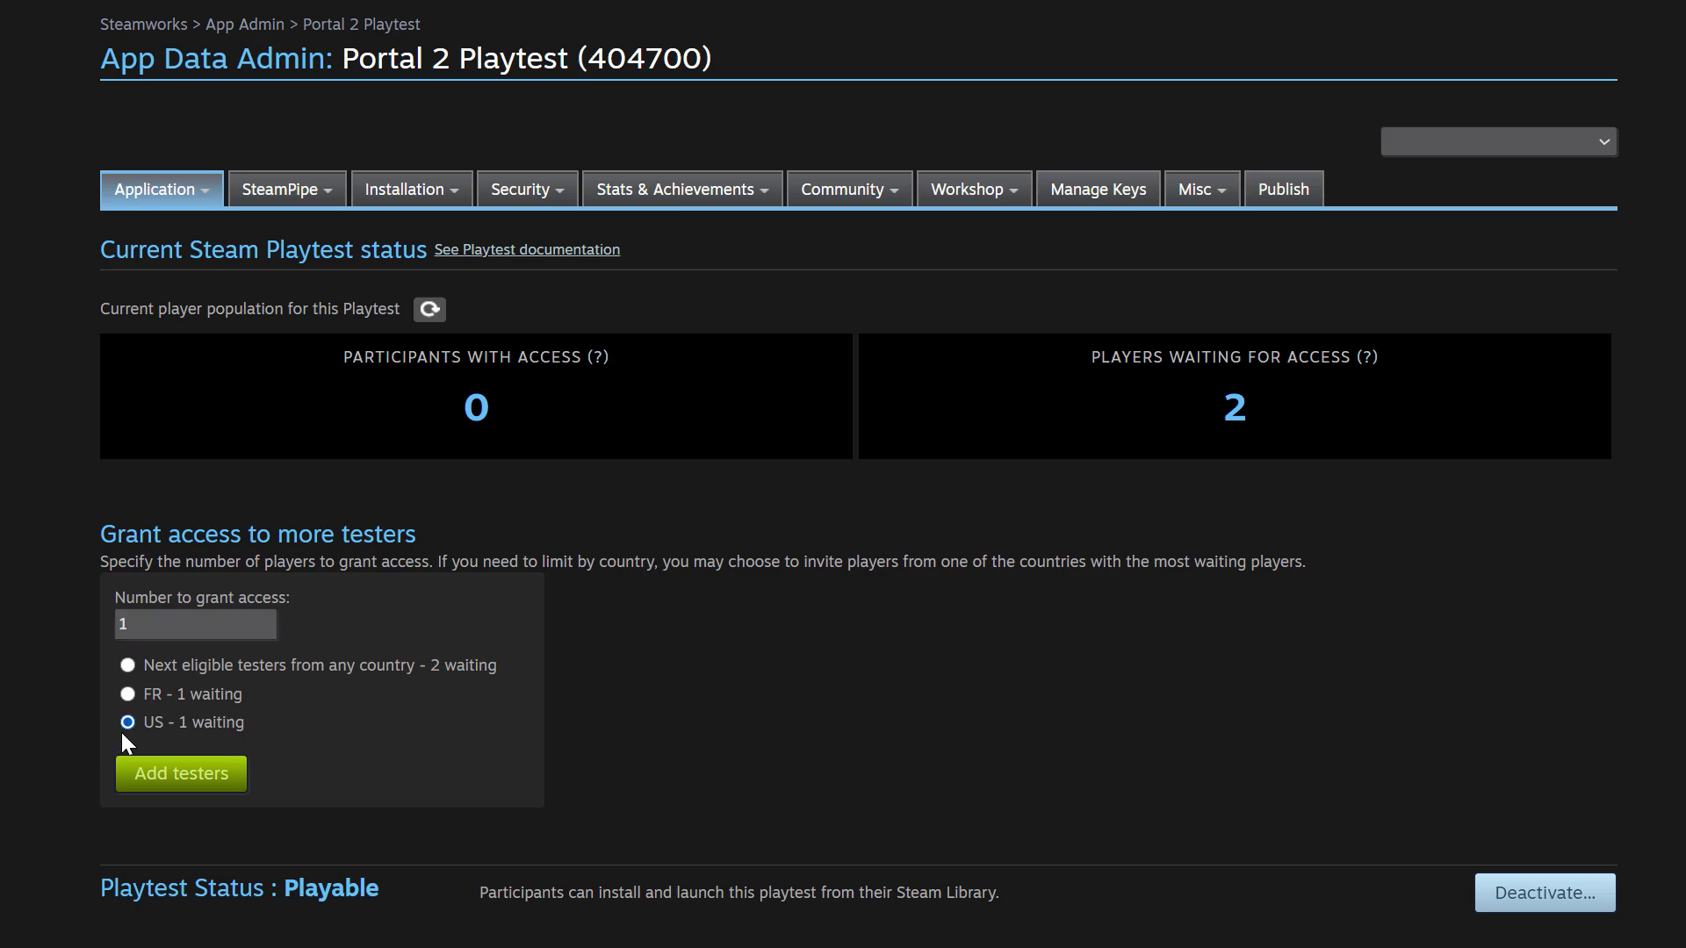
mouse_move(235, 812)
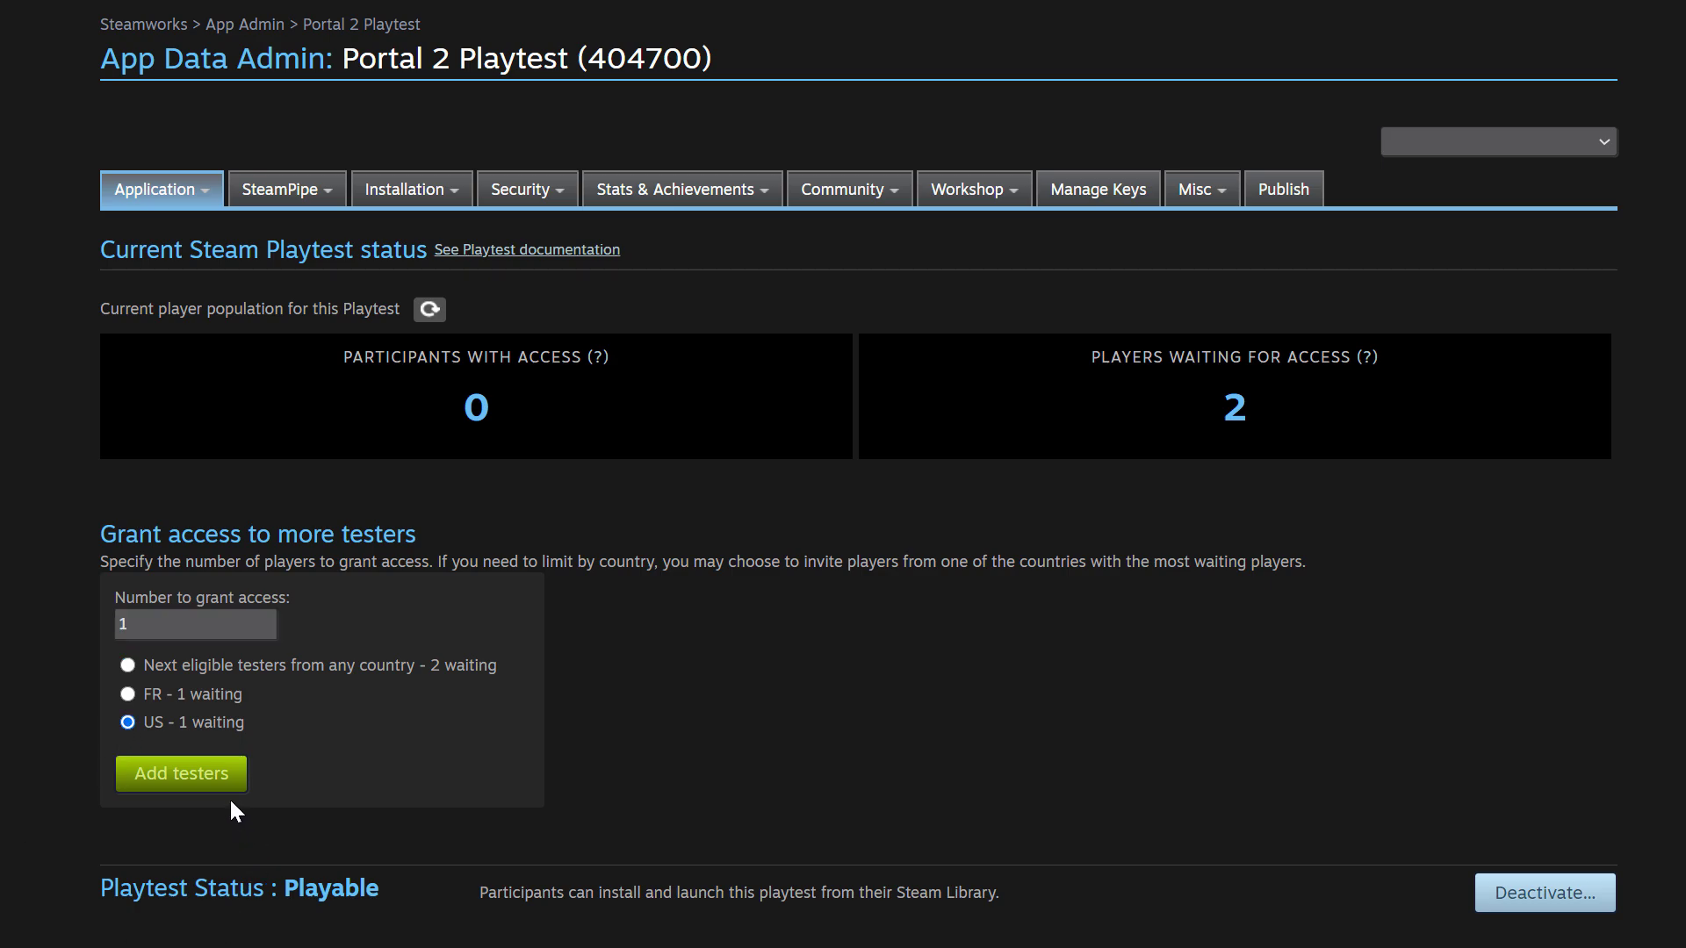
click(181, 774)
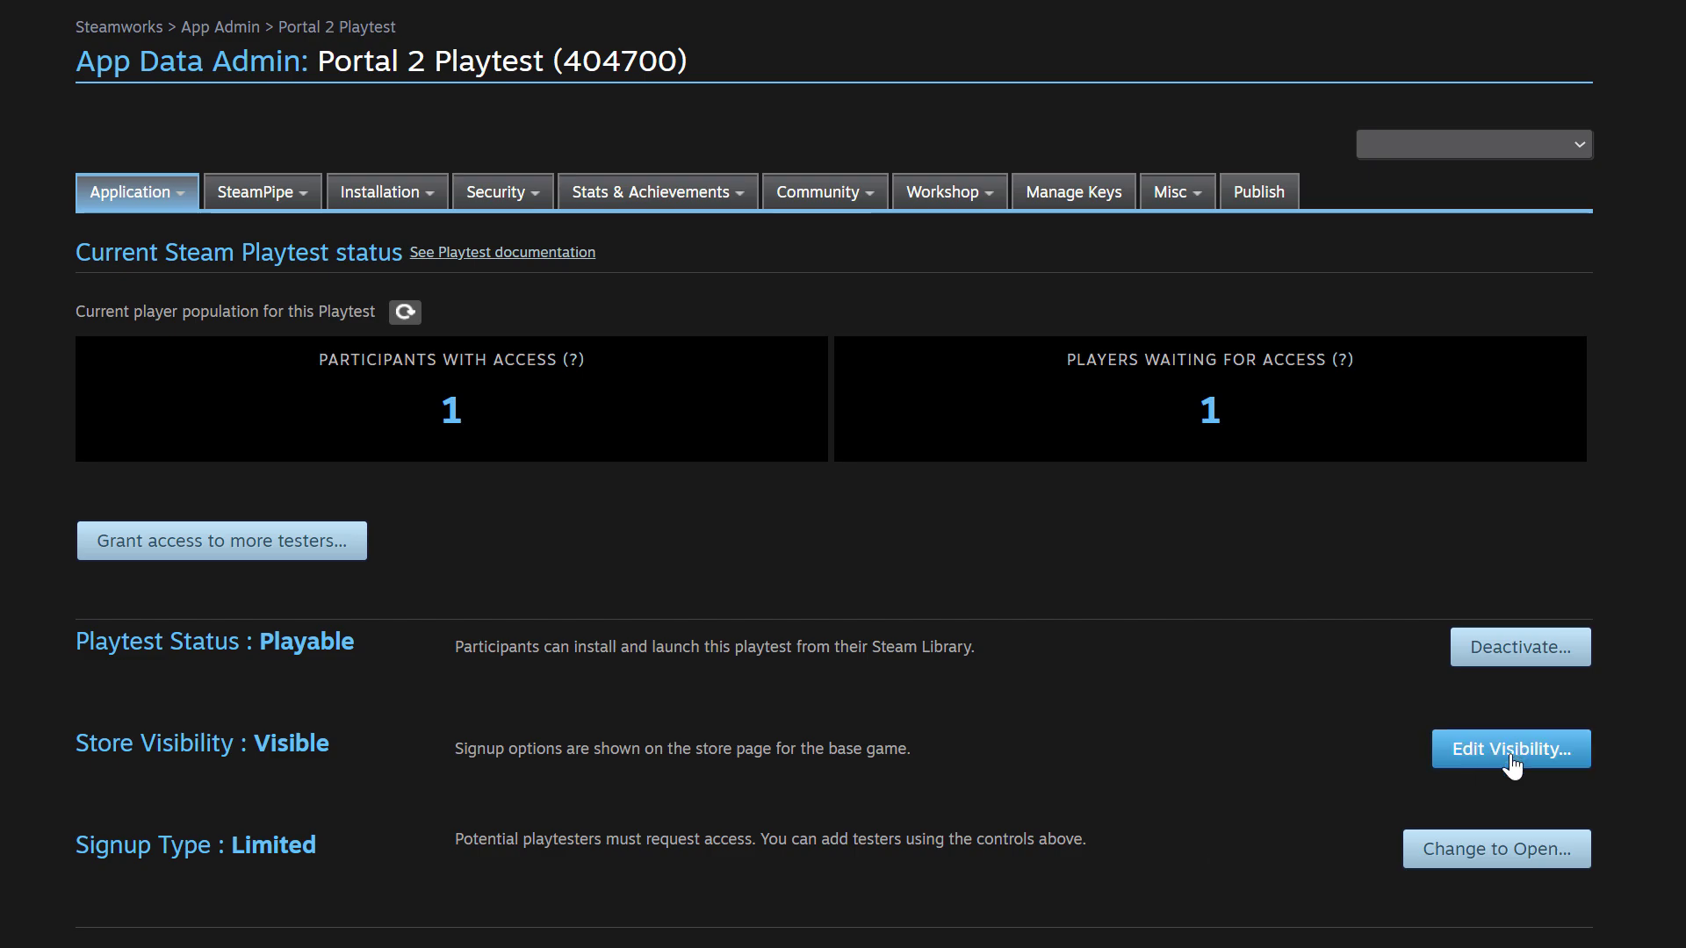
Step: Set the Steam Playtest visibility to Hidden, save it, and move on to publishing
click(1510, 748)
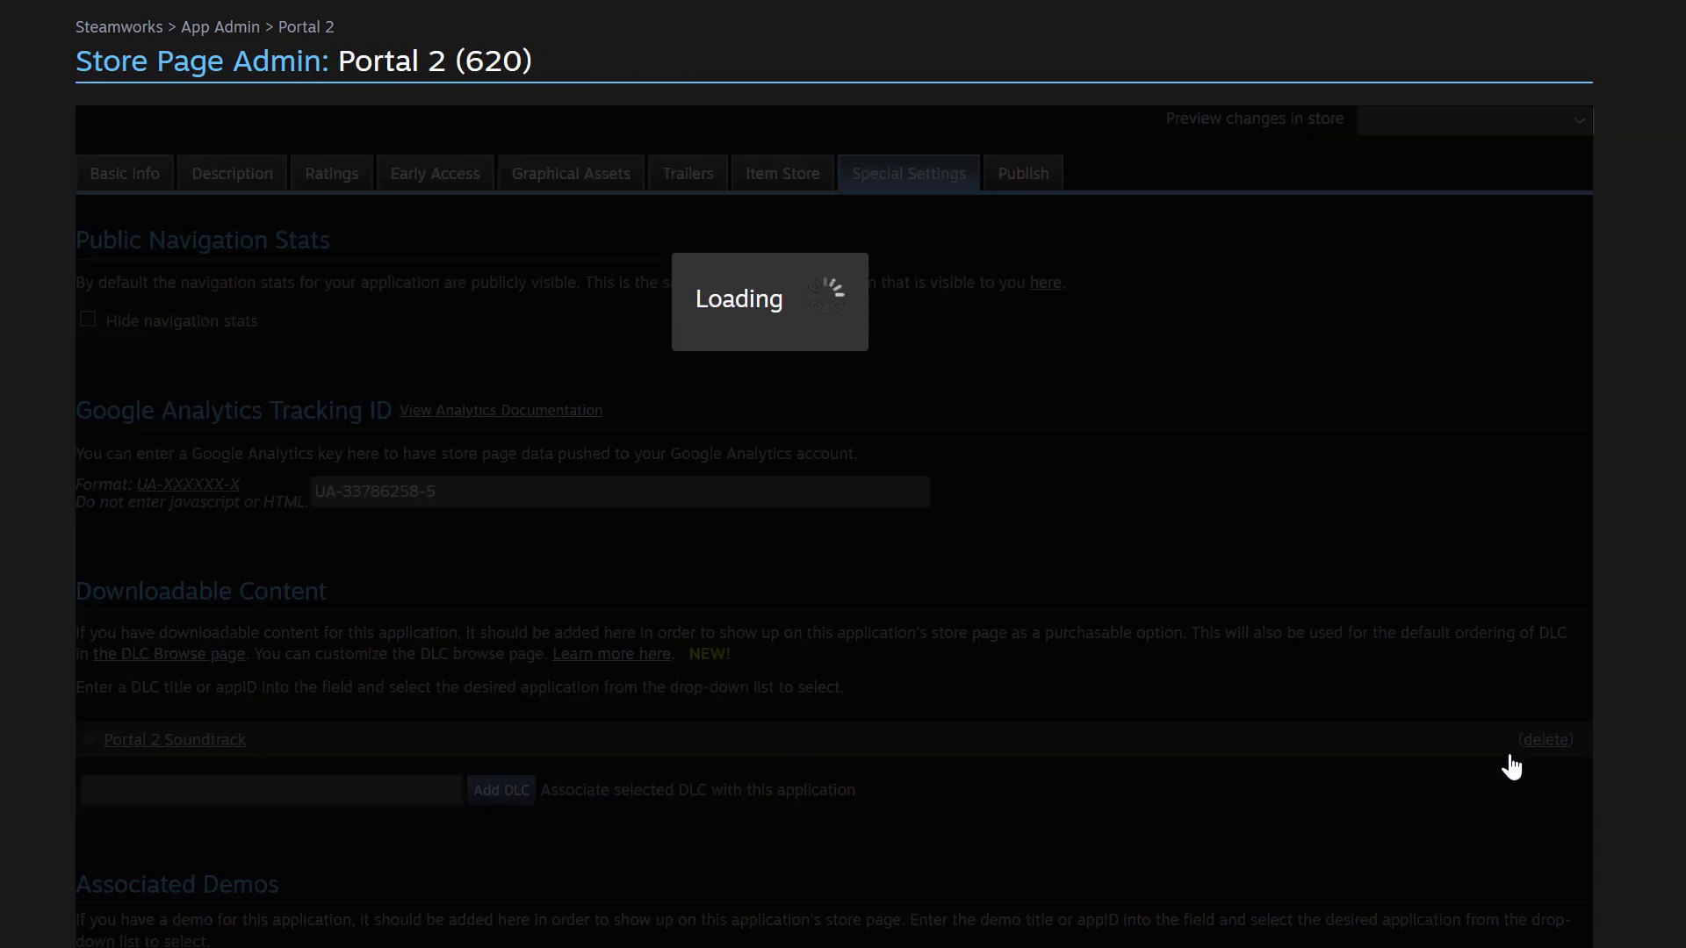
scroll(down, 3)
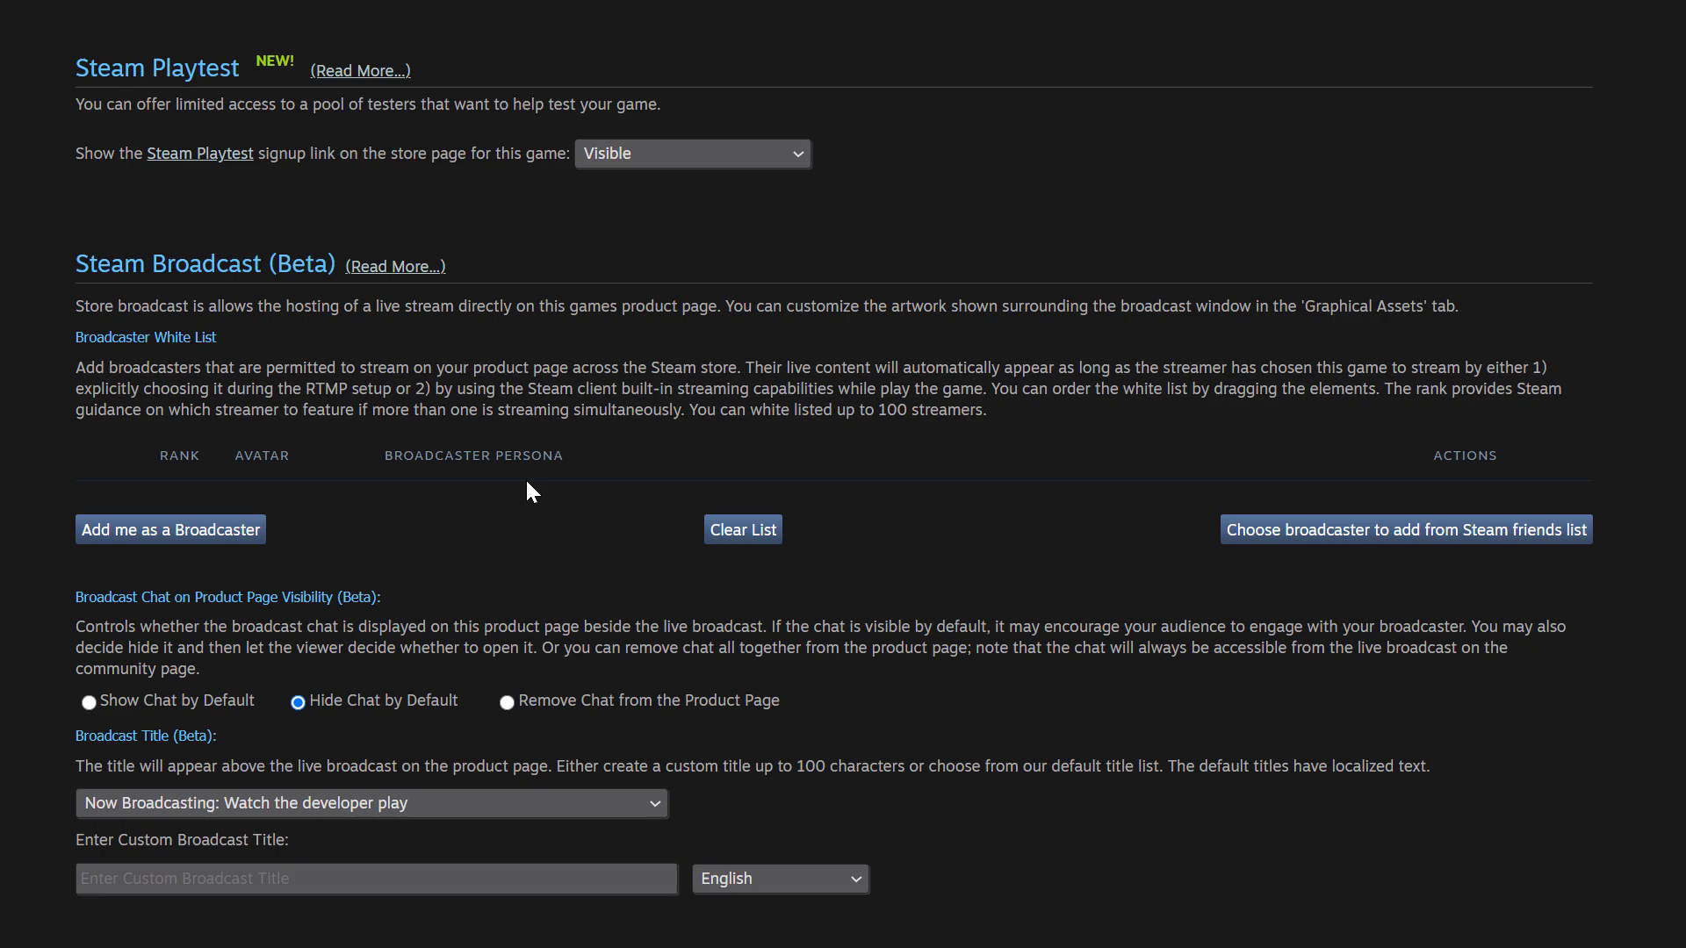
click(692, 155)
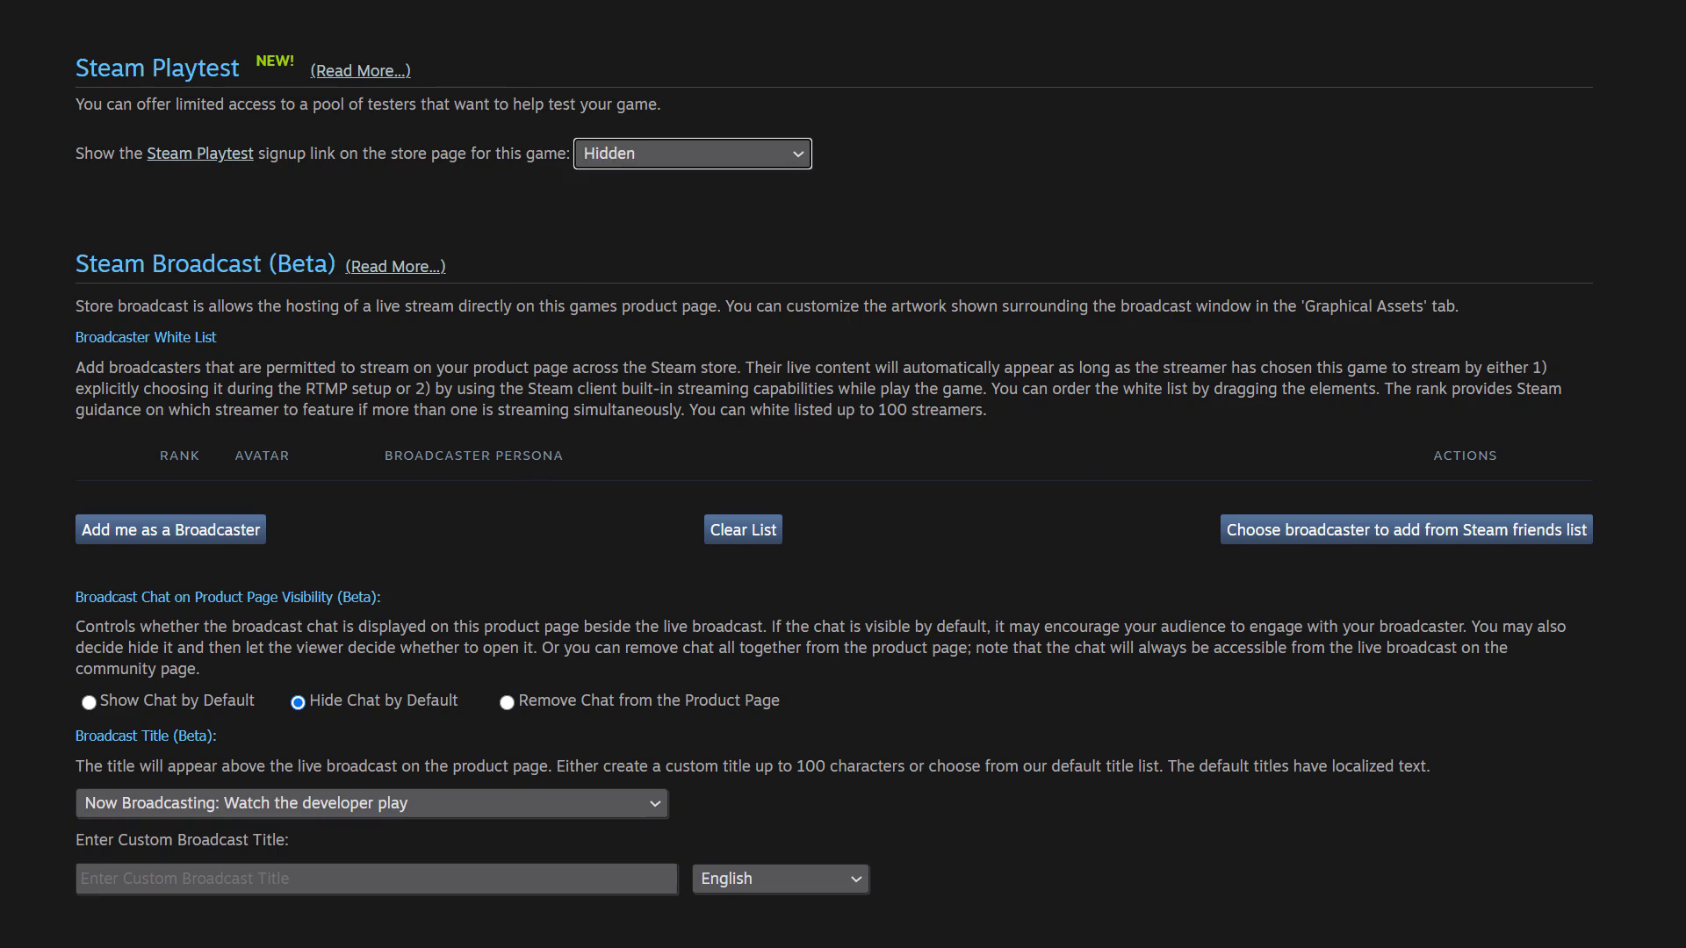
scroll(down, 3)
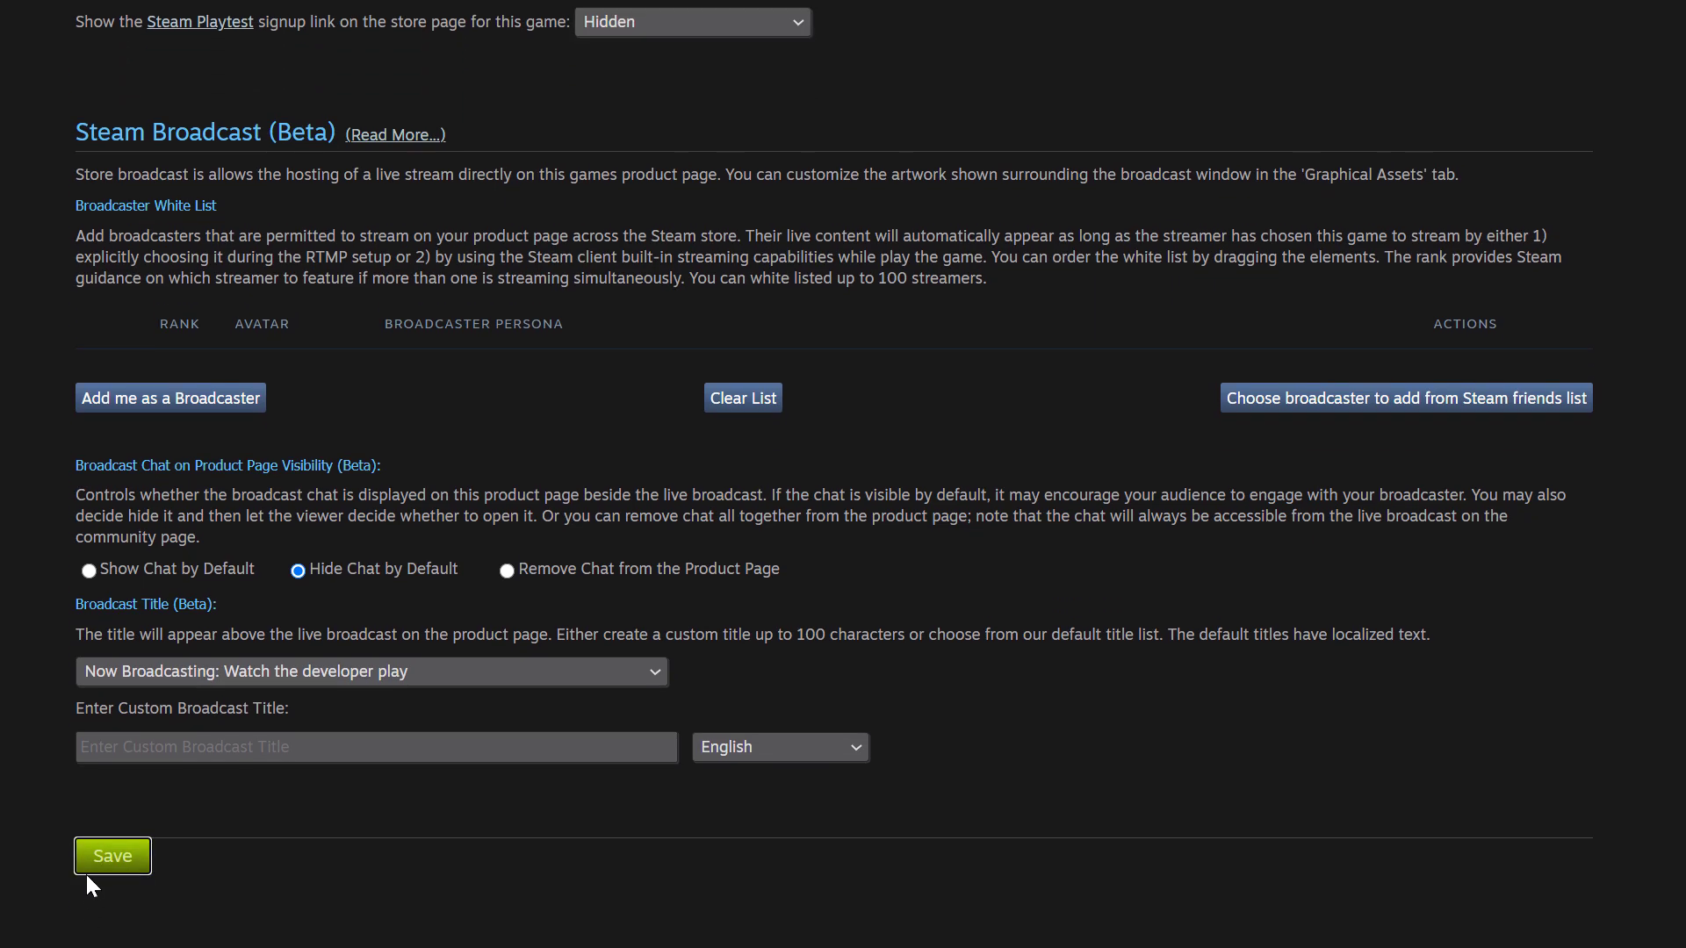
click(112, 855)
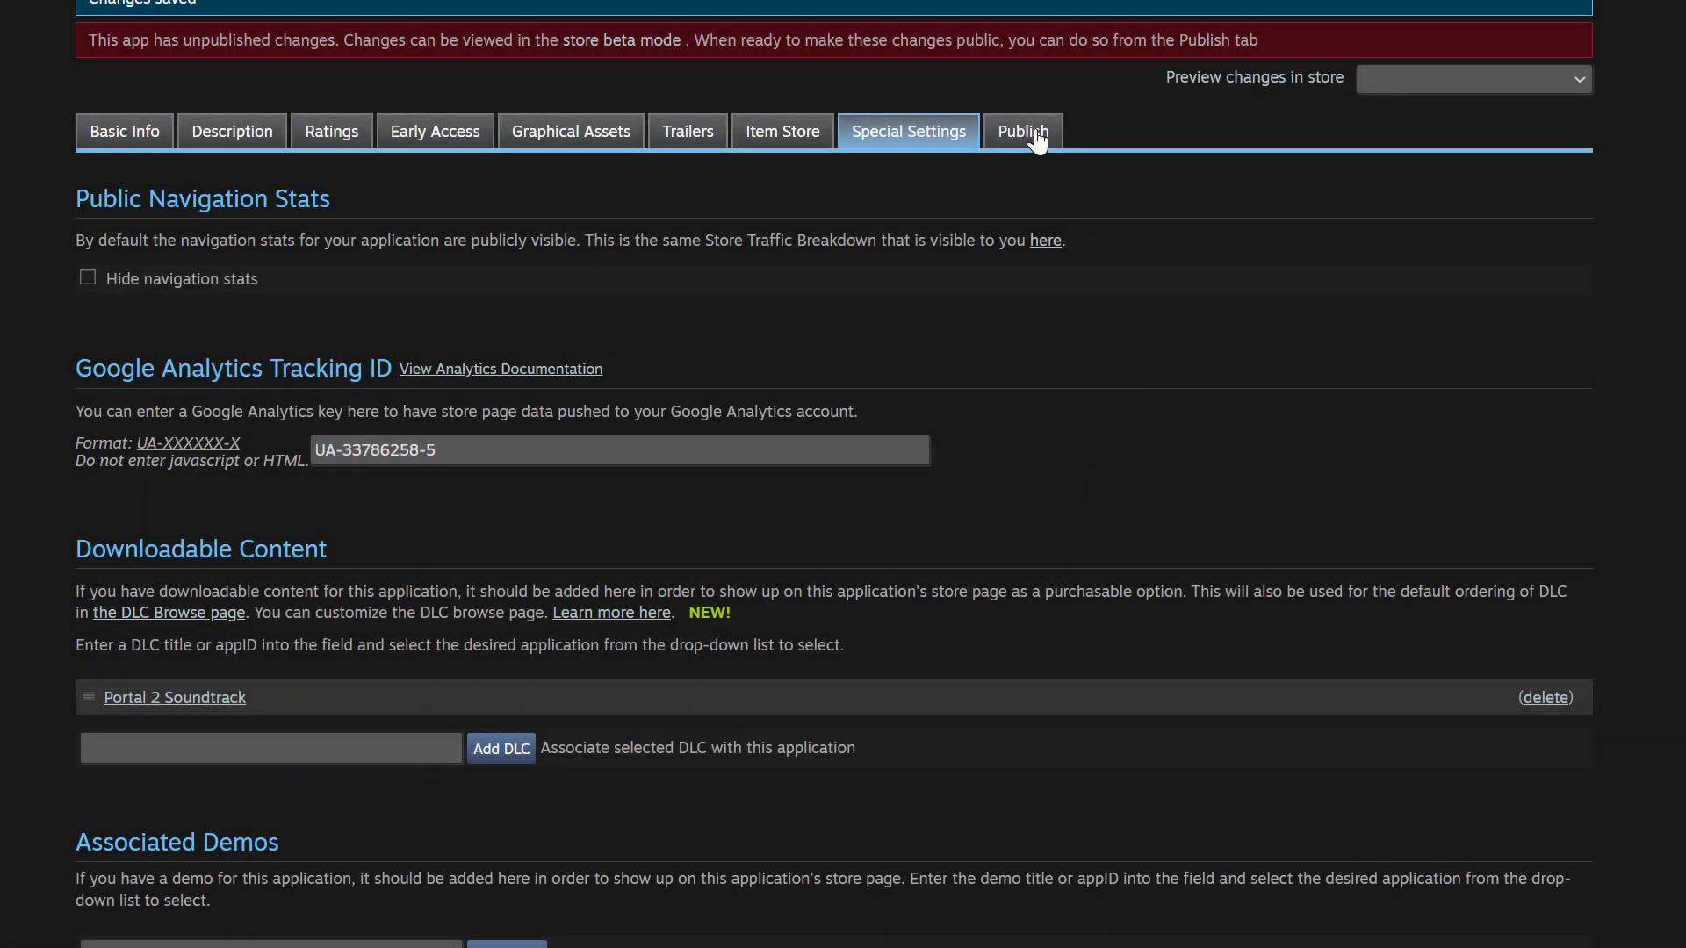
click(1019, 130)
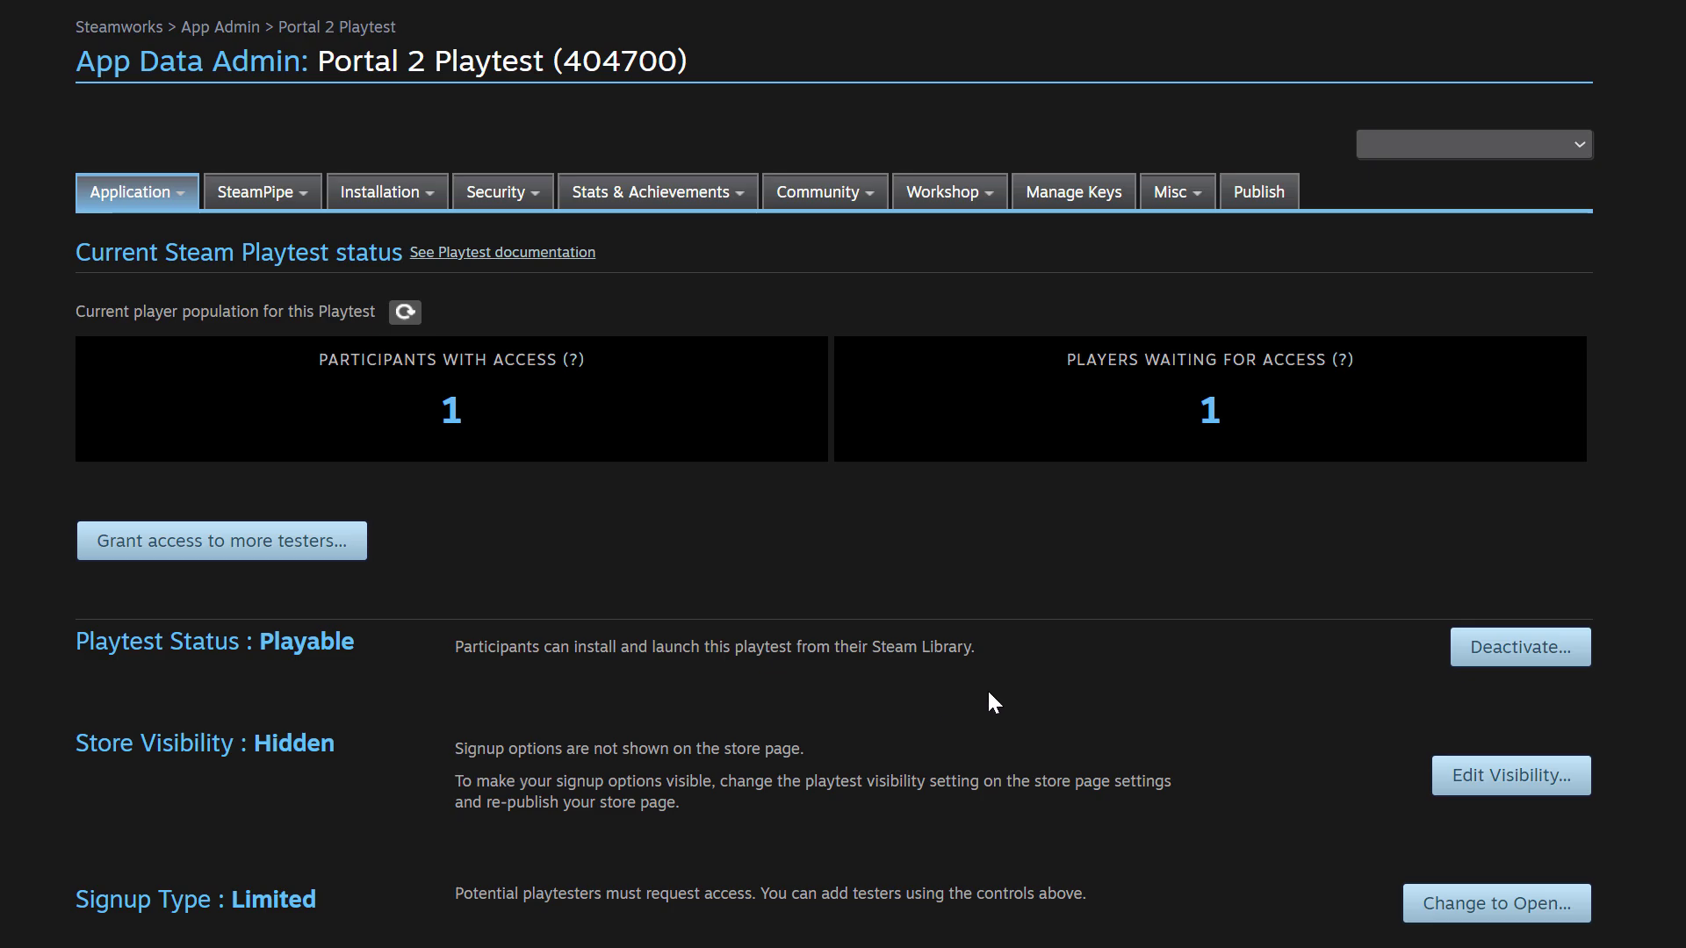
mouse_move(583, 686)
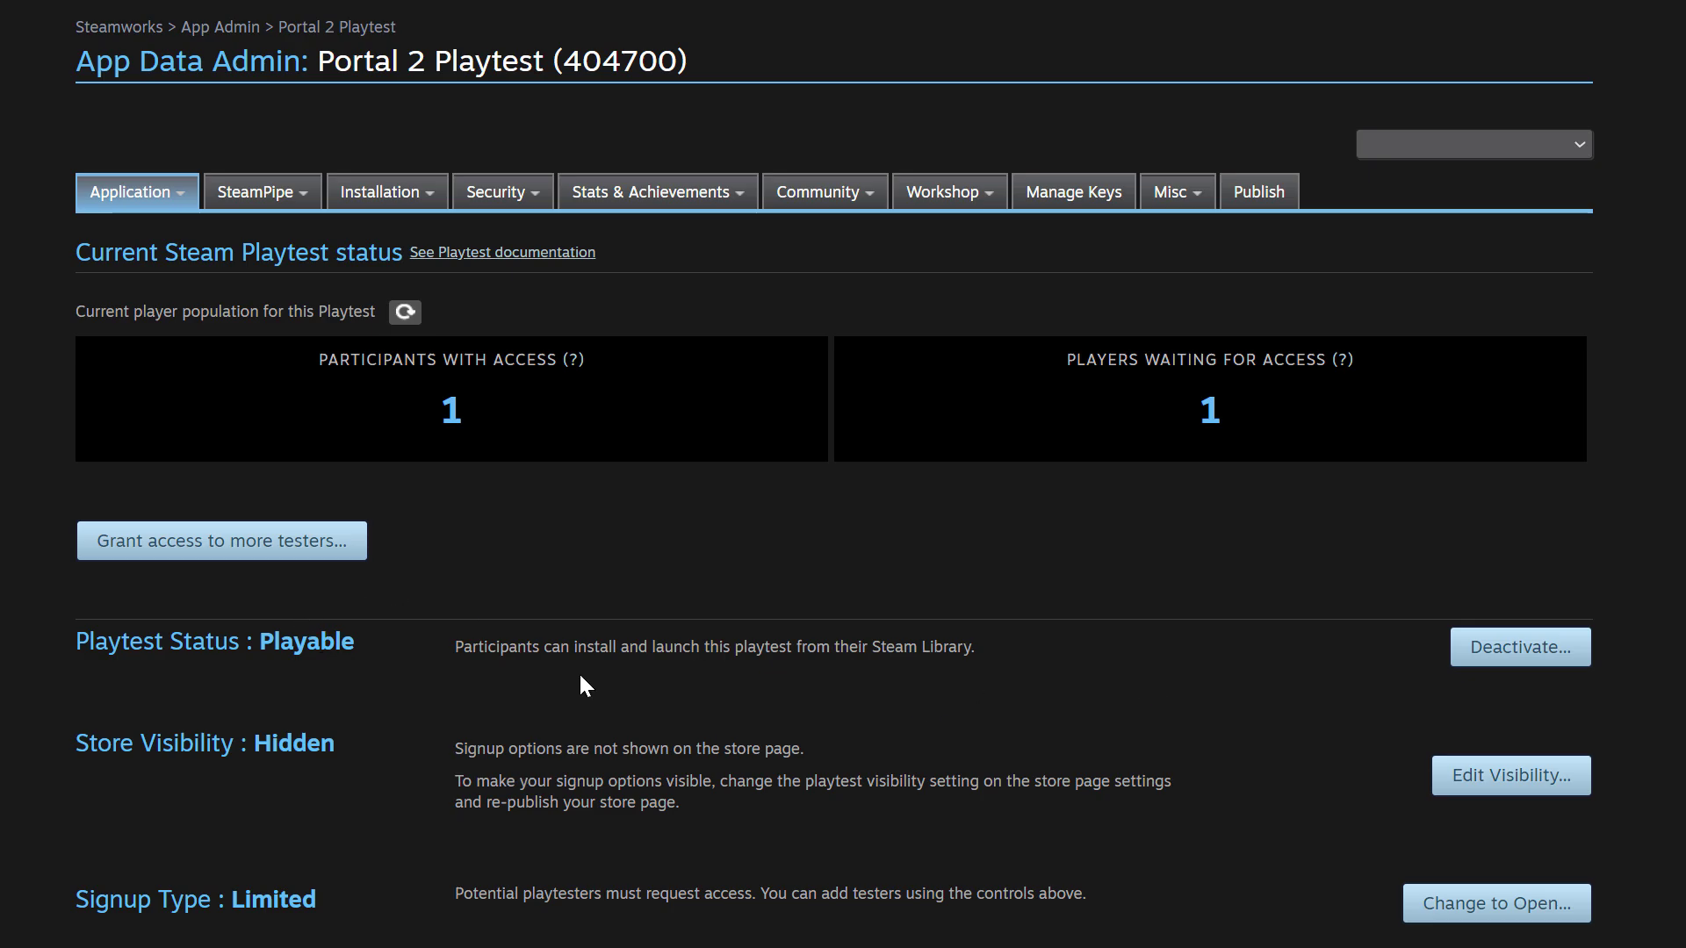
Step: Retire the Portal 2 Playtest application so it shows as Not Playable
click(1519, 647)
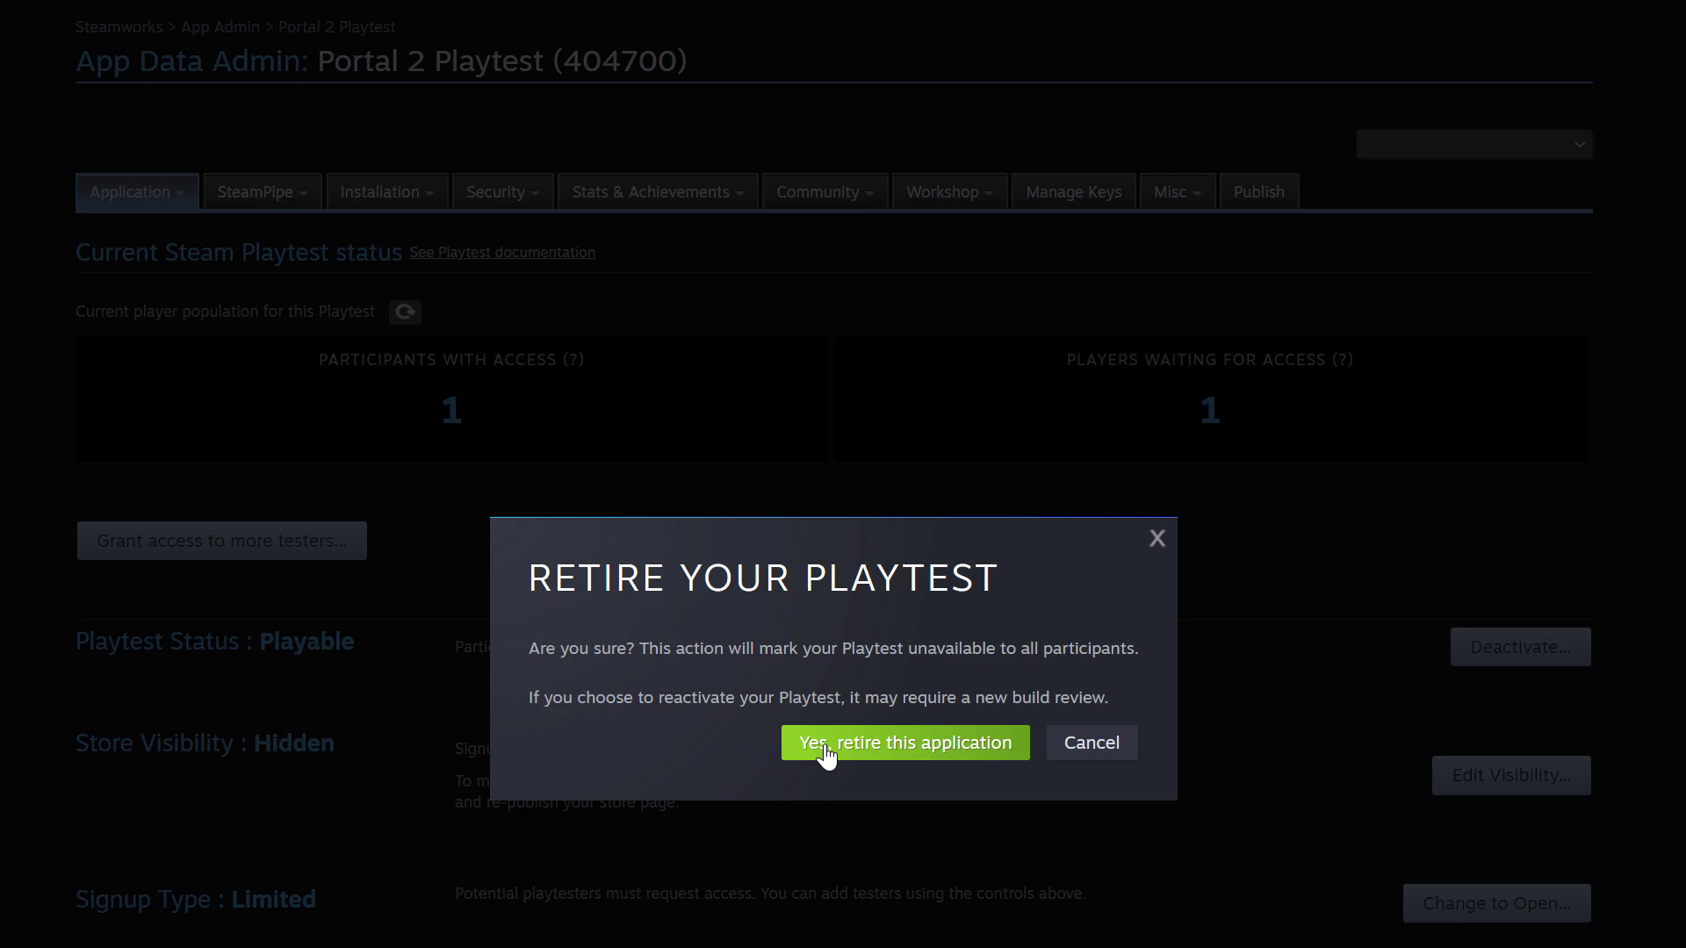
click(903, 741)
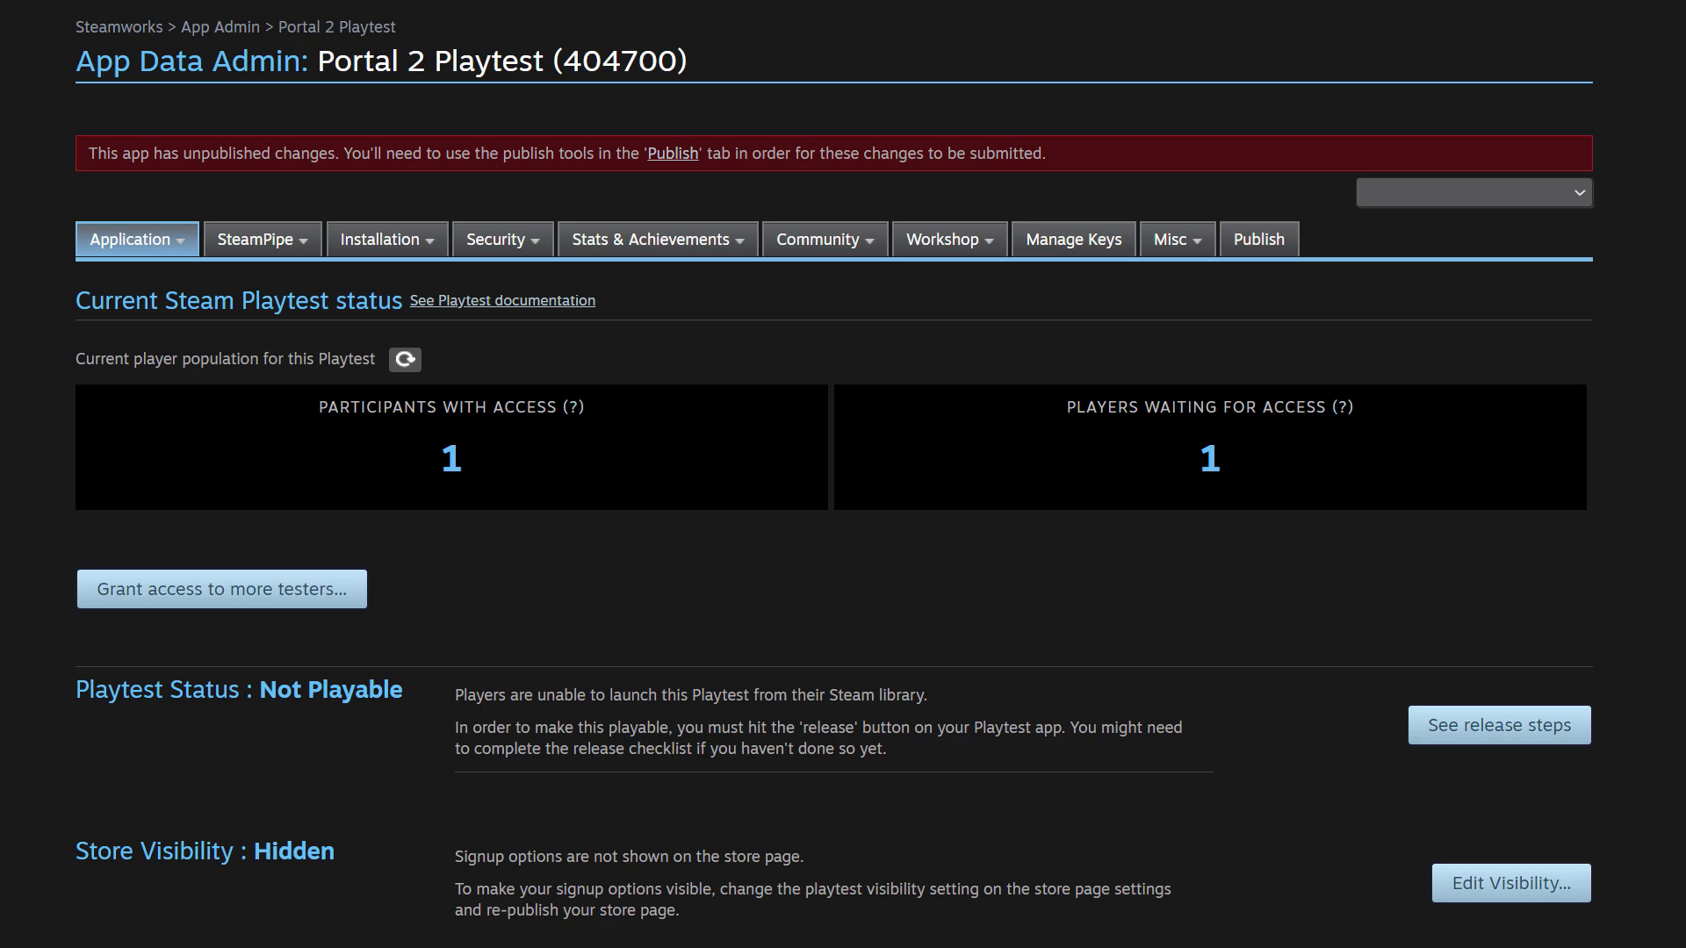
mouse_move(1277, 263)
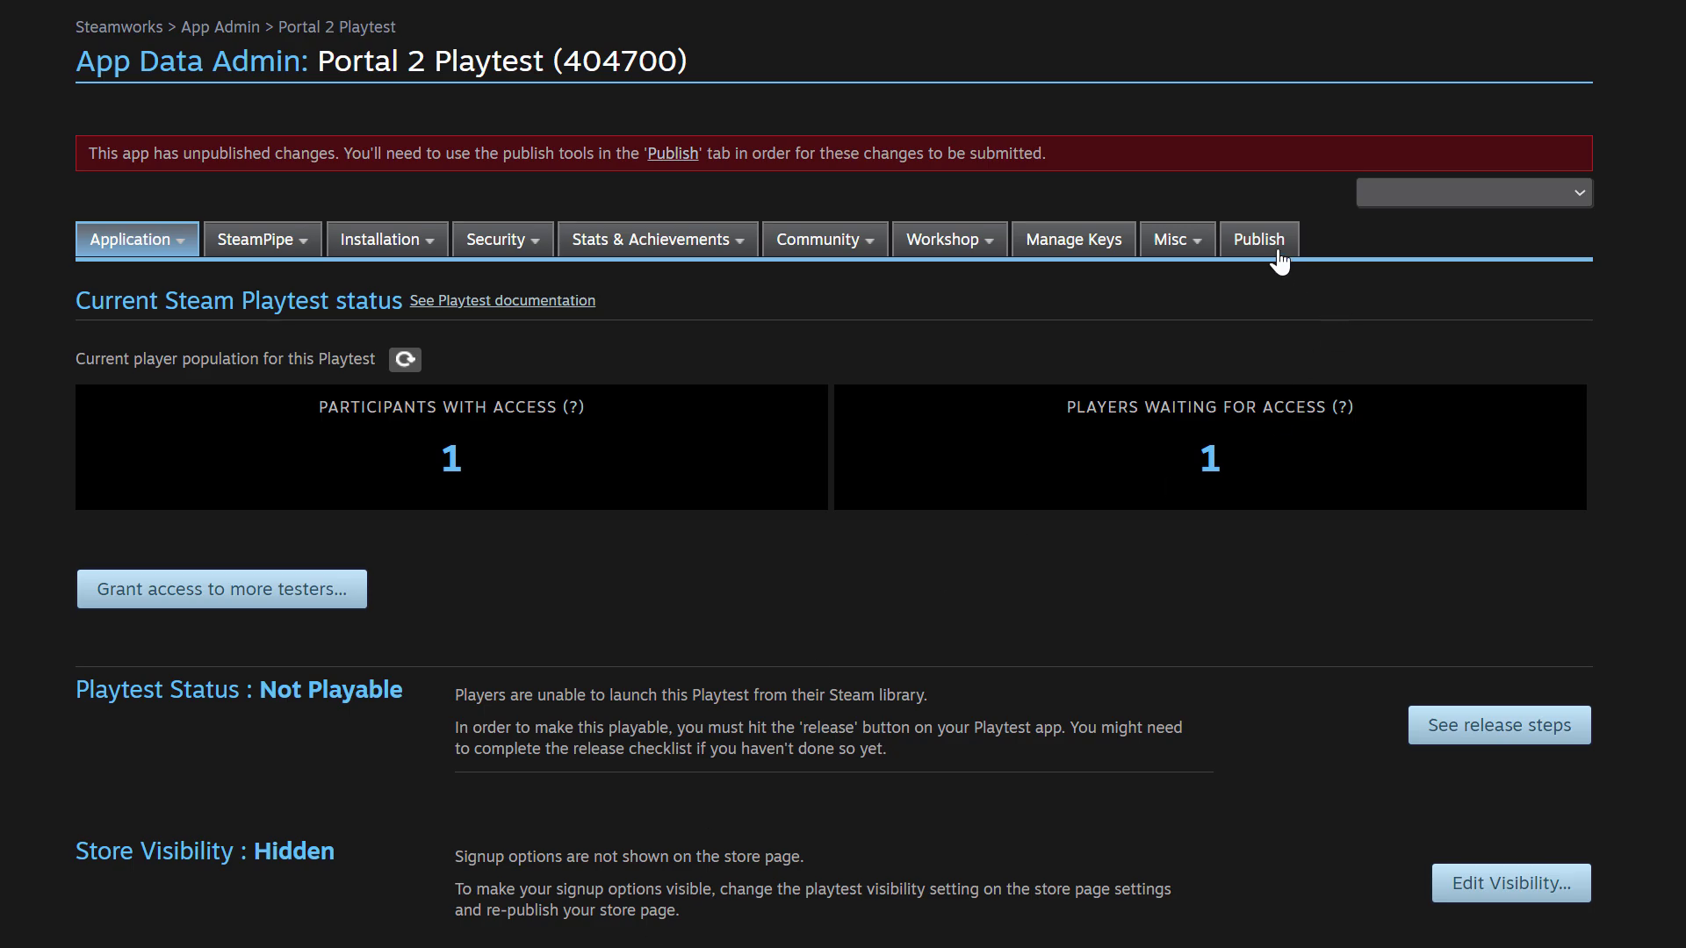
scroll(down, 3)
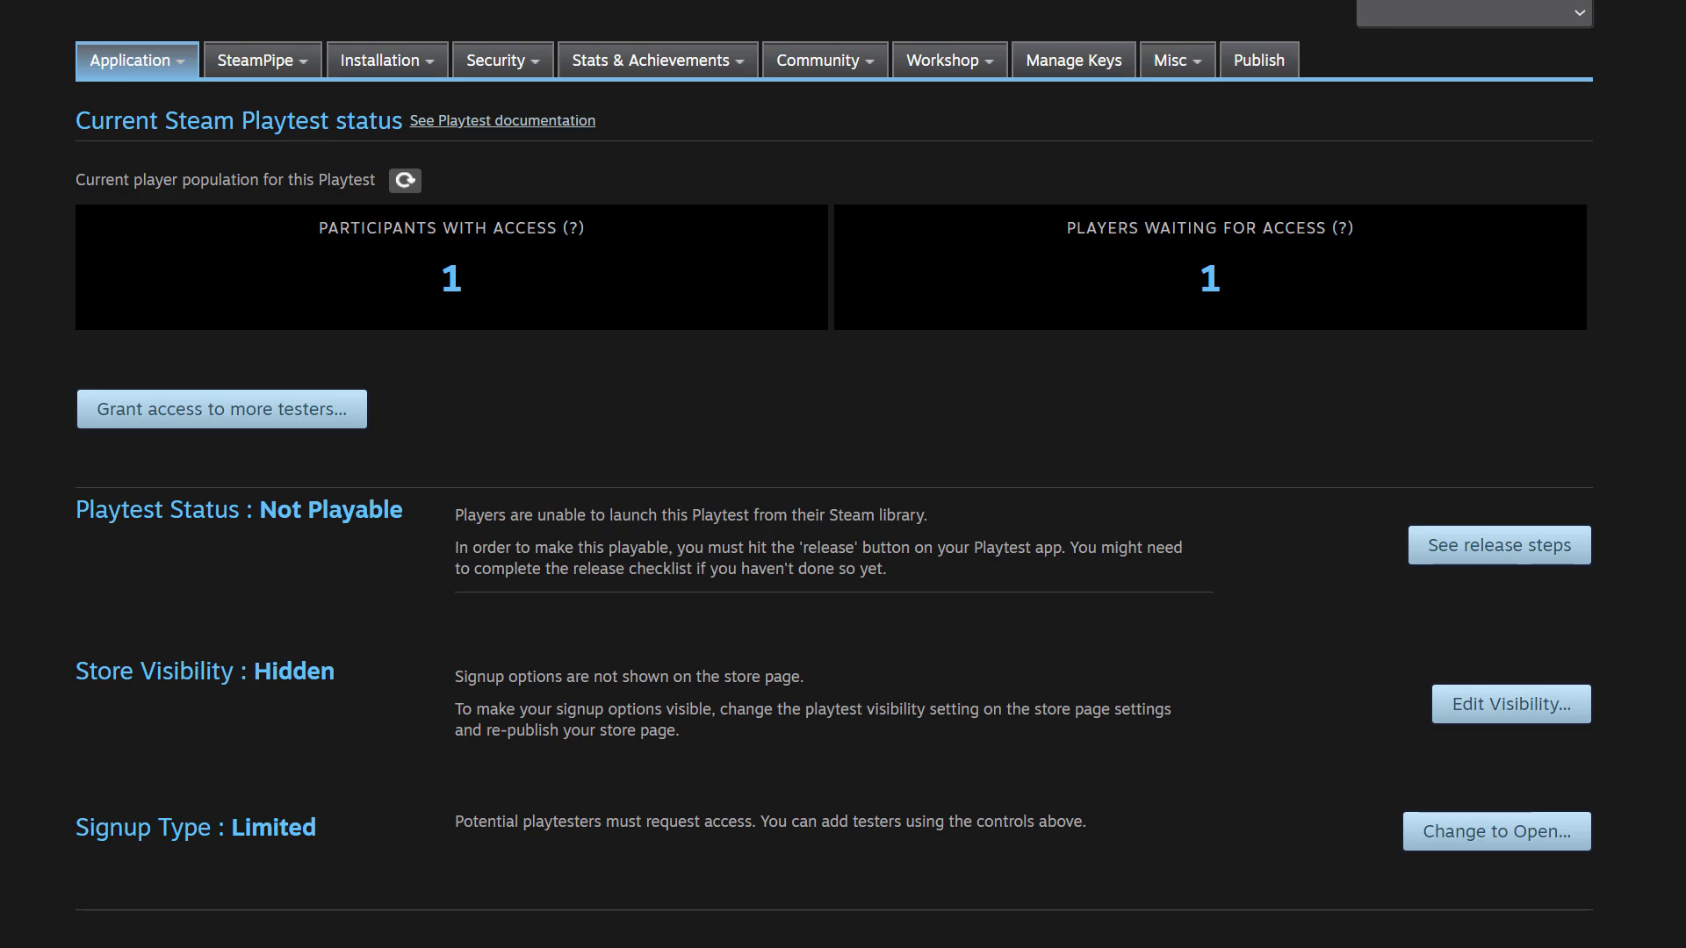
mouse_move(1510, 704)
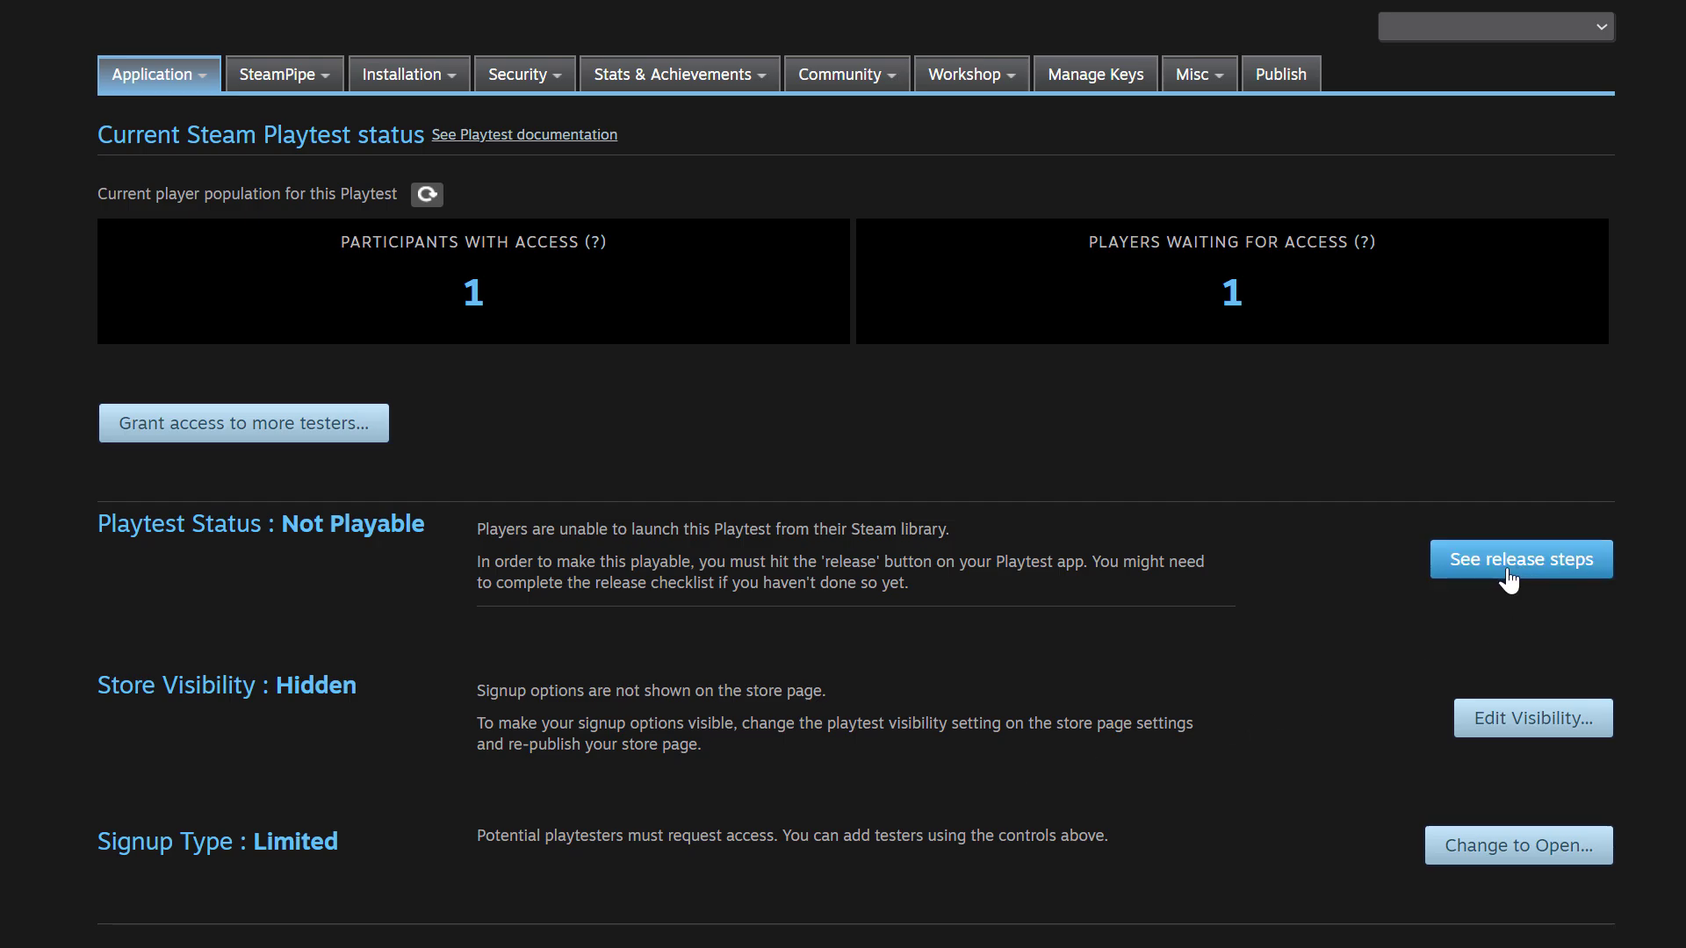
mouse_move(1601, 556)
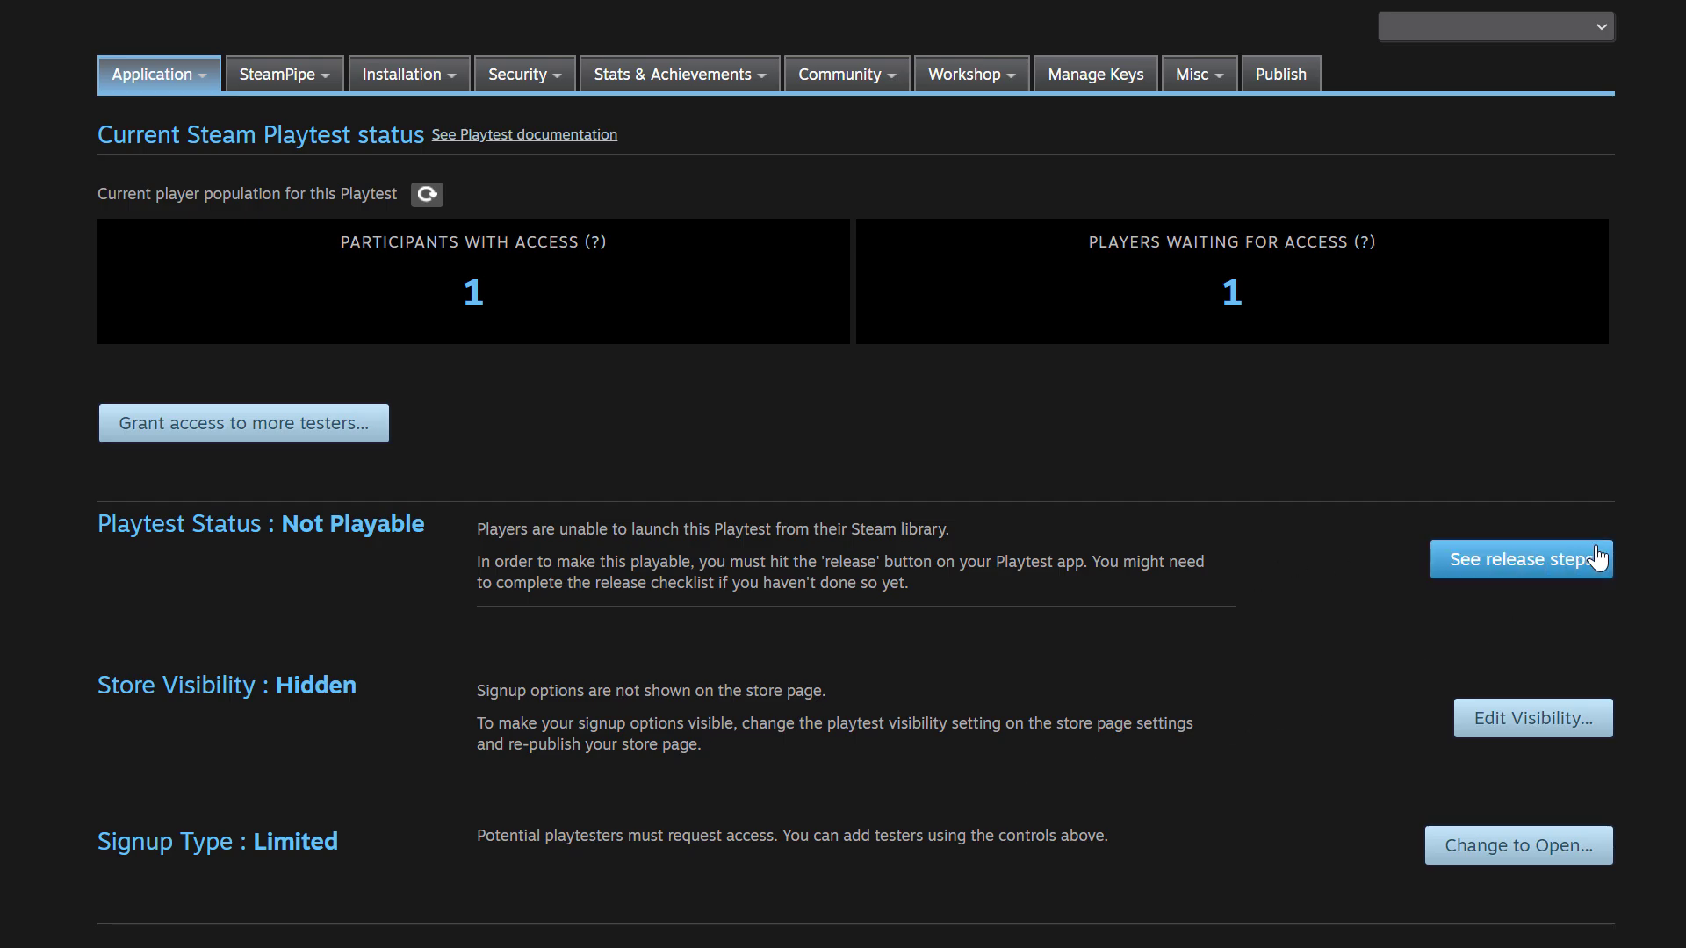
Step: Start releasing the playtest via Option 1 'Publish Now', reaching the release confirmation
click(1519, 559)
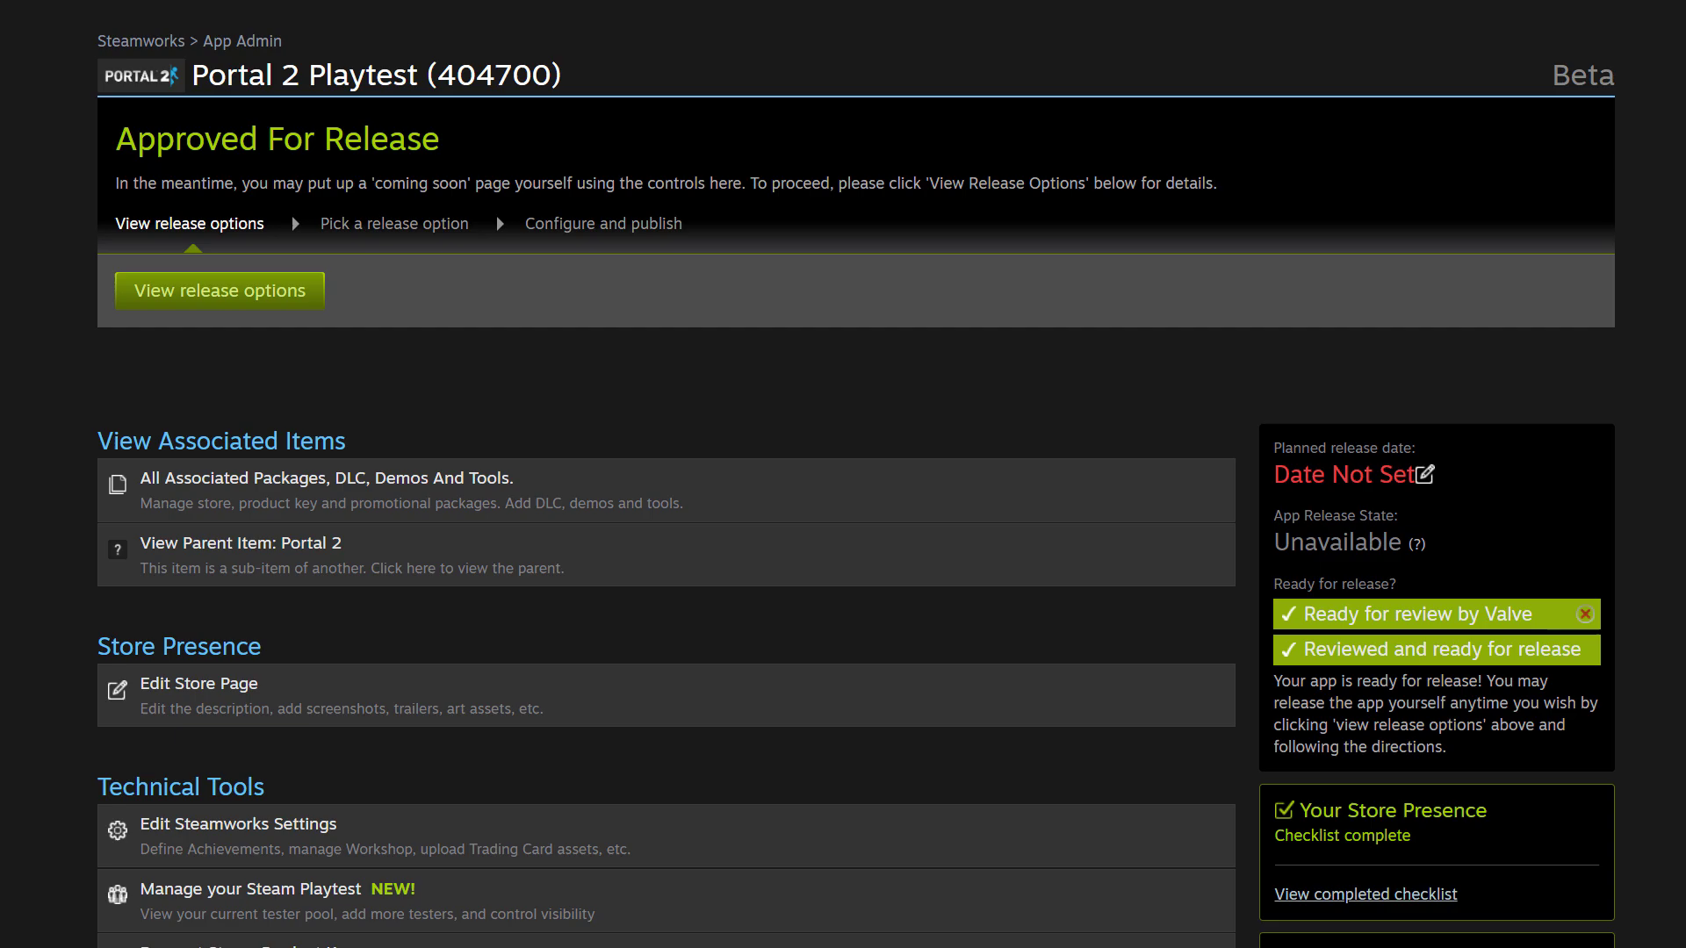
mouse_move(116, 353)
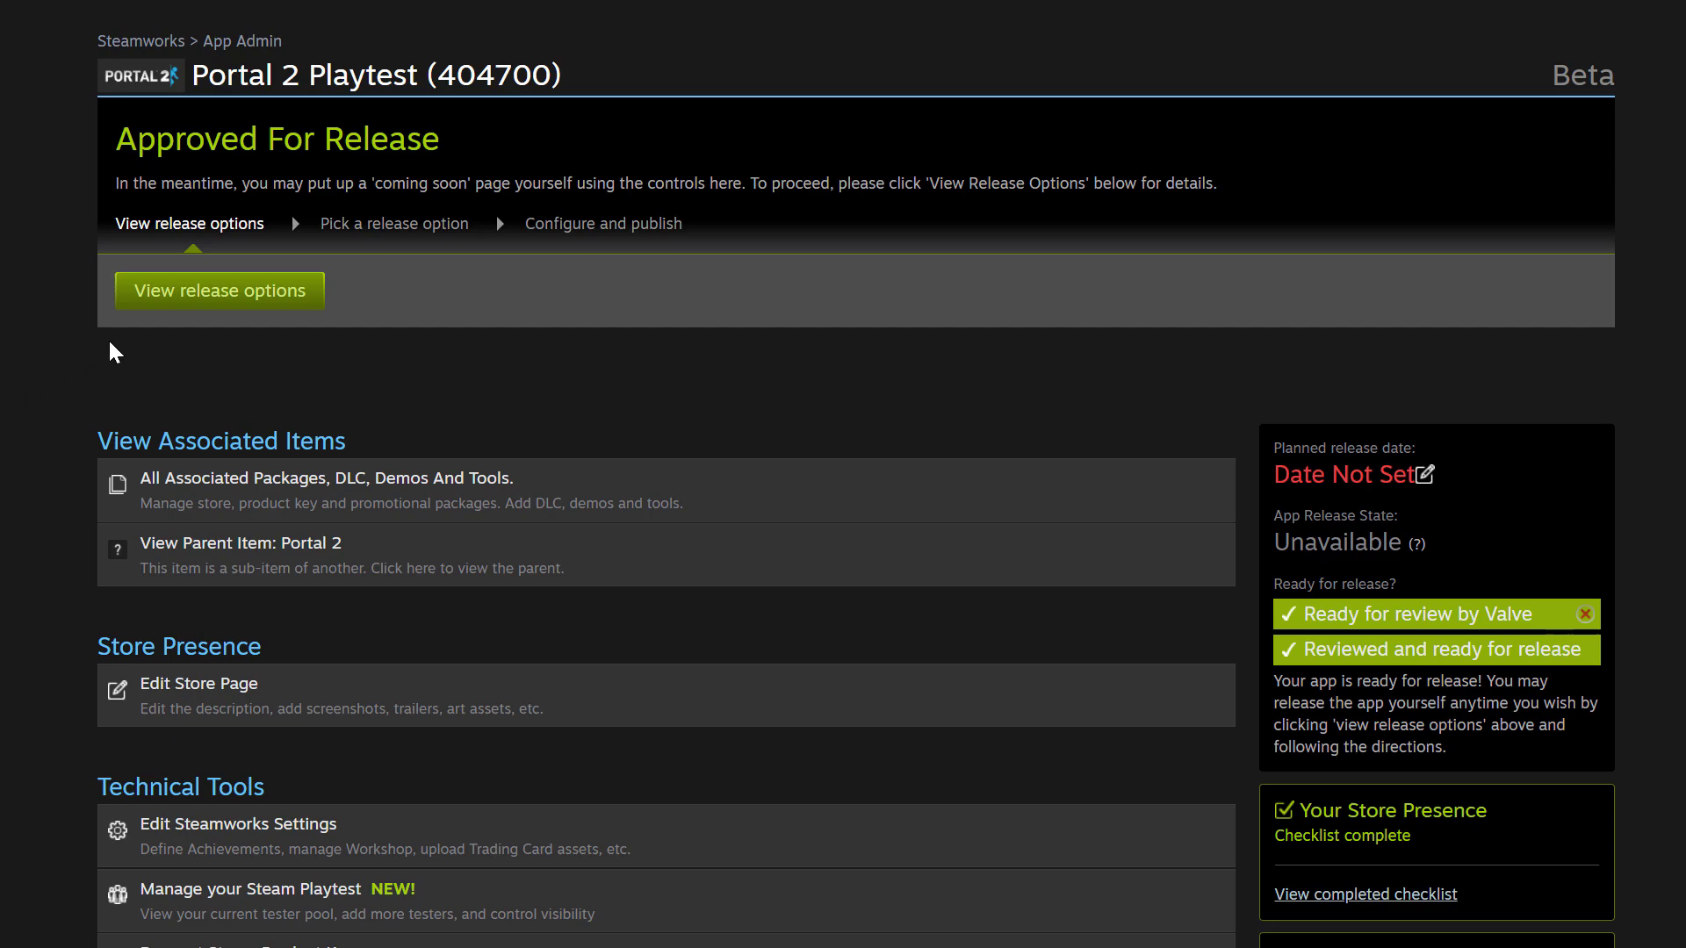
click(218, 290)
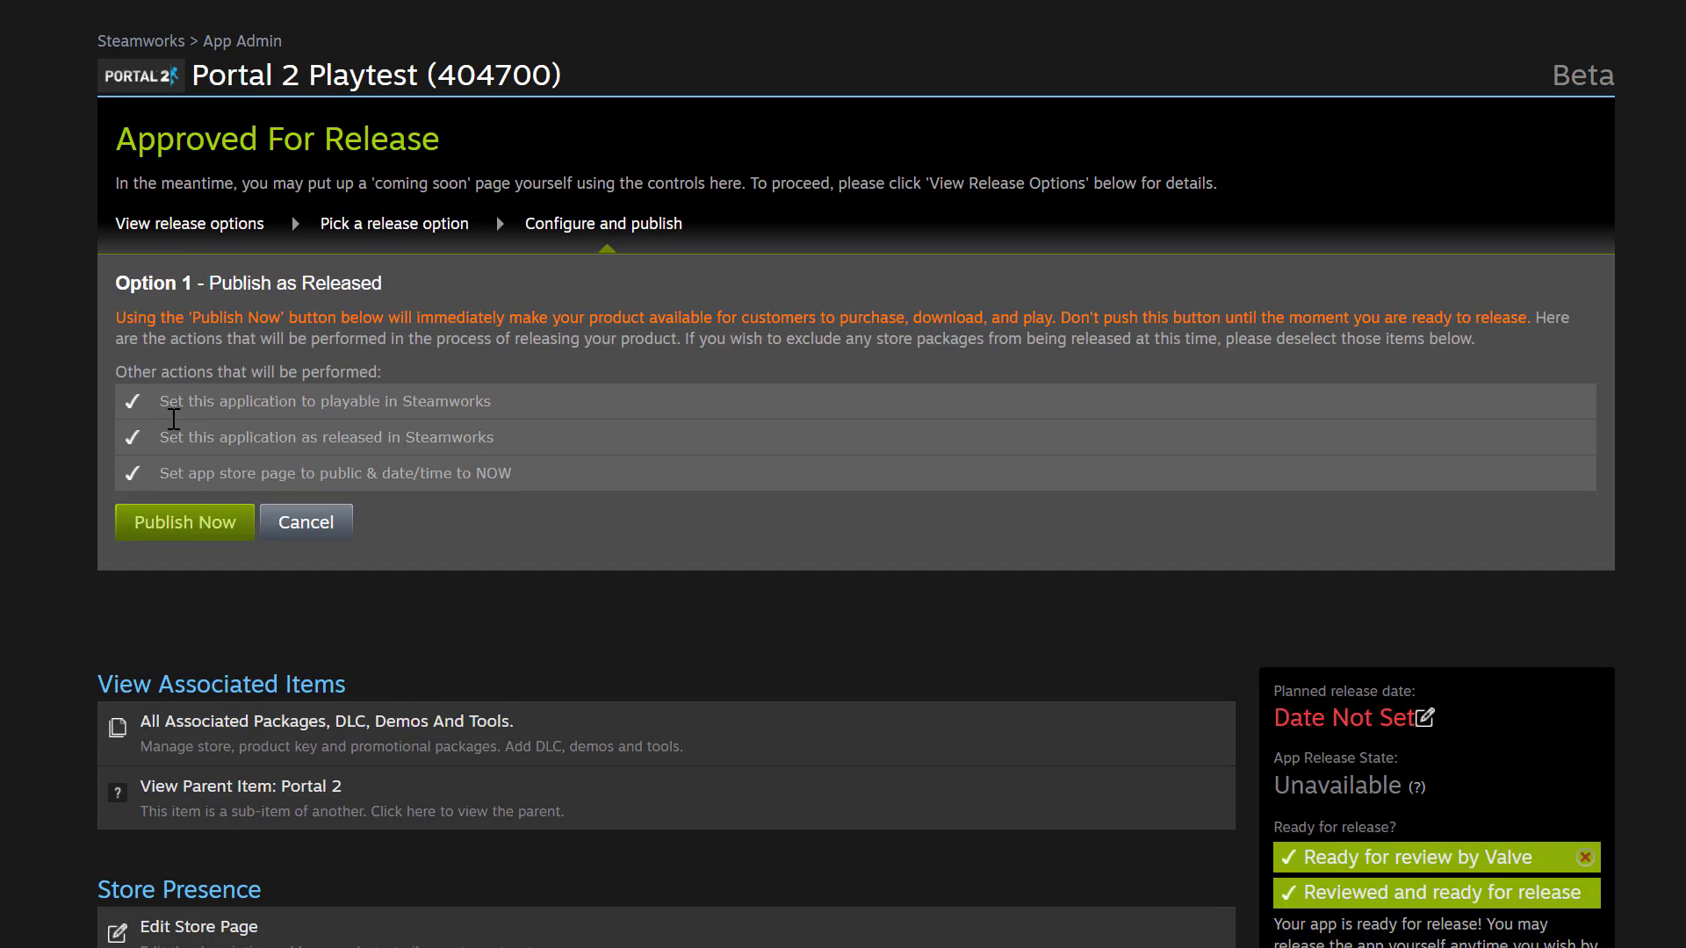
click(184, 521)
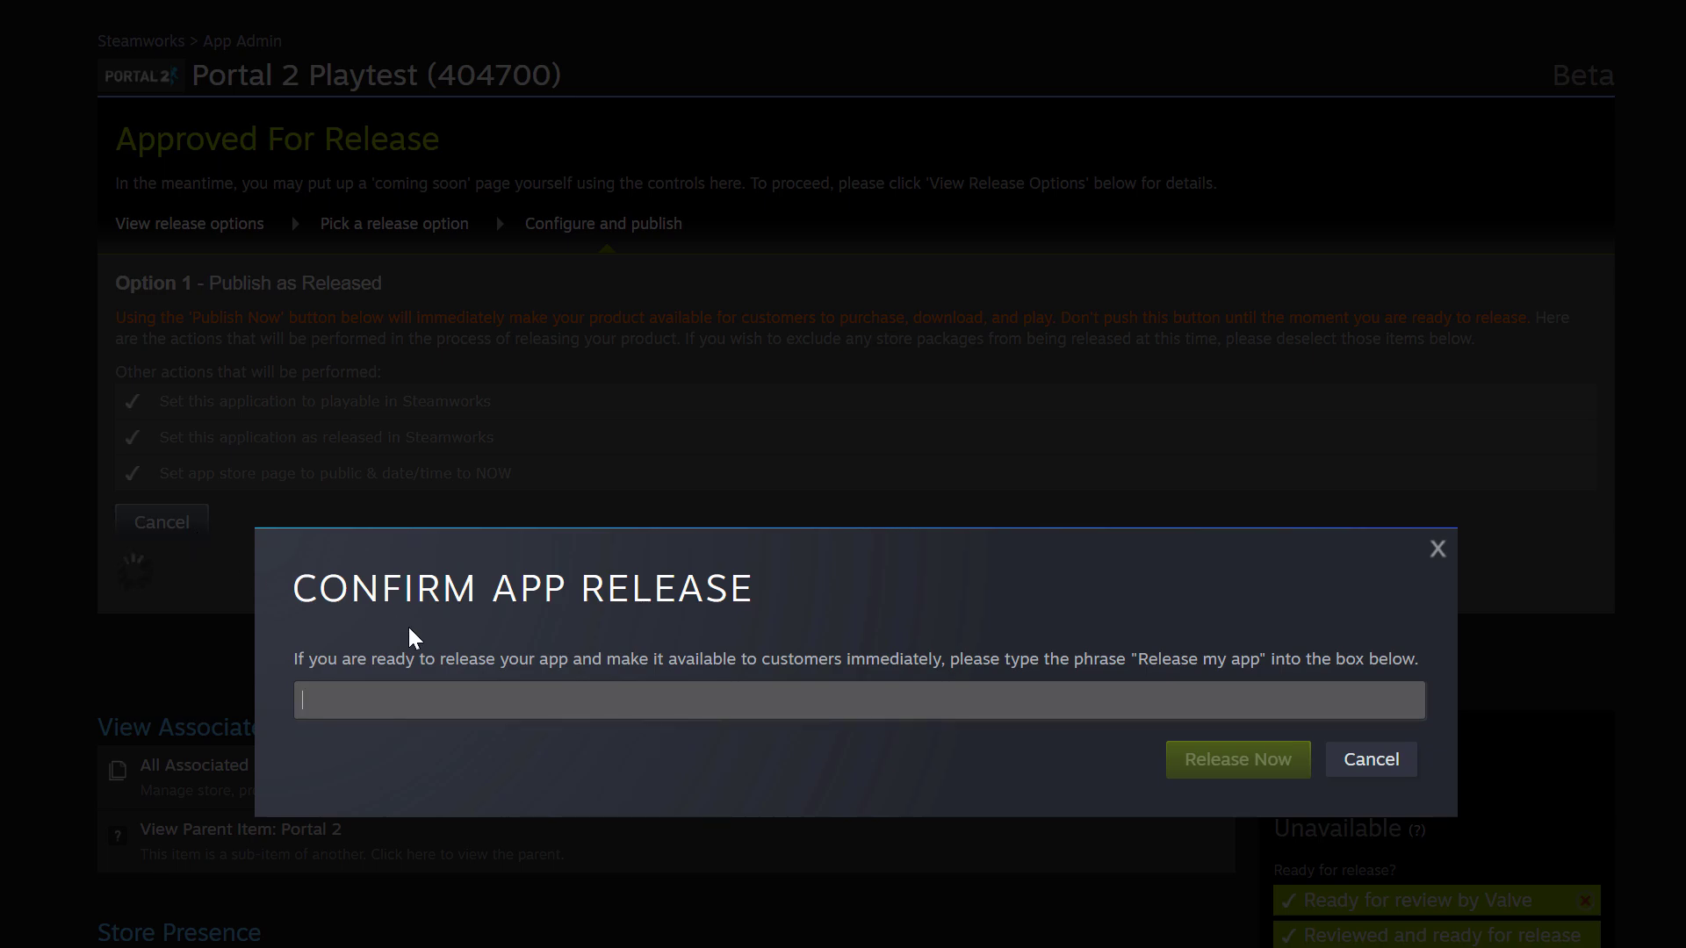